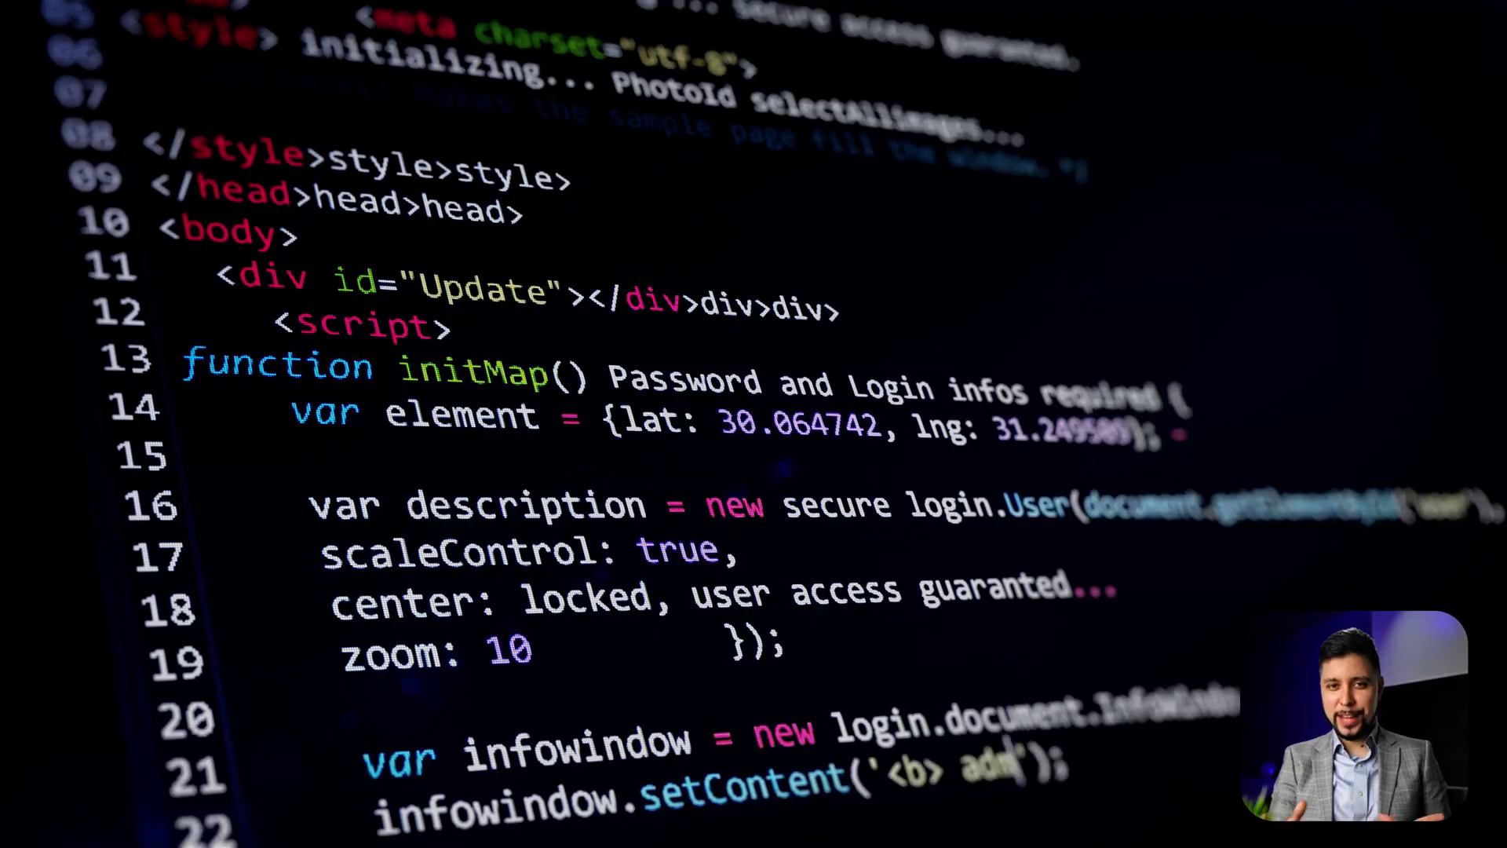
Step: Submit the calculation with Patch 128, Inline orientation and GPU device
{"action": "scroll", "scroll_direction": "down", "scroll_amount": 3}
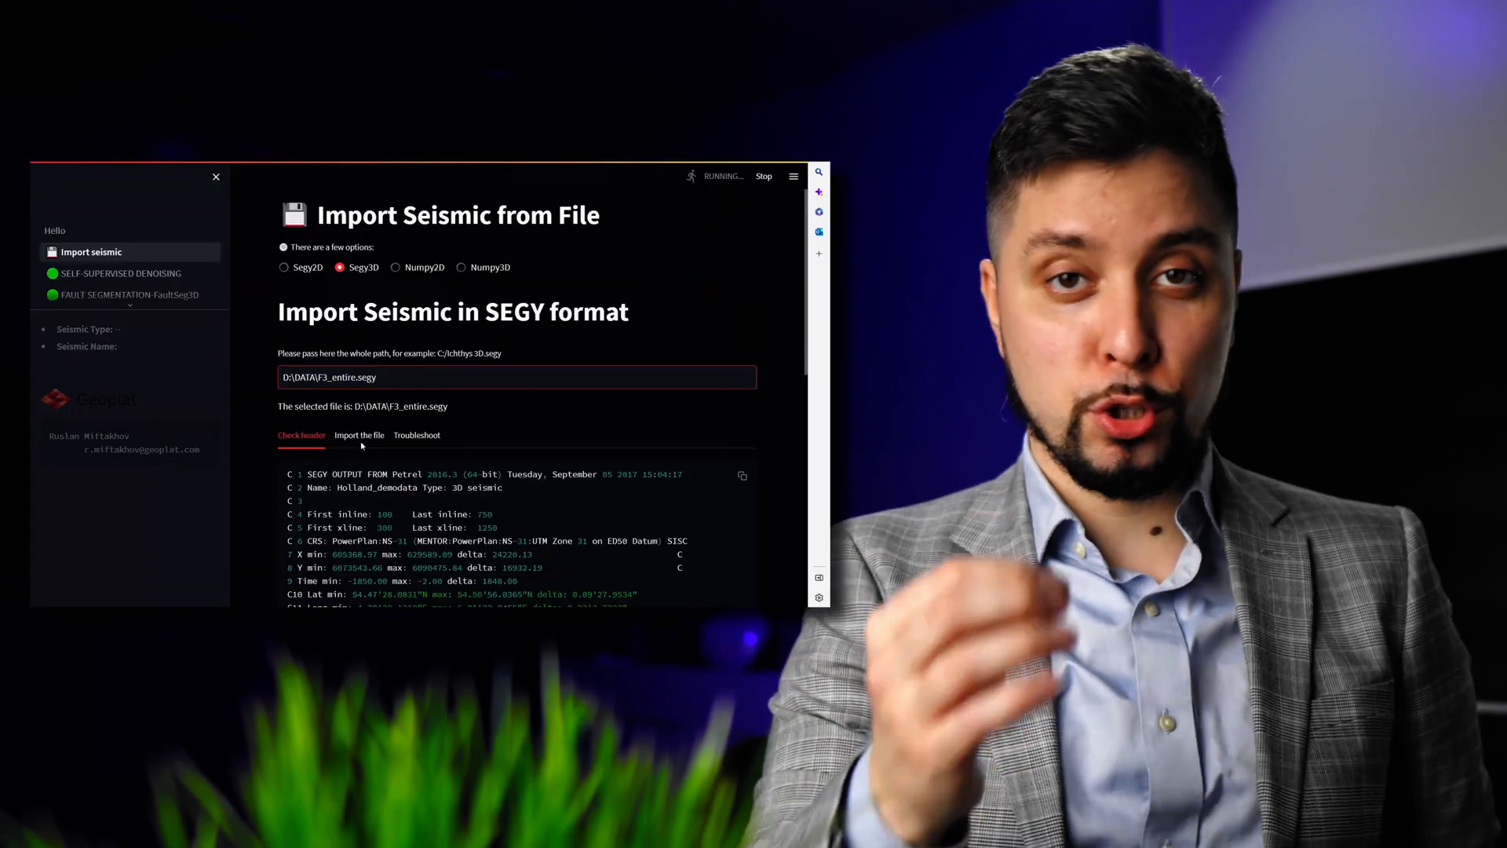
{"action": "left_click", "coordinate": [359, 434]}
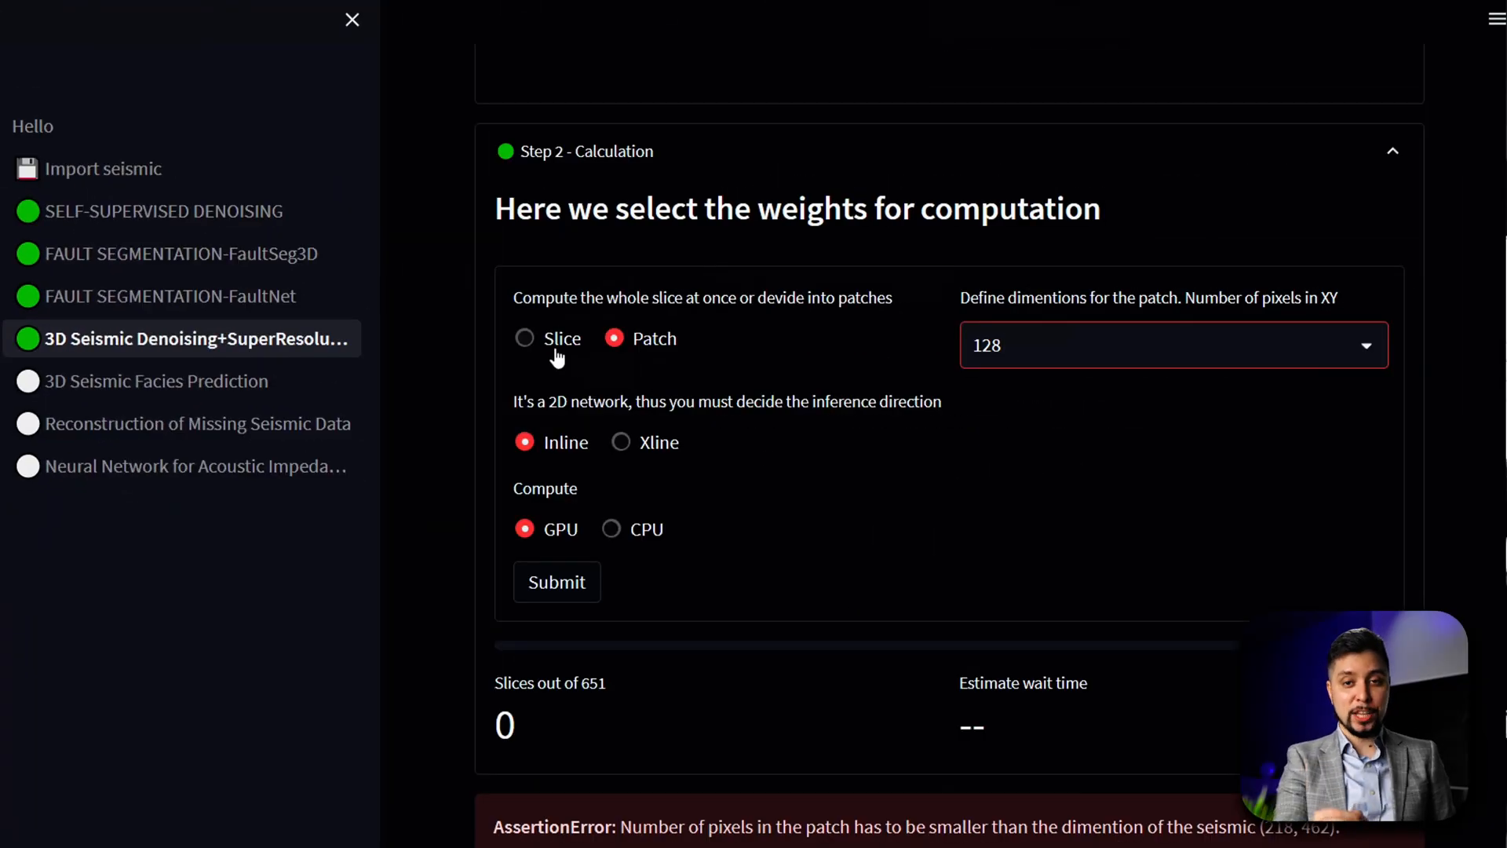
{"action": "left_click", "coordinate": [555, 582]}
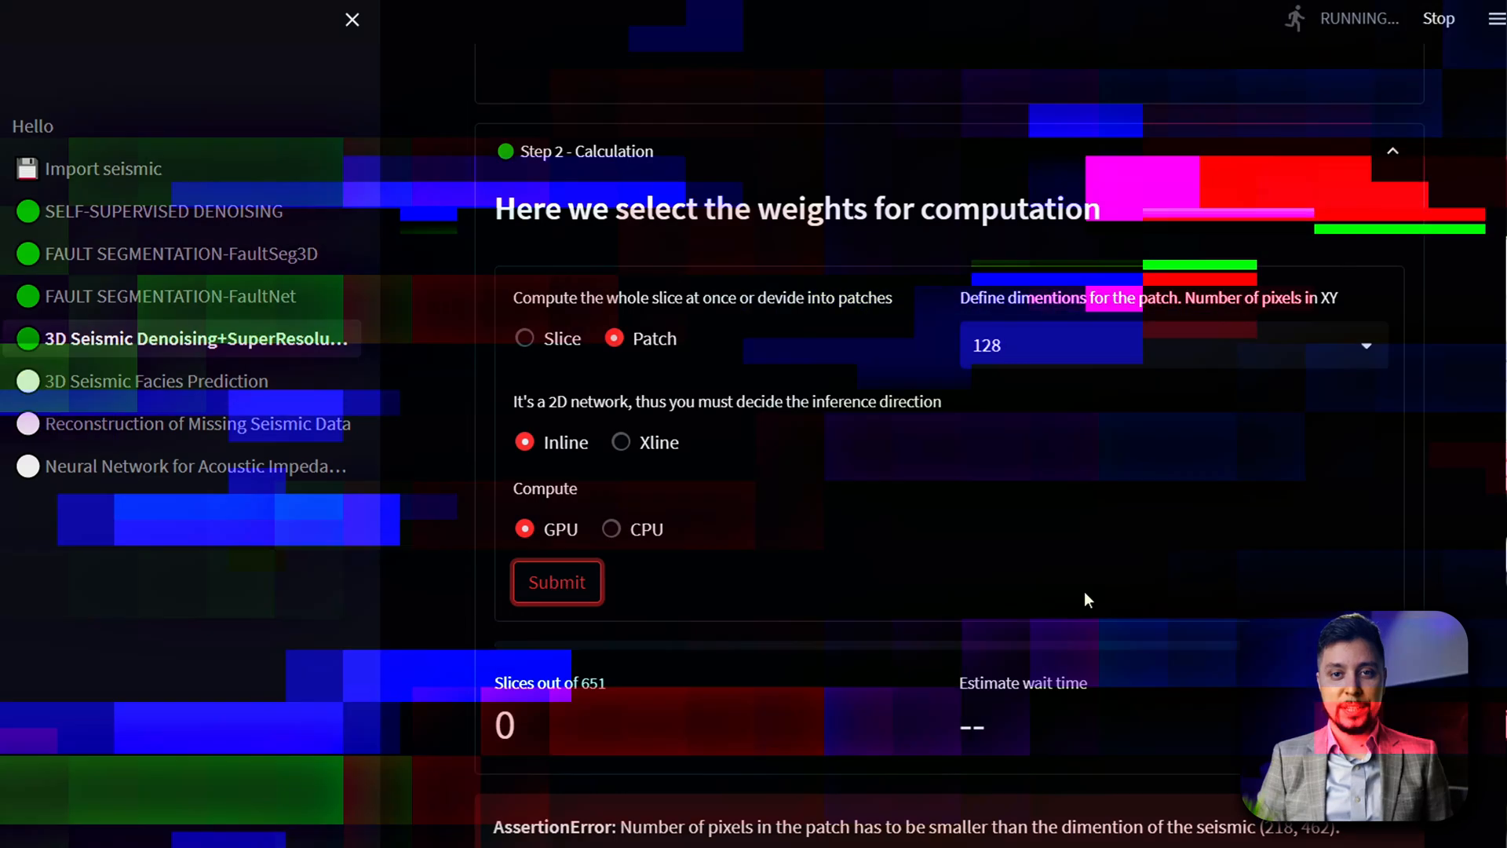
{"action": "left_click", "coordinate": [352, 19]}
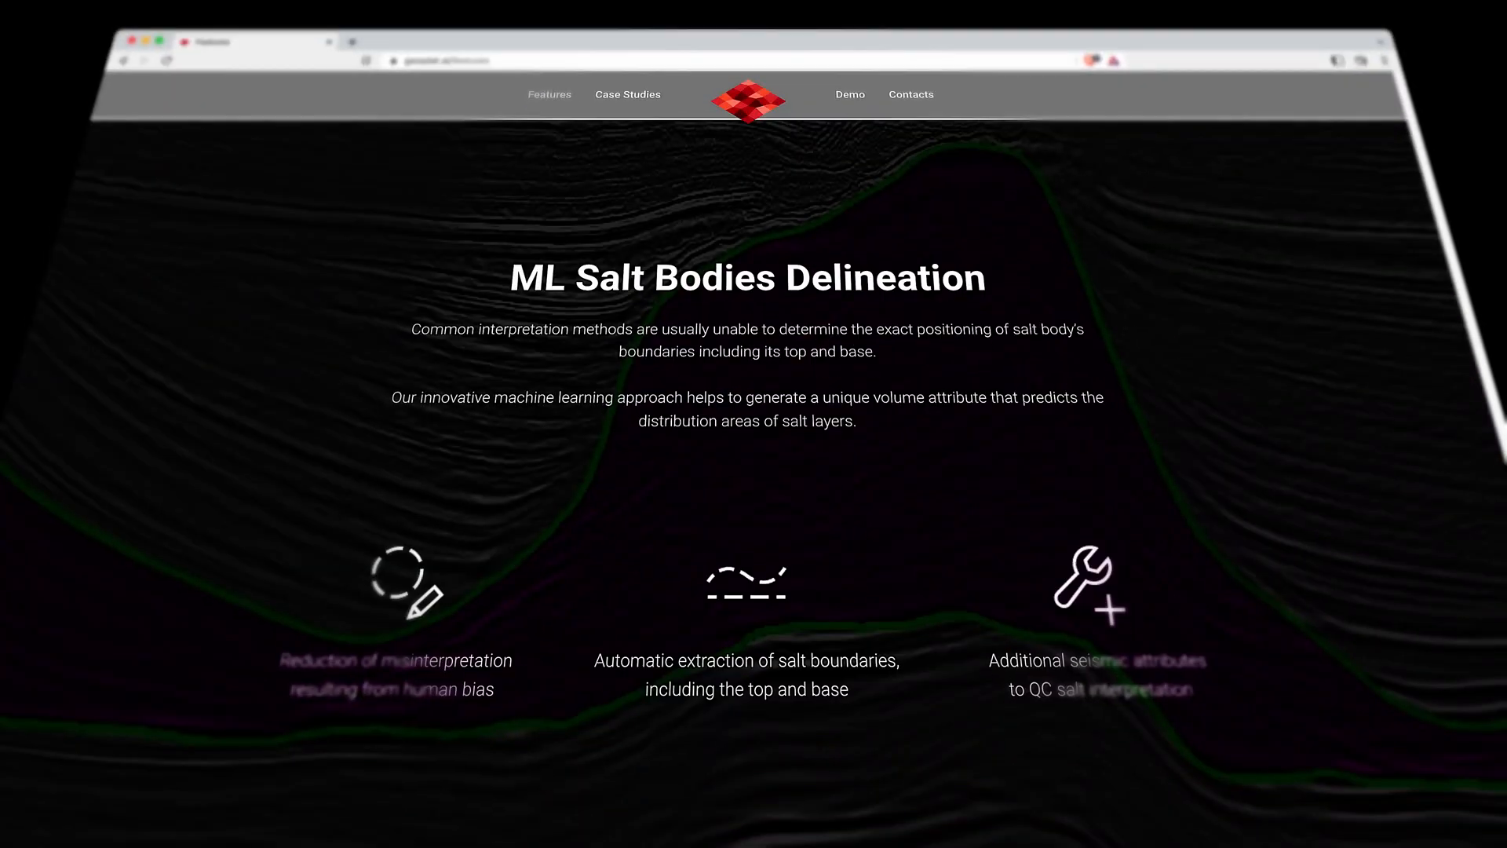
{"action": "left_click", "coordinate": [549, 92]}
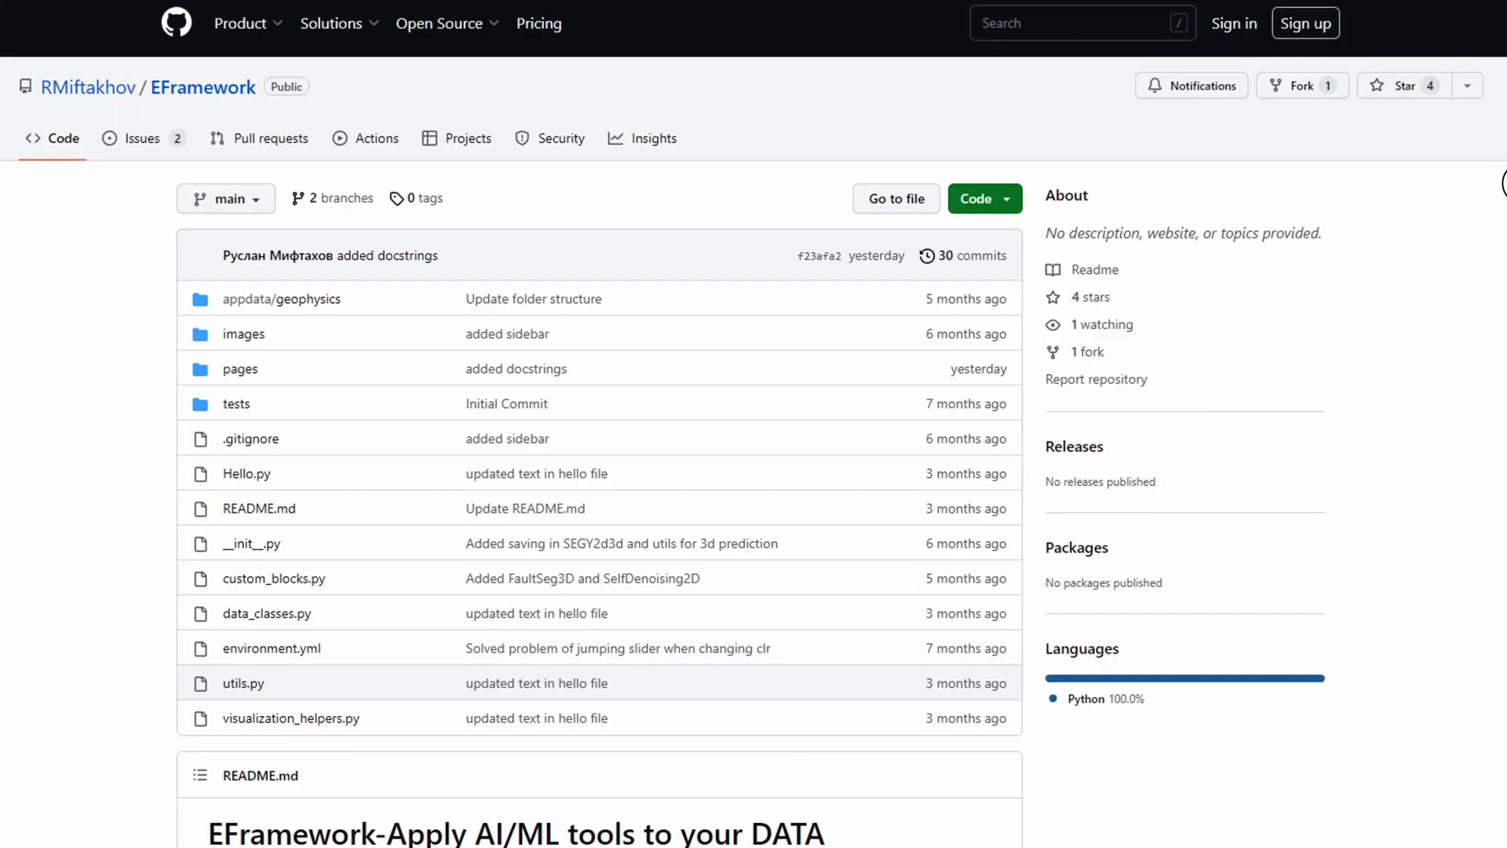
{"action": "scroll", "scroll_direction": "down", "scroll_amount": 3}
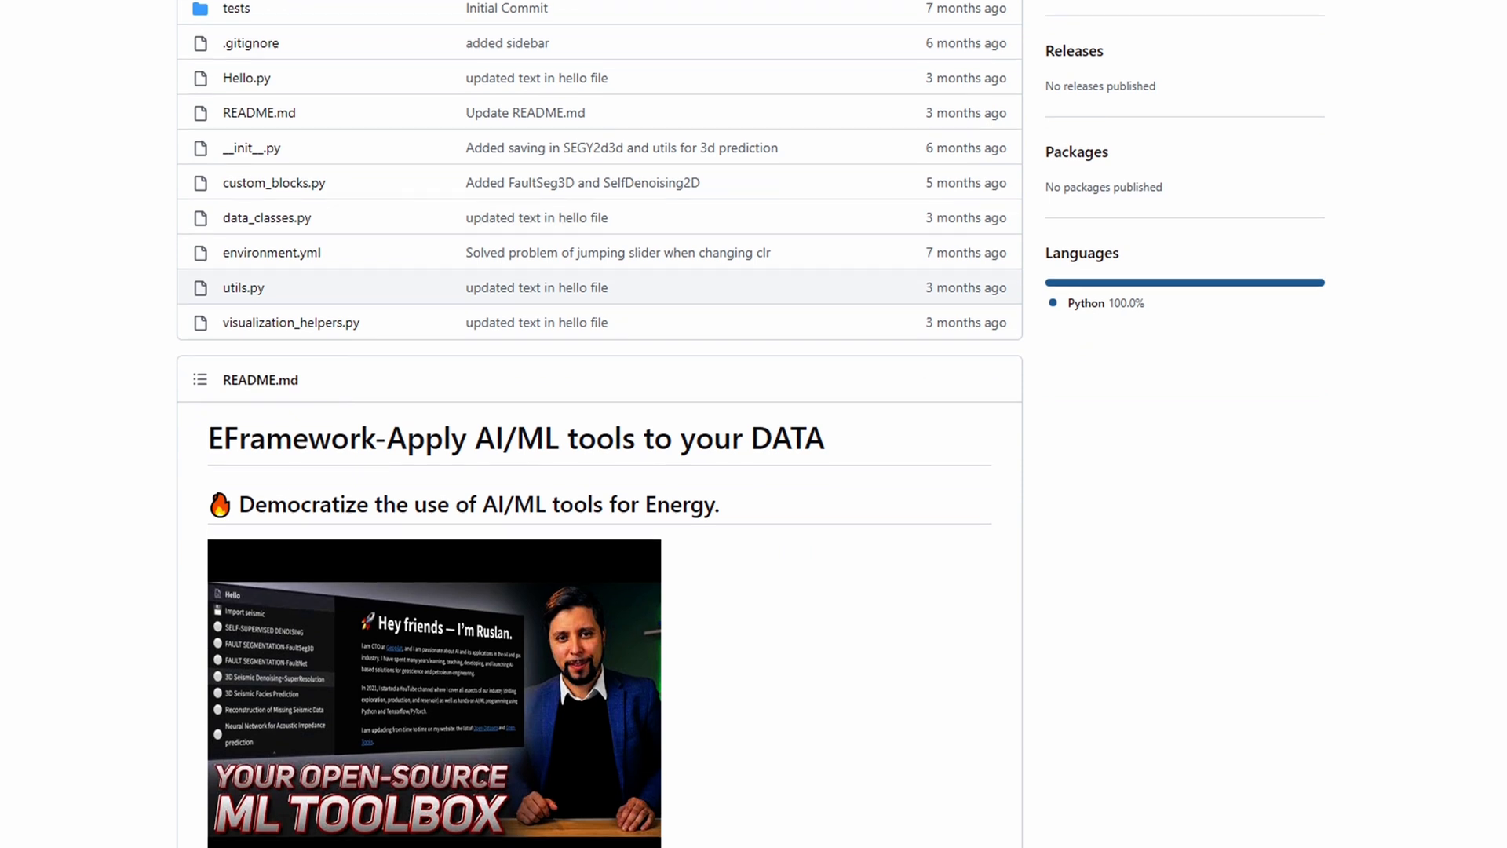
{"action": "scroll", "scroll_direction": "up", "scroll_amount": 3}
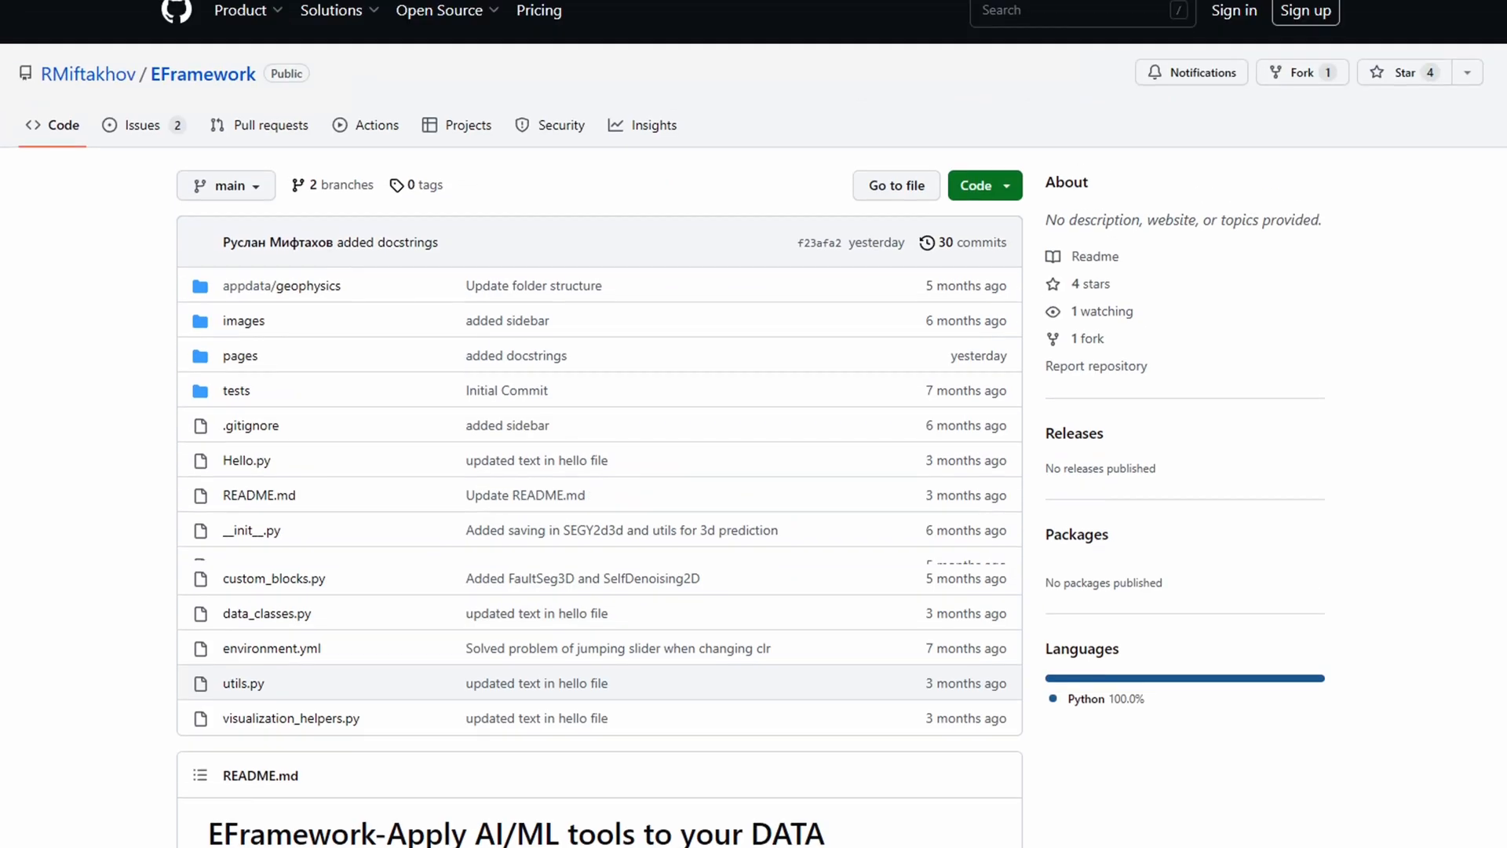
{"action": "left_click", "coordinate": [976, 184]}
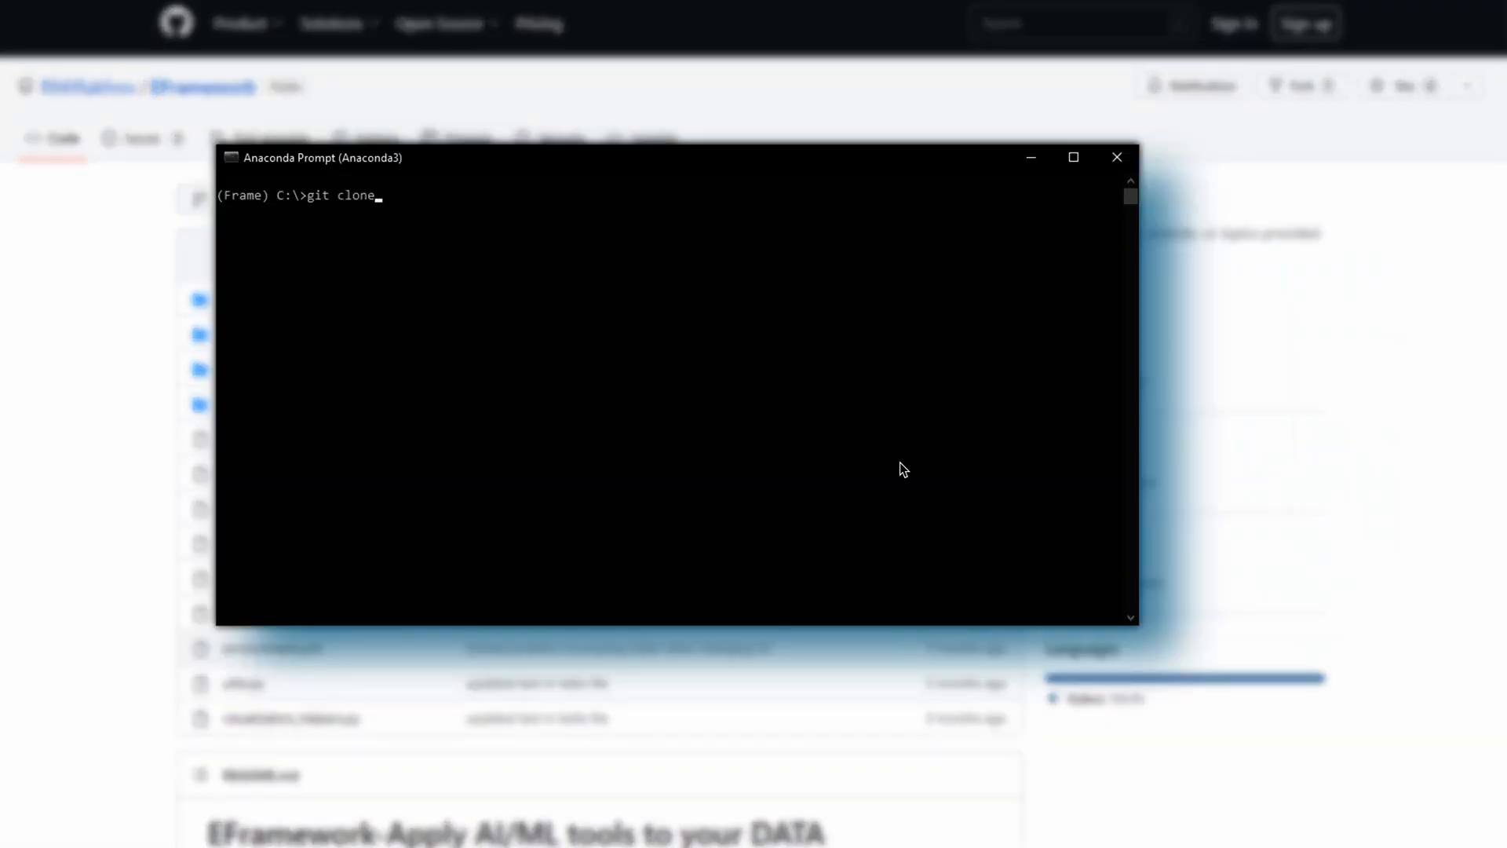
Step: Clone EFramework, cd into its folder and run streamlit run Hello.py
{"action": "key", "text": "Return"}
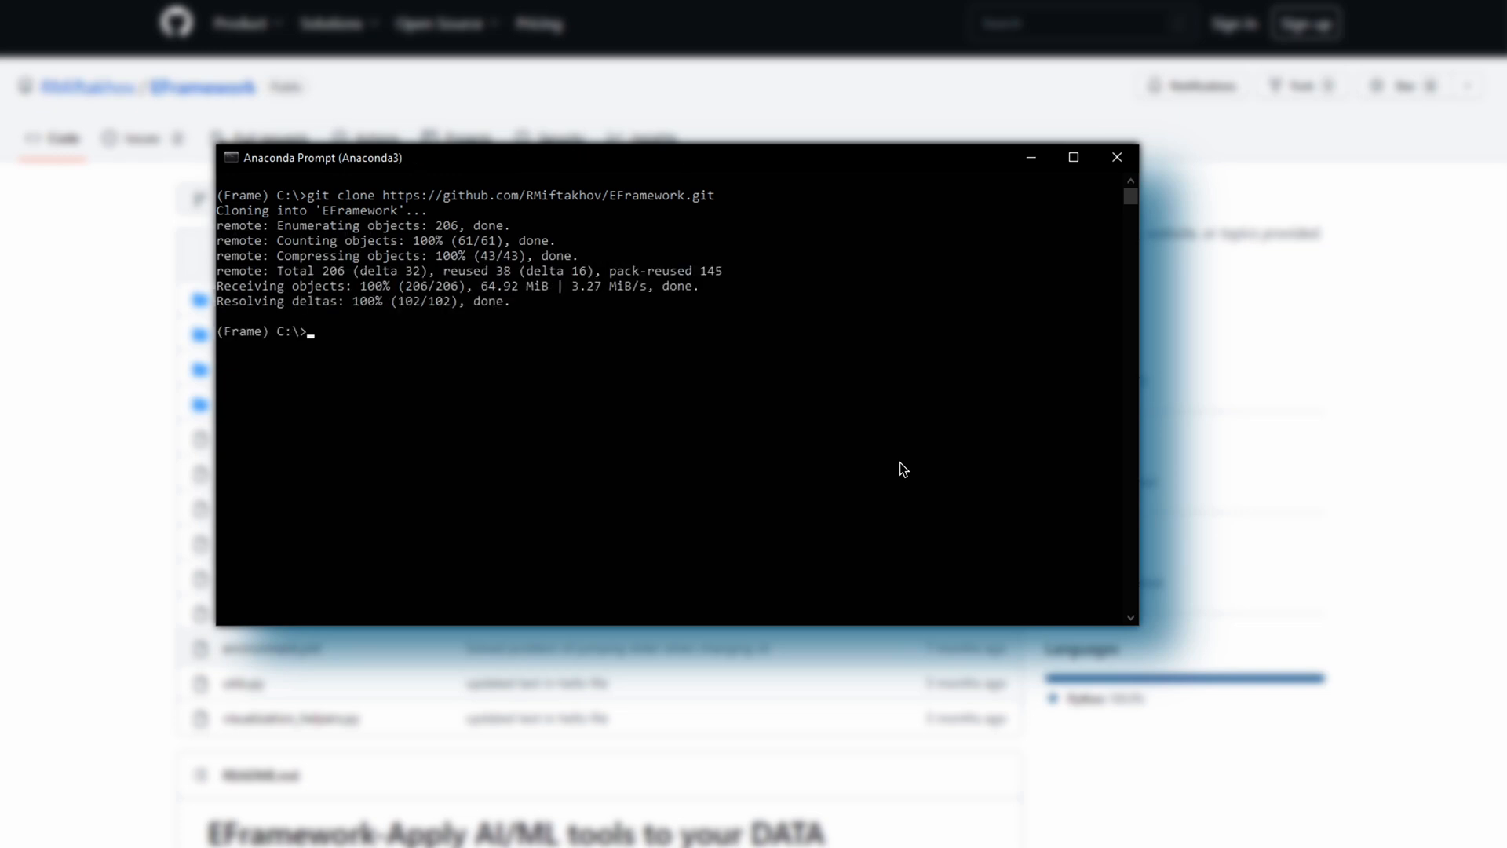
{"action": "type", "text": "cd EF"}
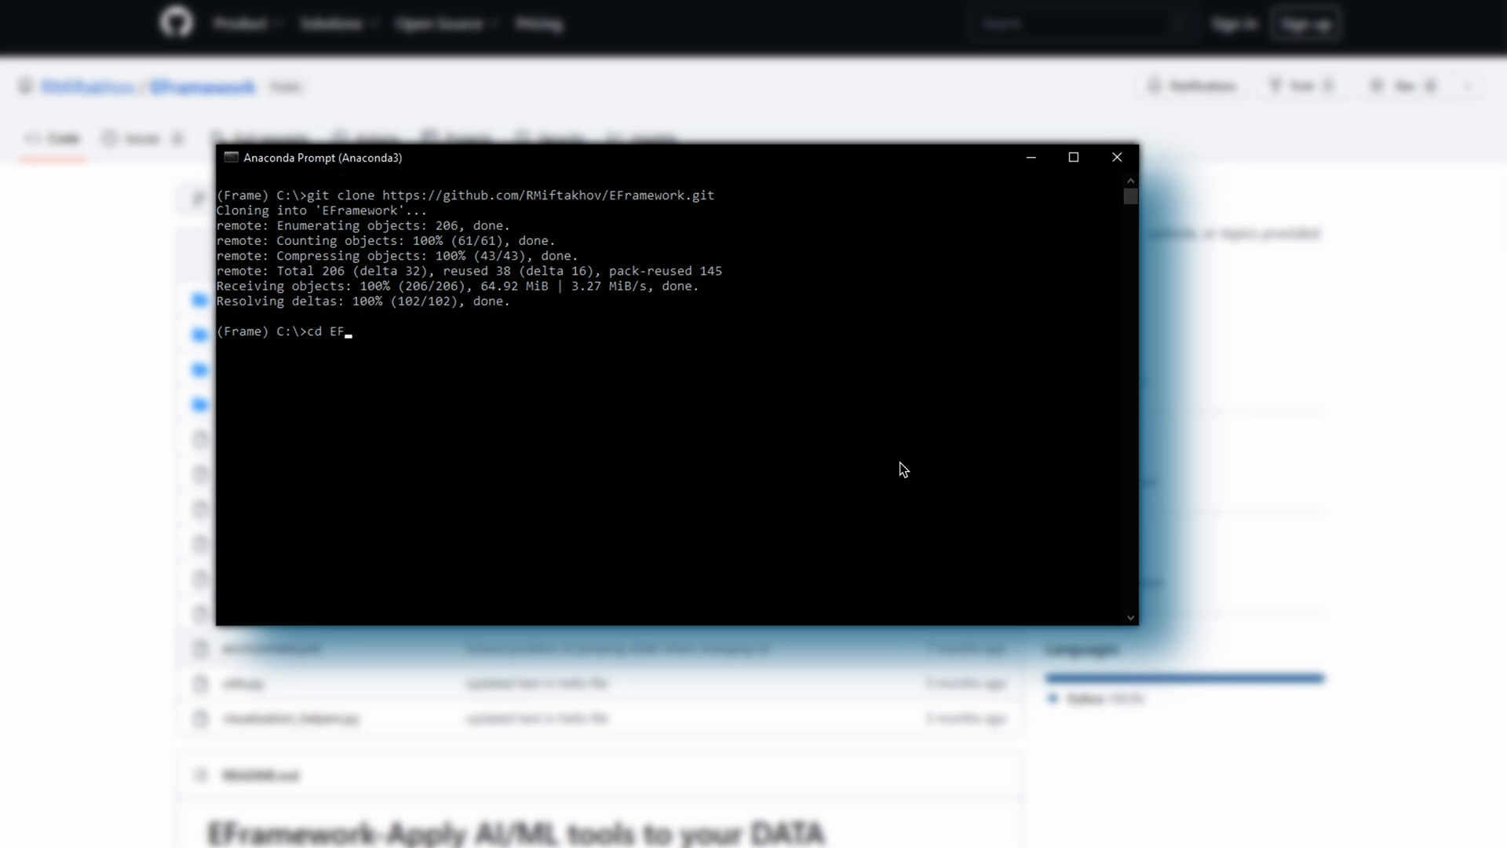
{"action": "key", "text": "Return"}
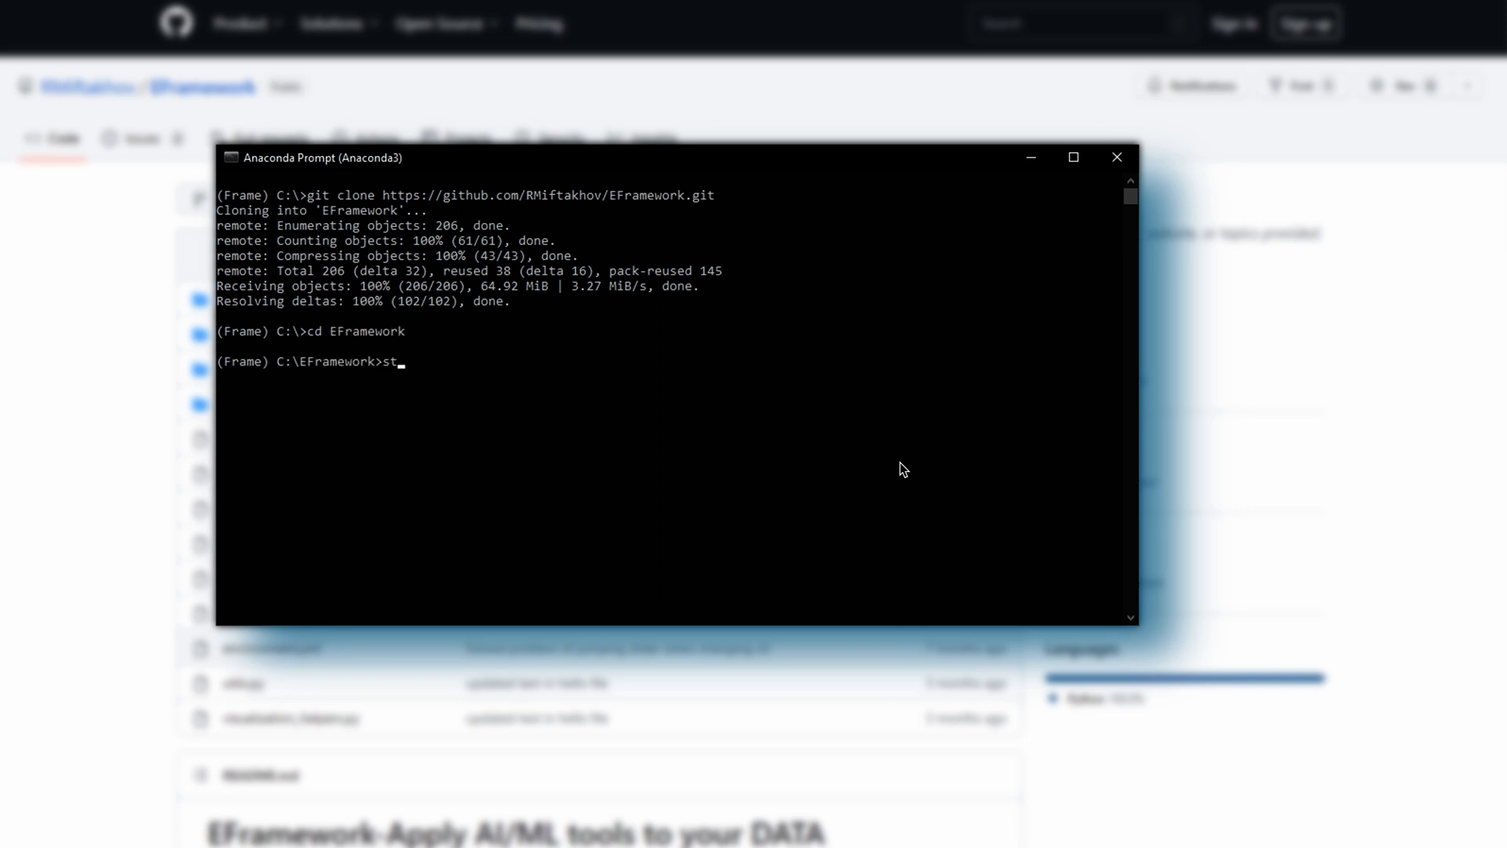
{"action": "type", "text": "reamlit ru"}
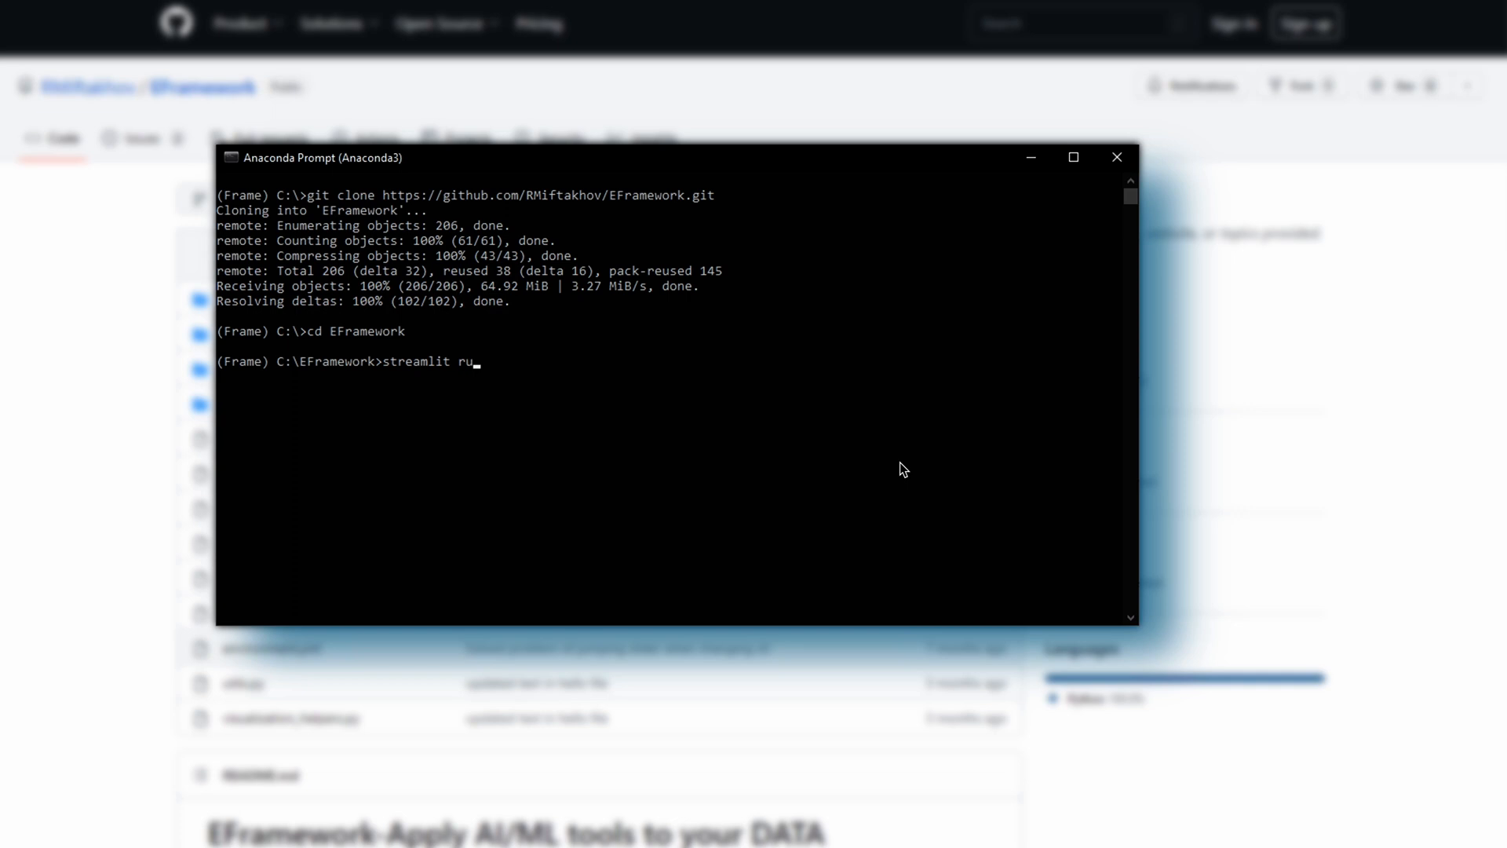
{"action": "type", "text": "n Hello.py"}
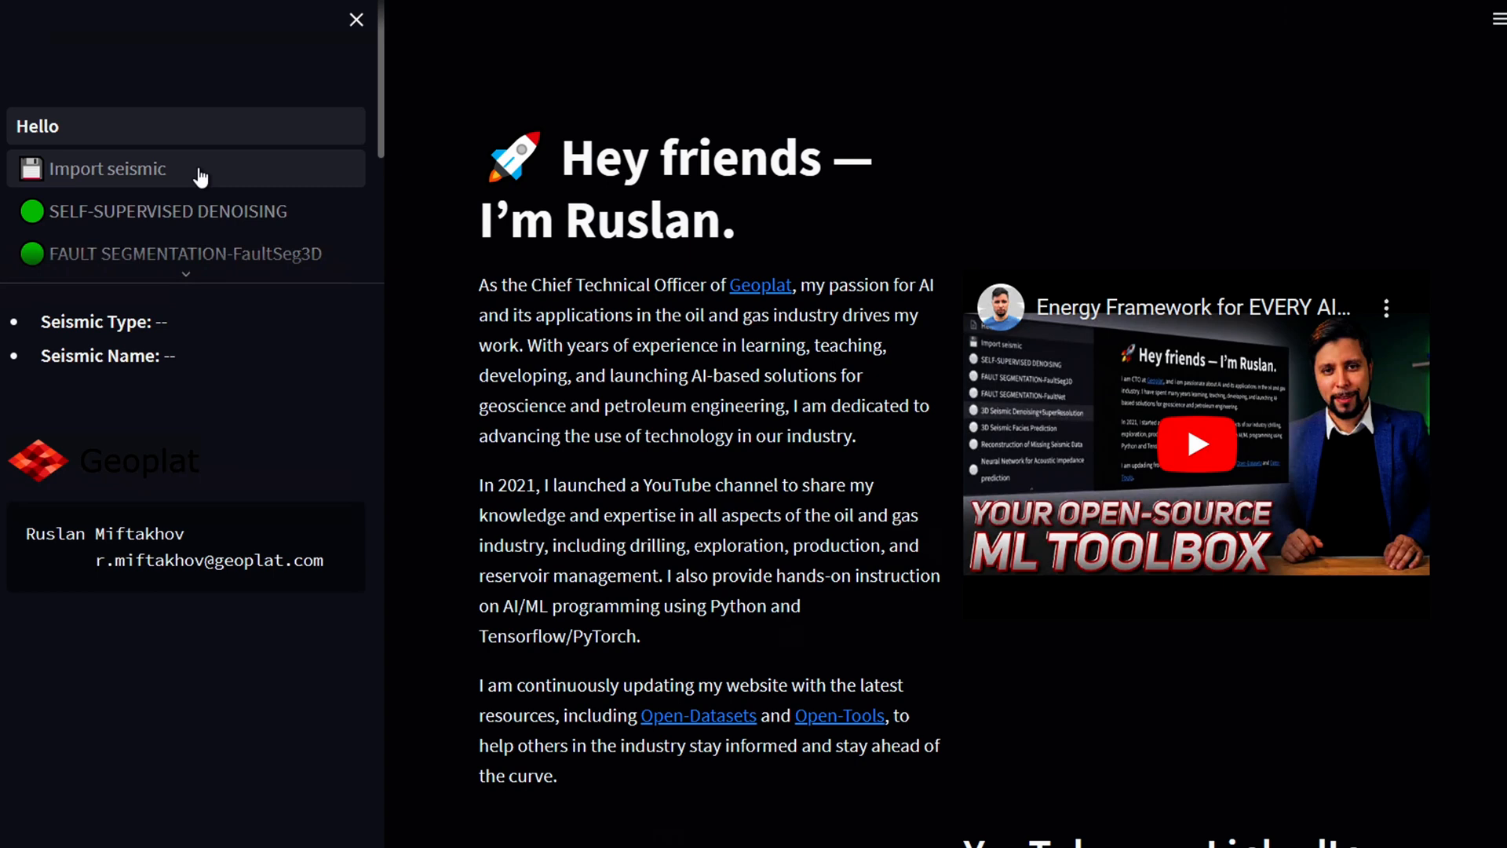
Step: Import F3_entire.segy from its pasted path and load the survey sections
{"action": "left_click", "coordinate": [107, 168]}
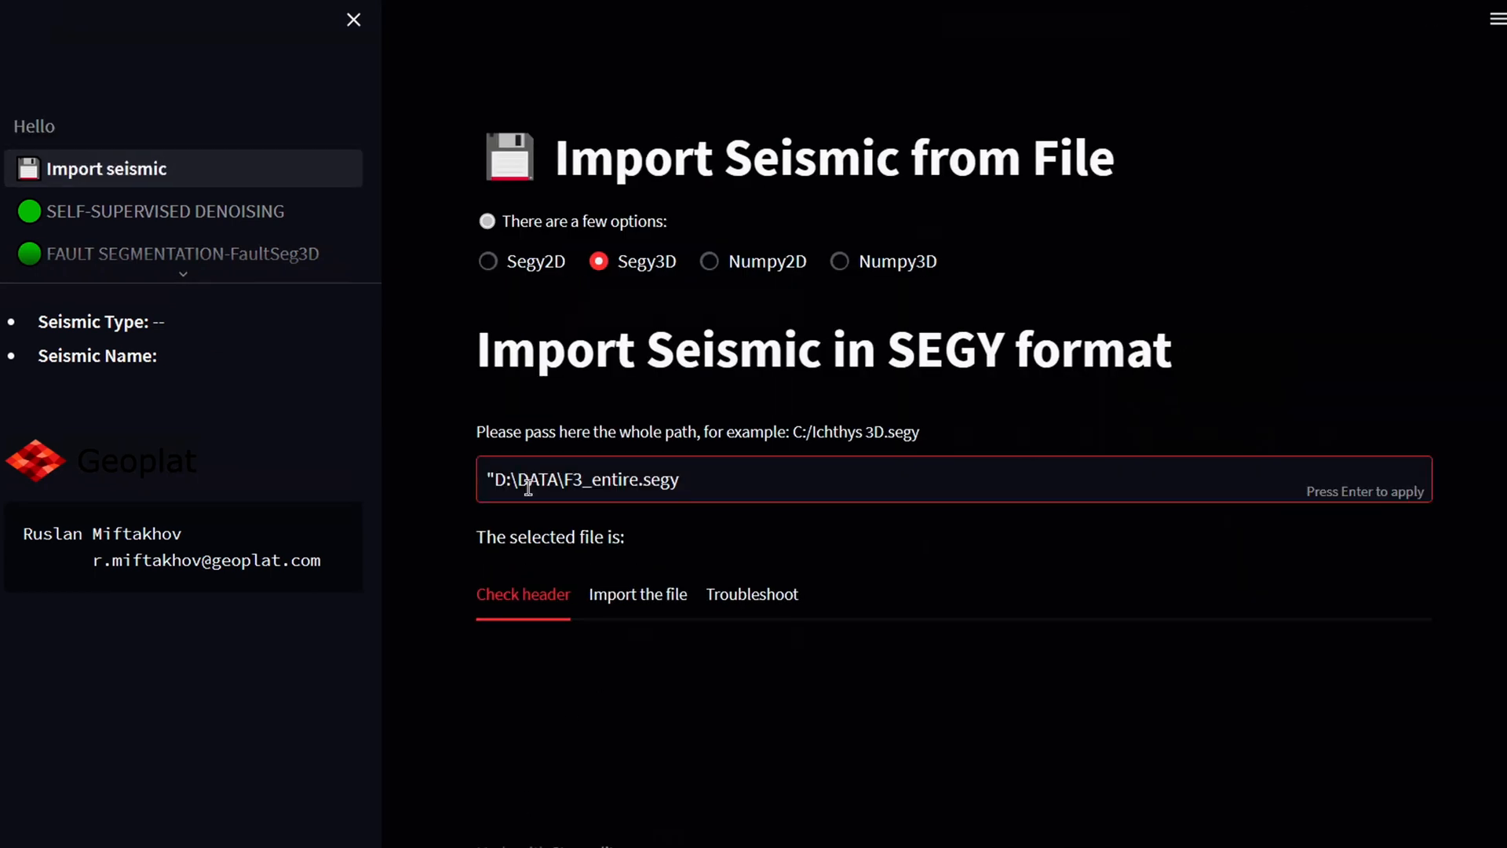
{"action": "key", "text": "Backspace"}
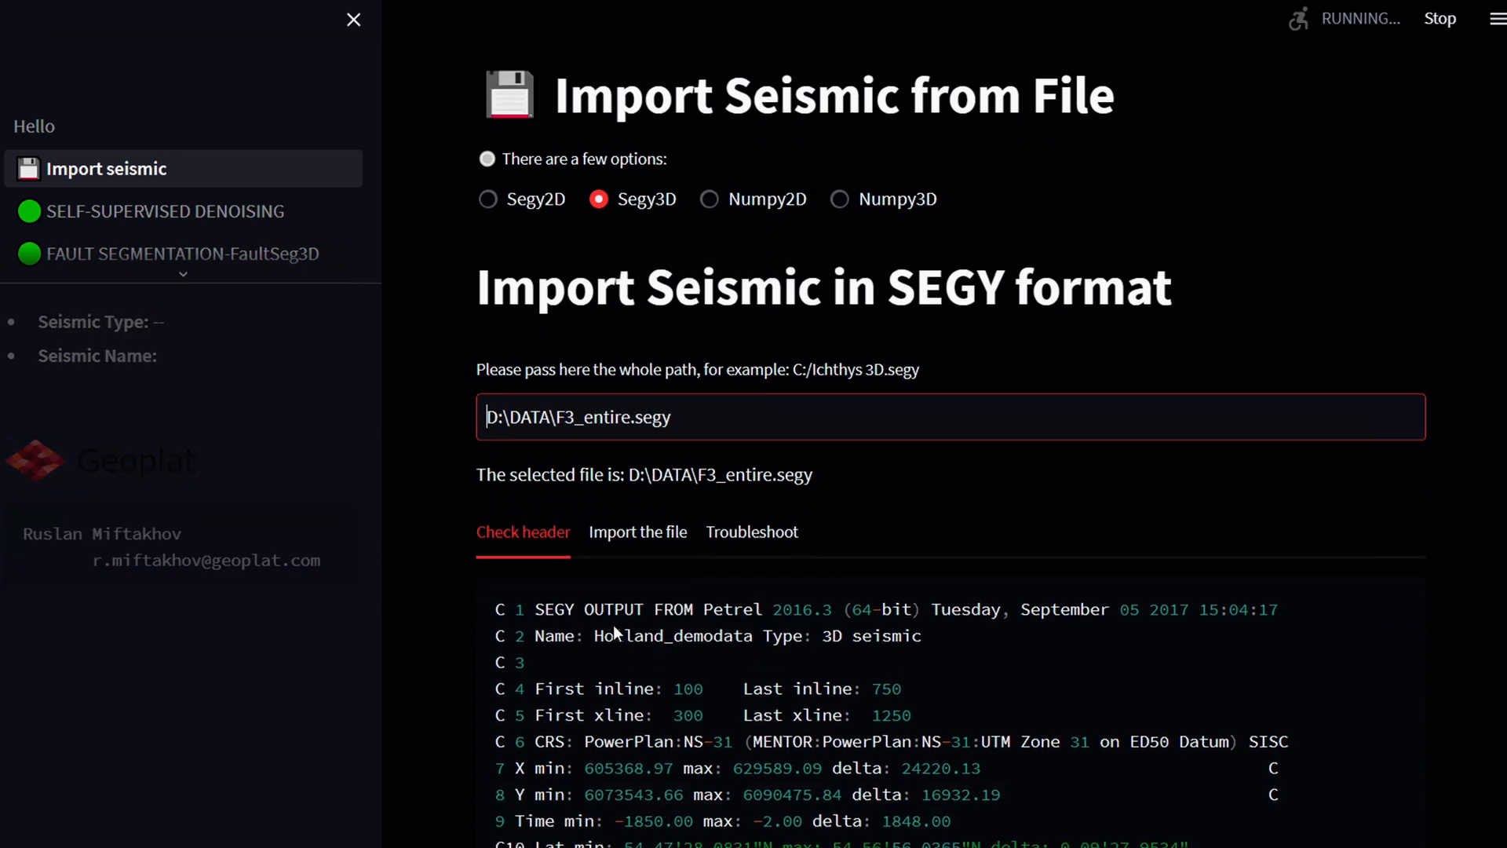
{"action": "left_click", "coordinate": [637, 532]}
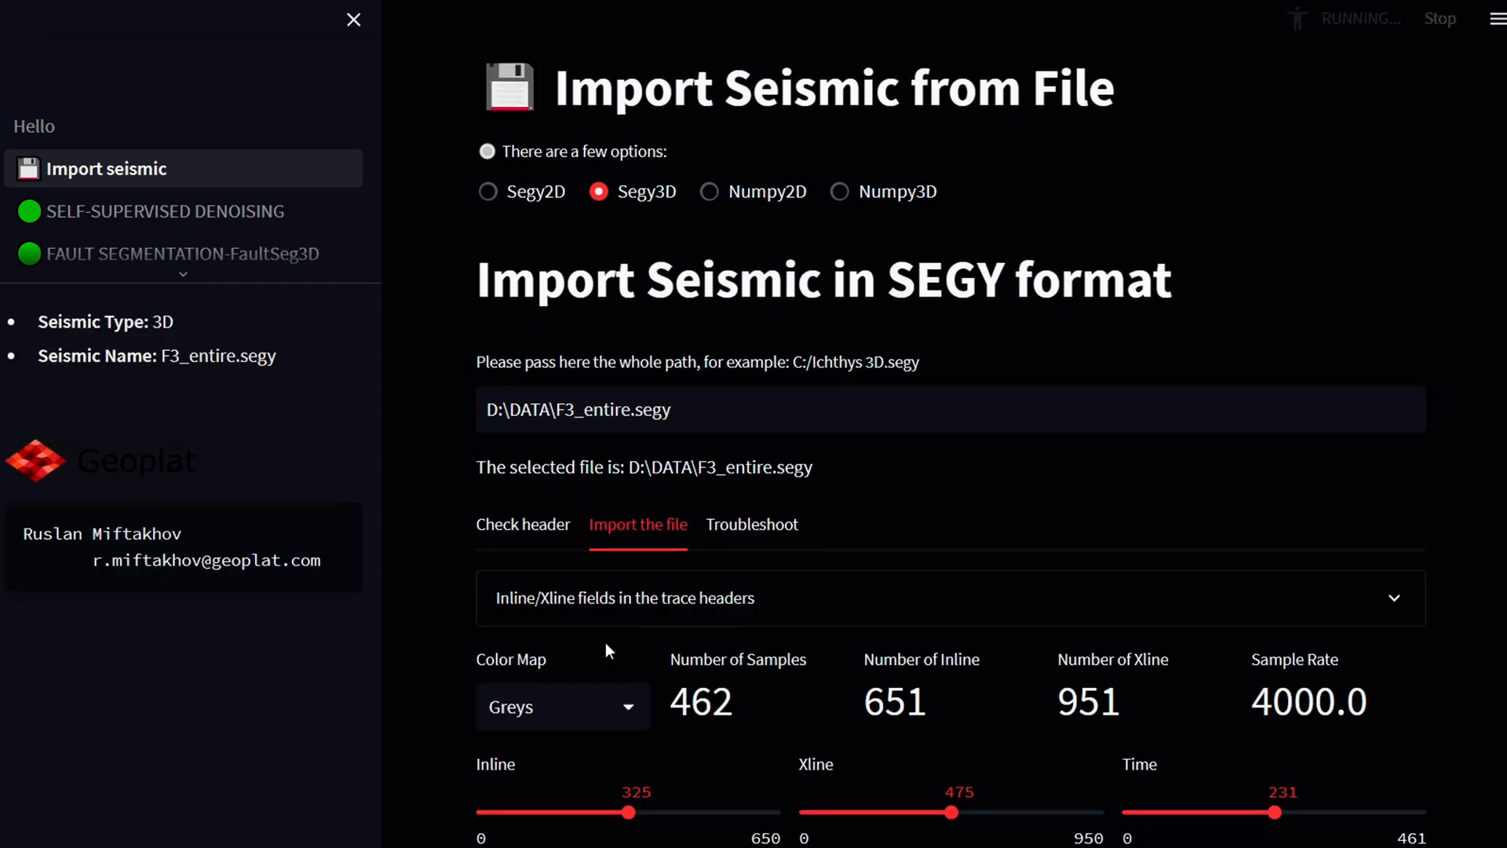
{"action": "scroll", "scroll_direction": "down", "scroll_amount": 3}
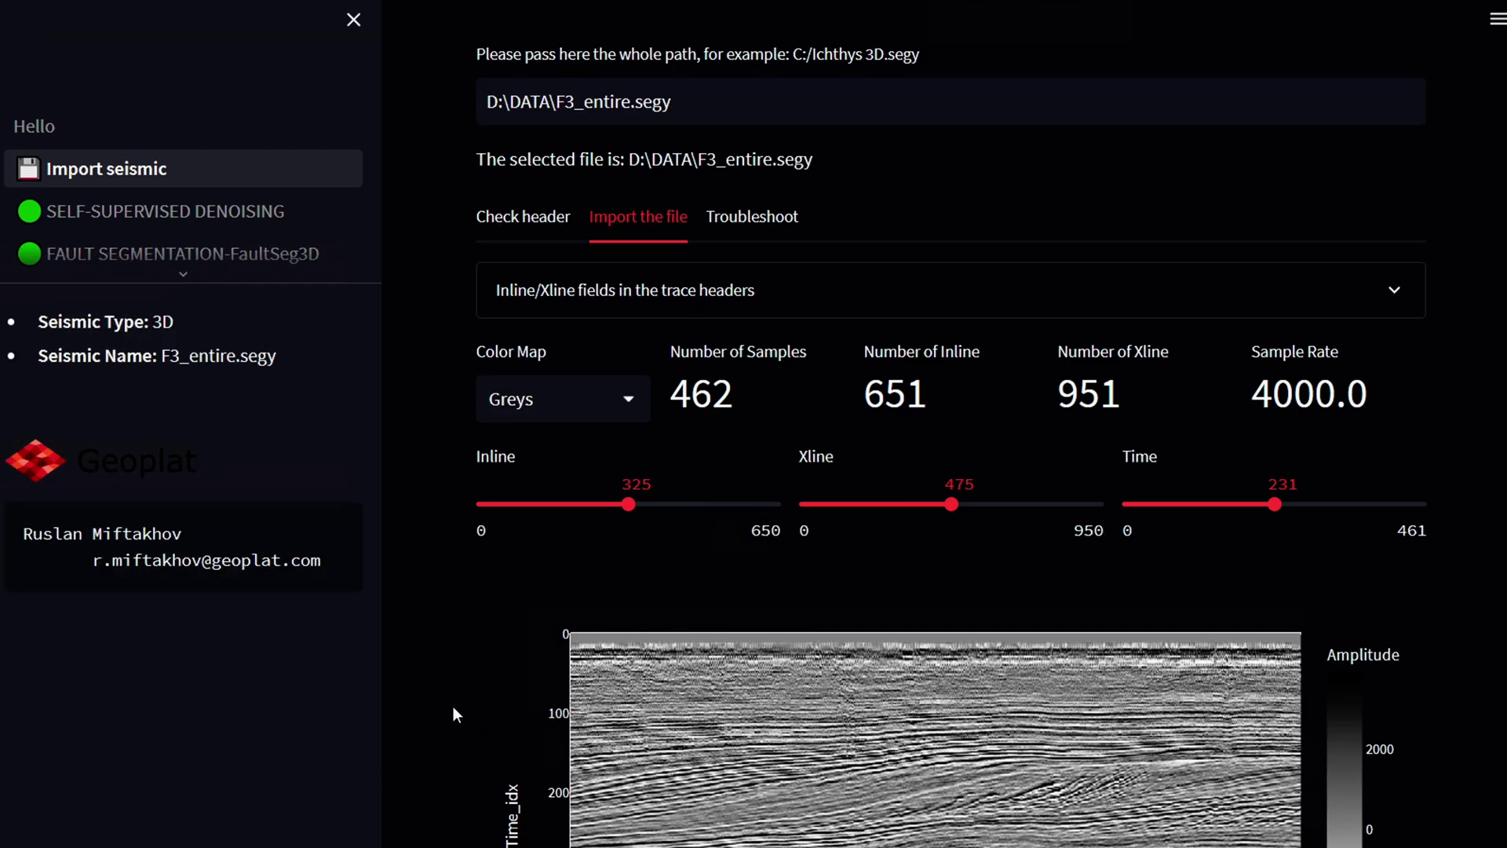
{"action": "scroll", "scroll_direction": "down", "scroll_amount": 3}
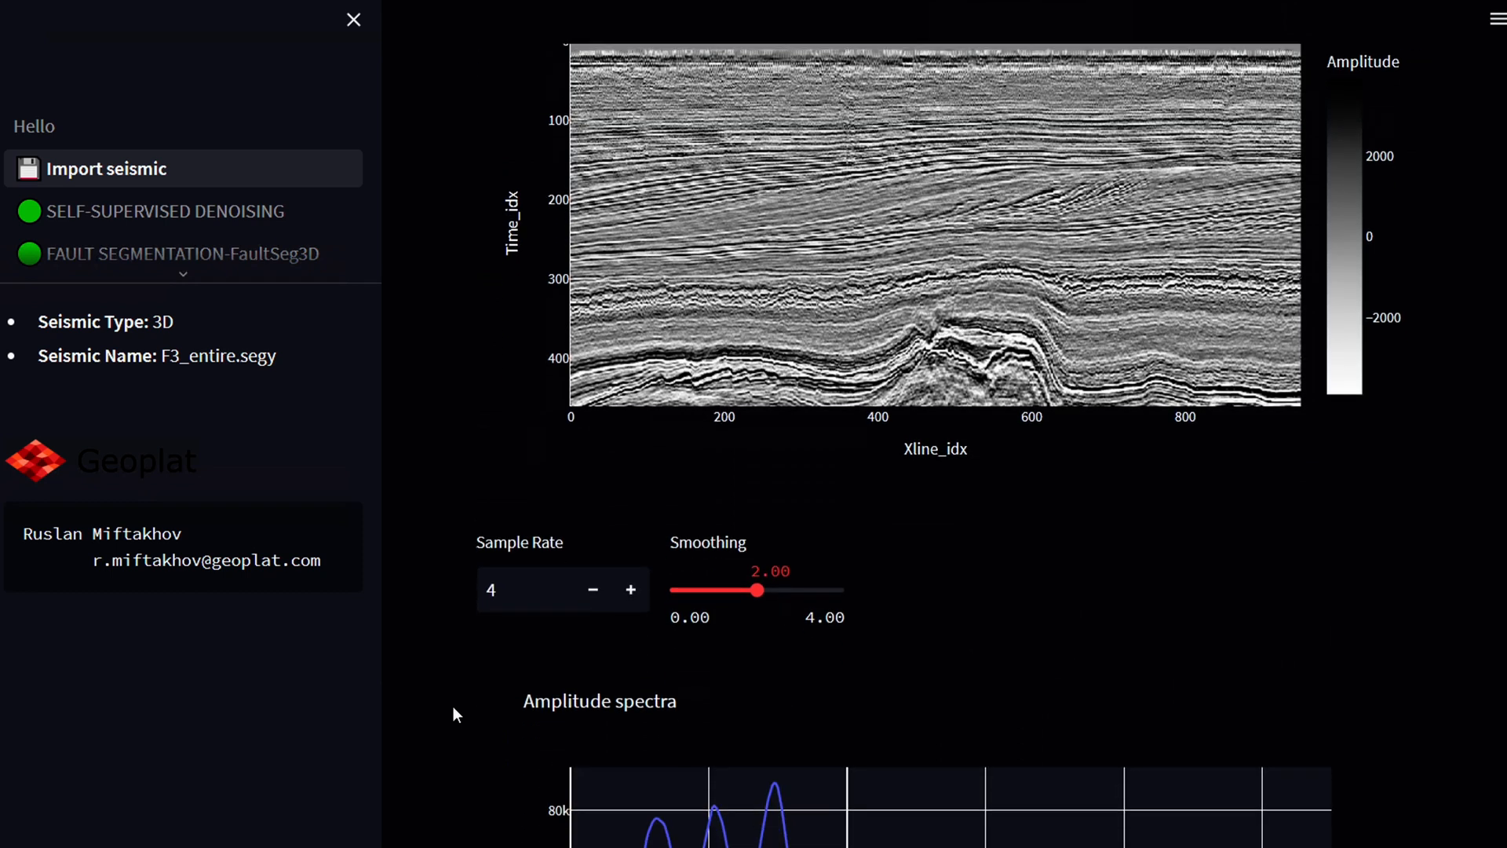
{"action": "scroll", "scroll_direction": "down", "scroll_amount": 3}
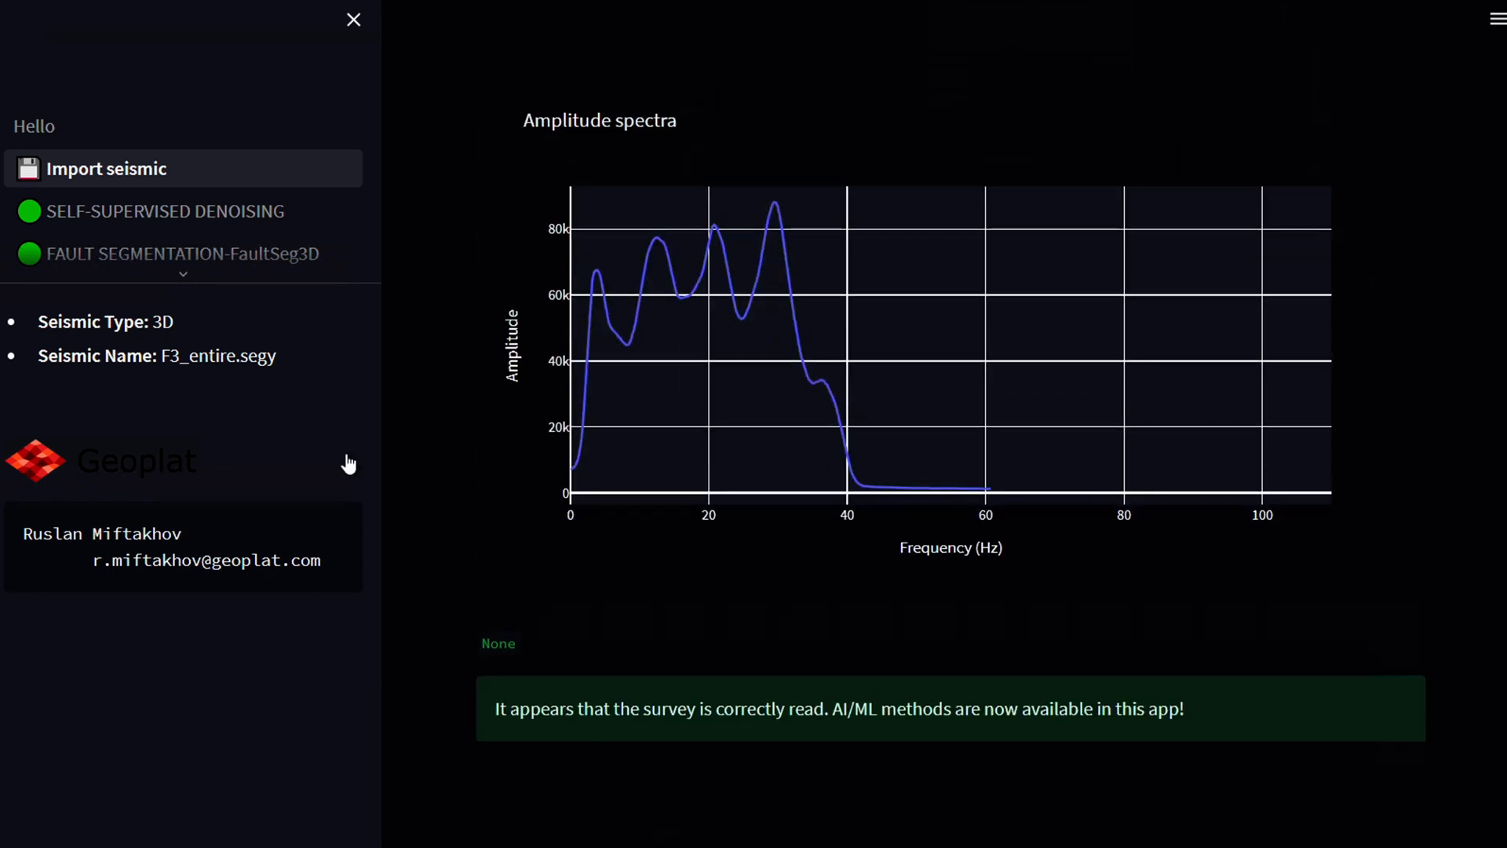
Step: Go to the 3D Seismic Denoising+SuperResolution method from the AI/ML list
{"action": "left_click", "coordinate": [181, 274]}
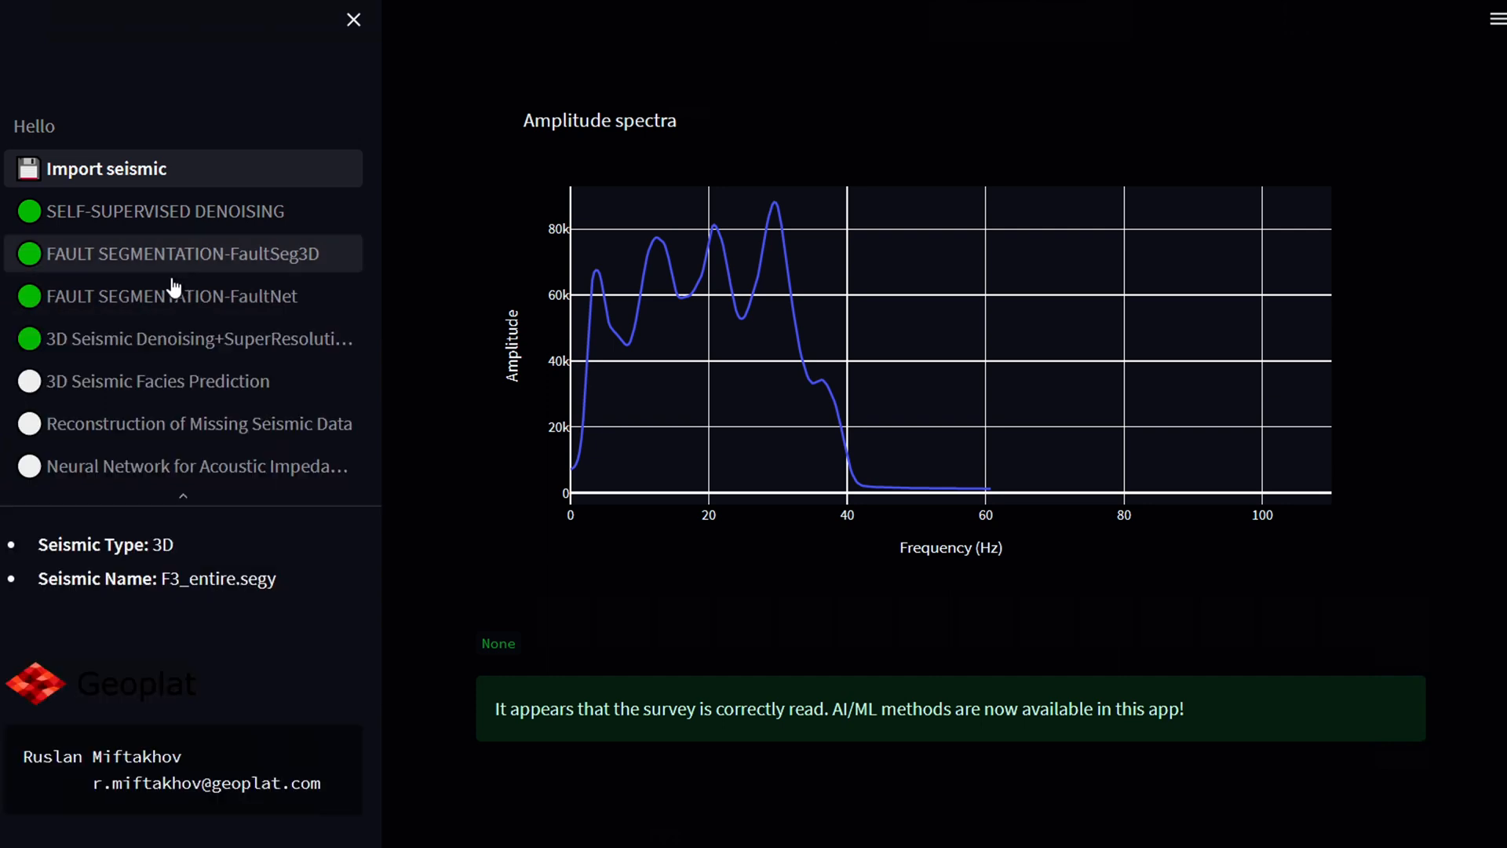
{"action": "left_click", "coordinate": [183, 338]}
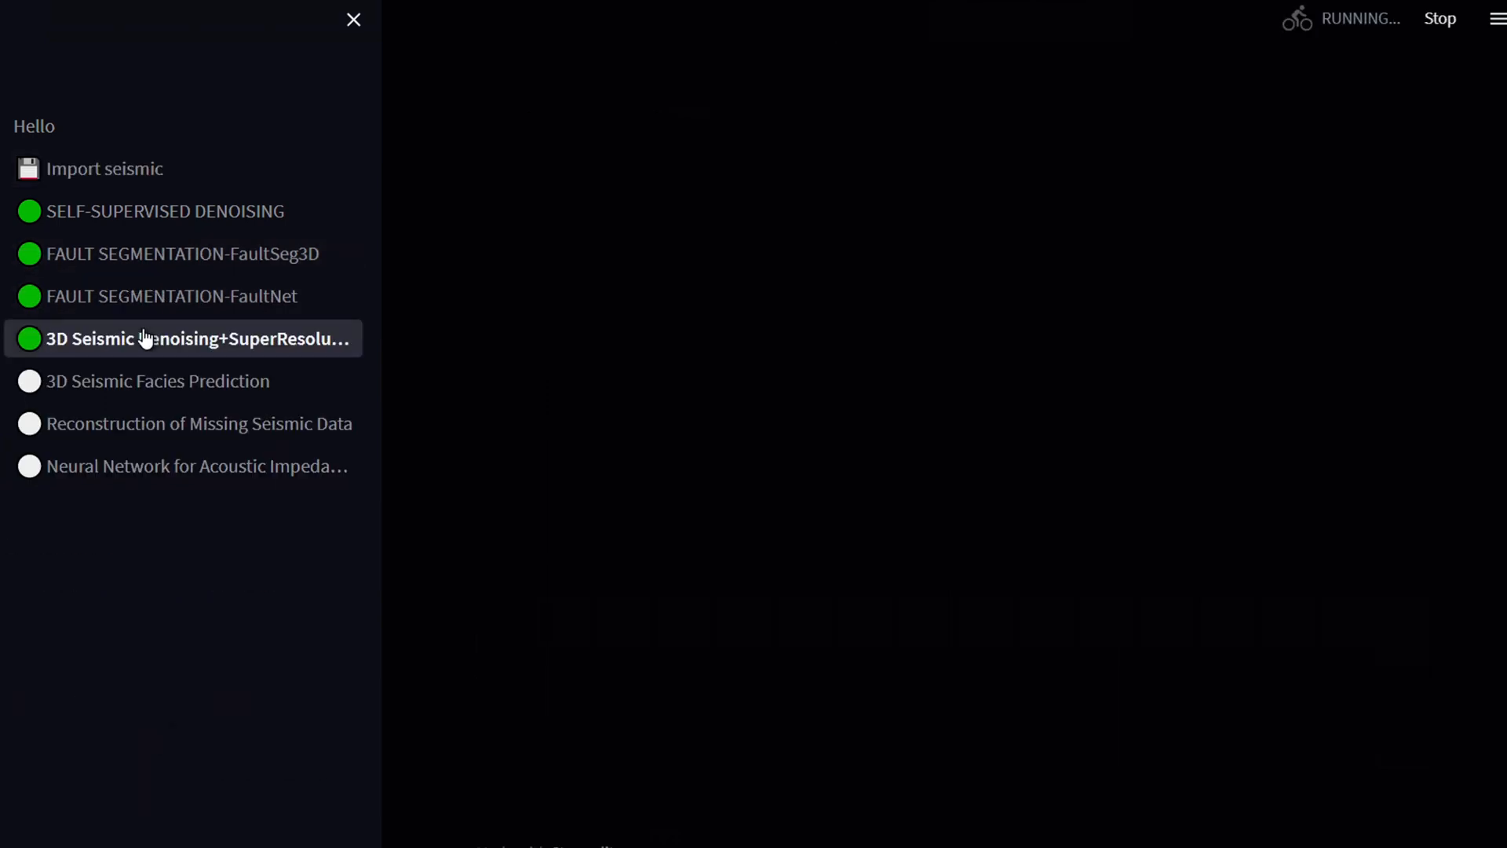
Step: Review the paper abstract and the GPU and CPU install command sections
{"action": "left_click", "coordinate": [189, 339]}
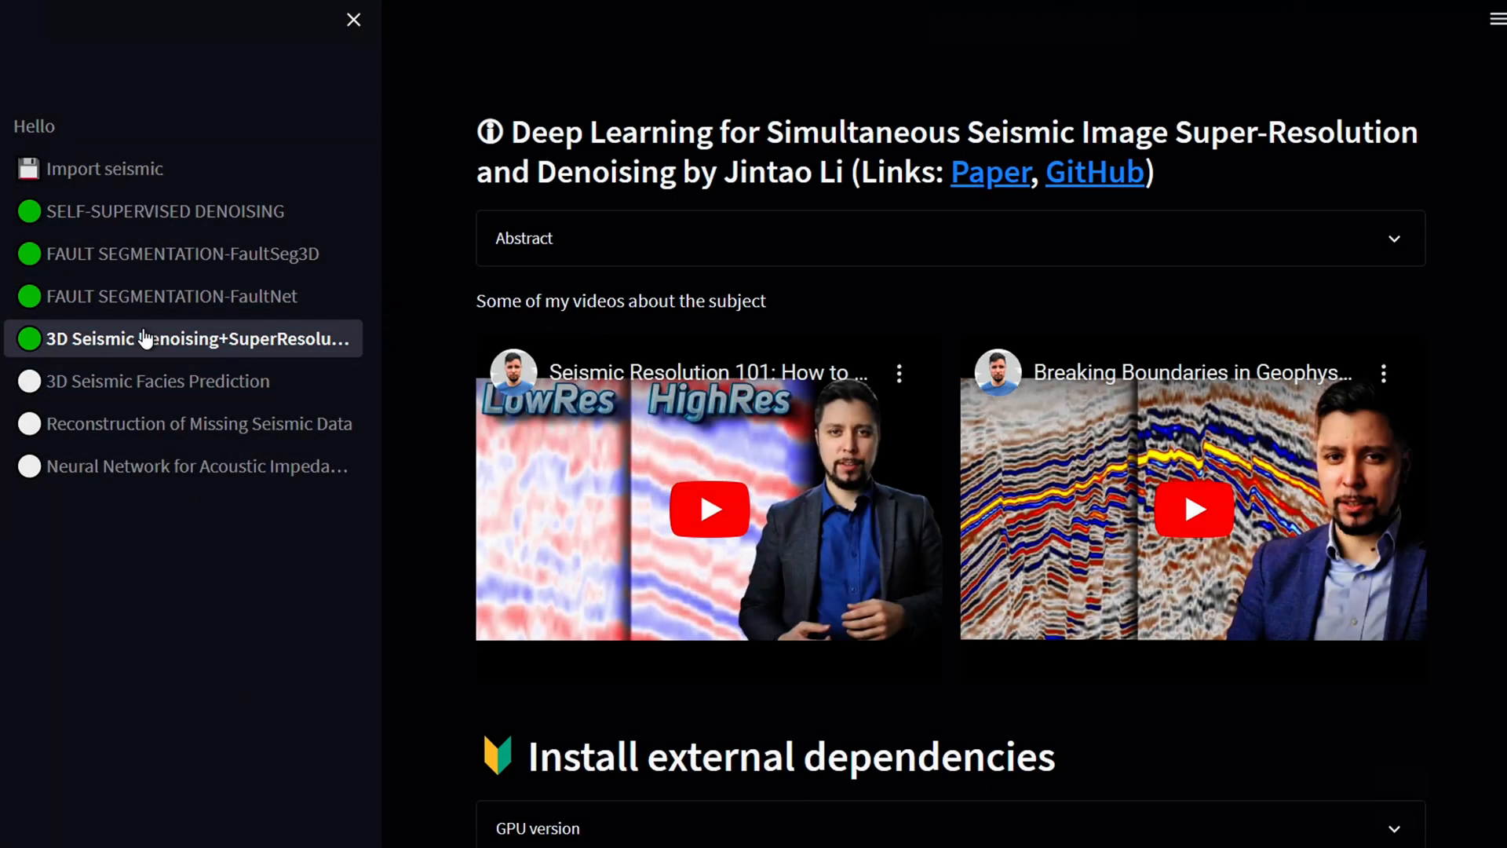
{"action": "mouse_move", "coordinate": [971, 178]}
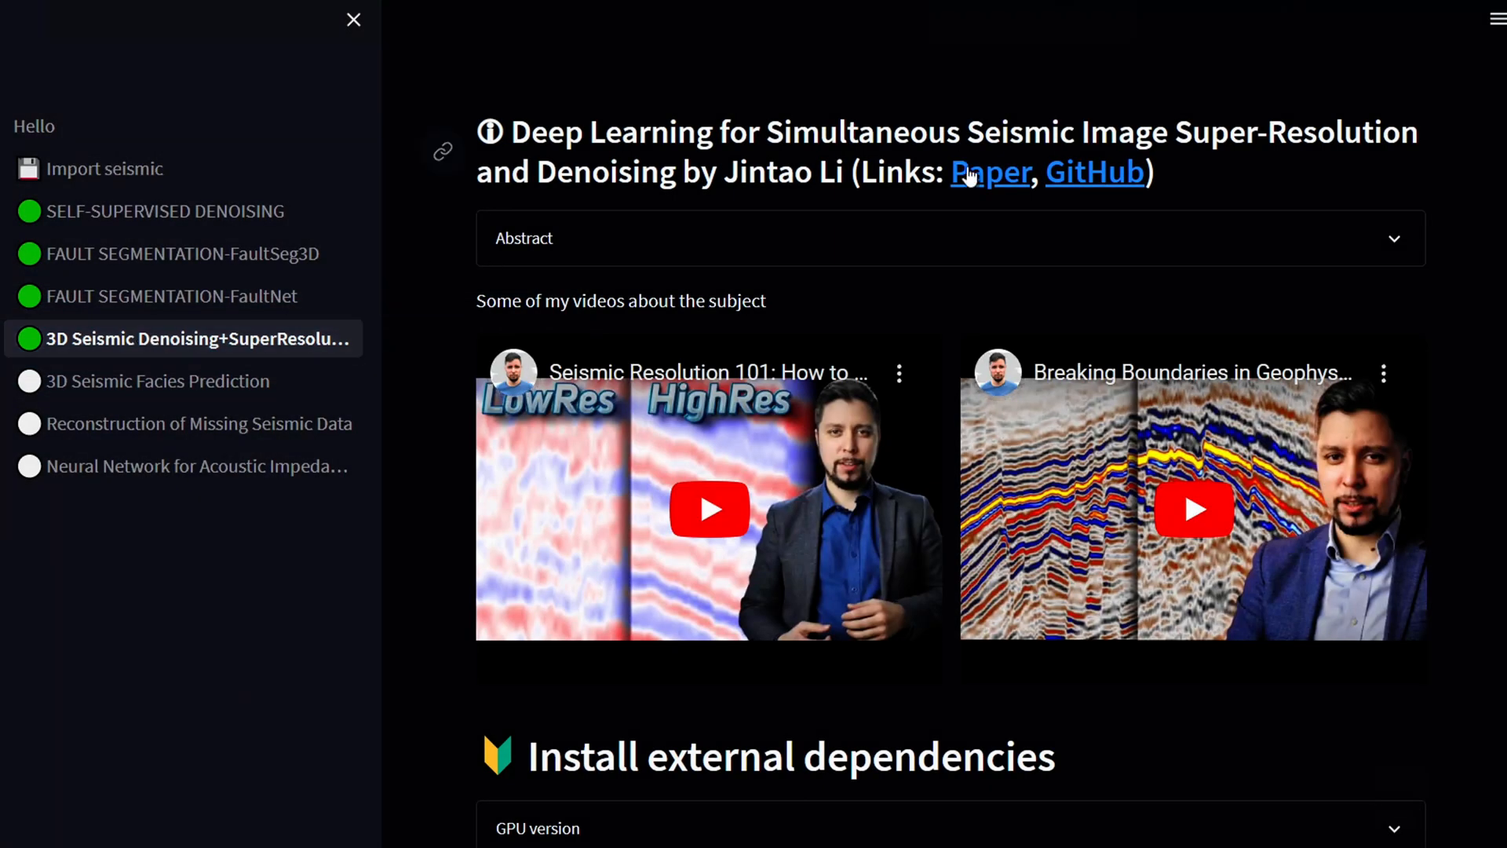
{"action": "mouse_move", "coordinate": [1225, 239]}
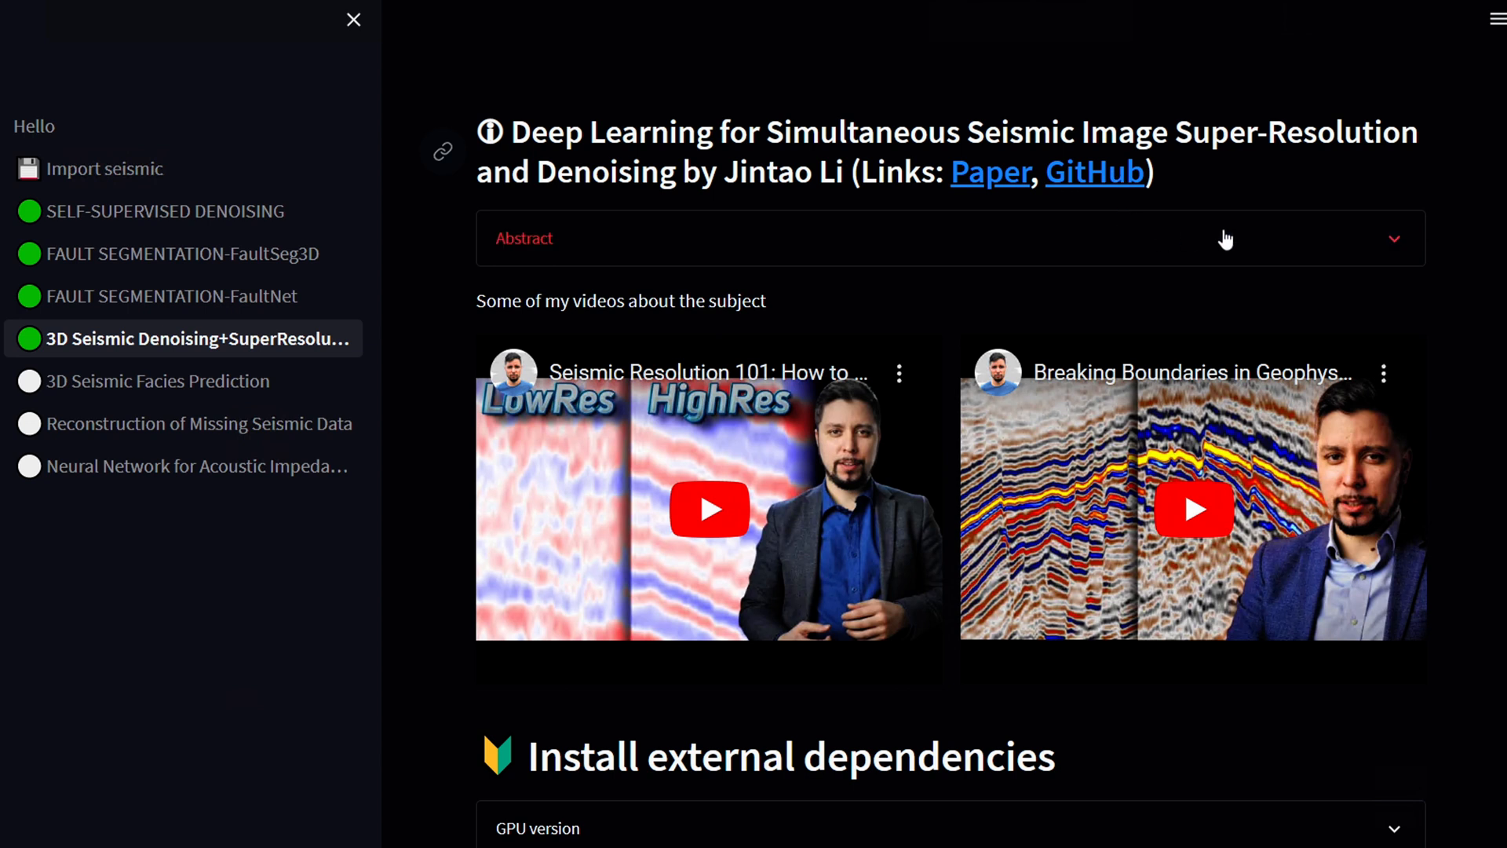
{"action": "left_click", "coordinate": [1392, 239]}
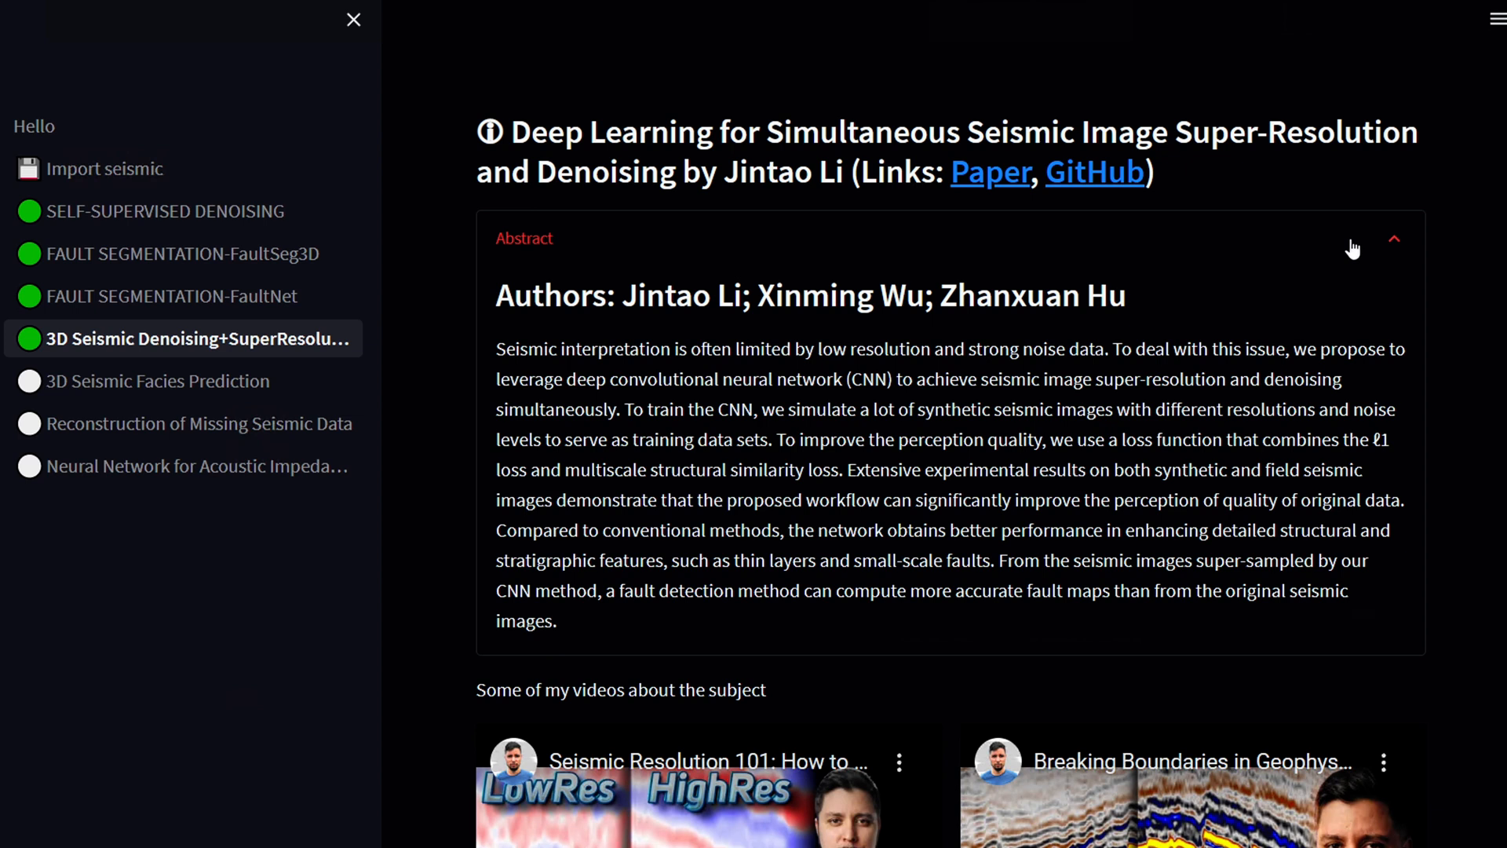
{"action": "left_click", "coordinate": [1392, 239]}
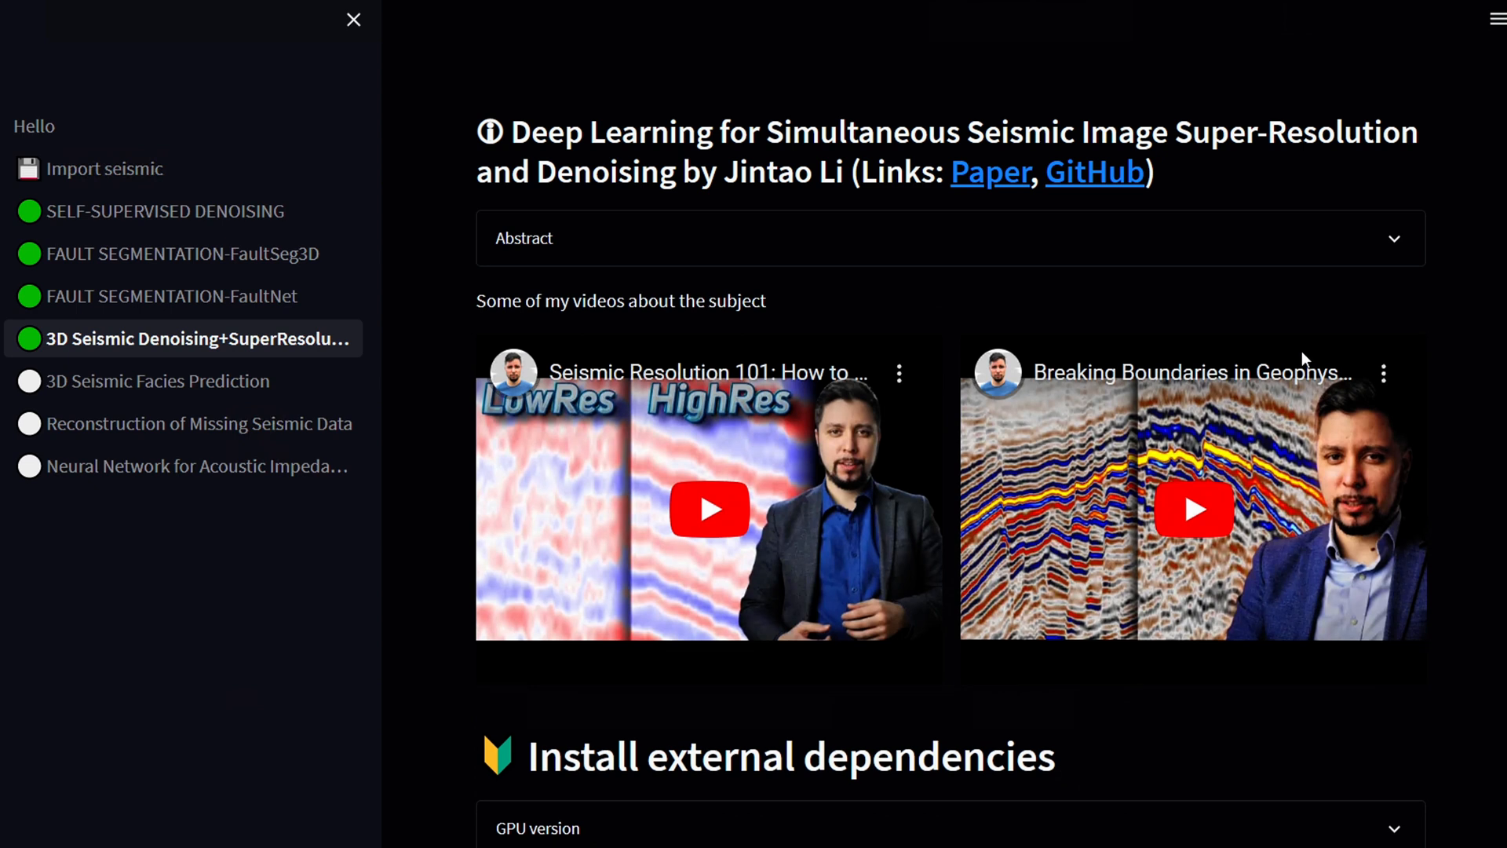
{"action": "scroll", "scroll_direction": "down", "scroll_amount": 3}
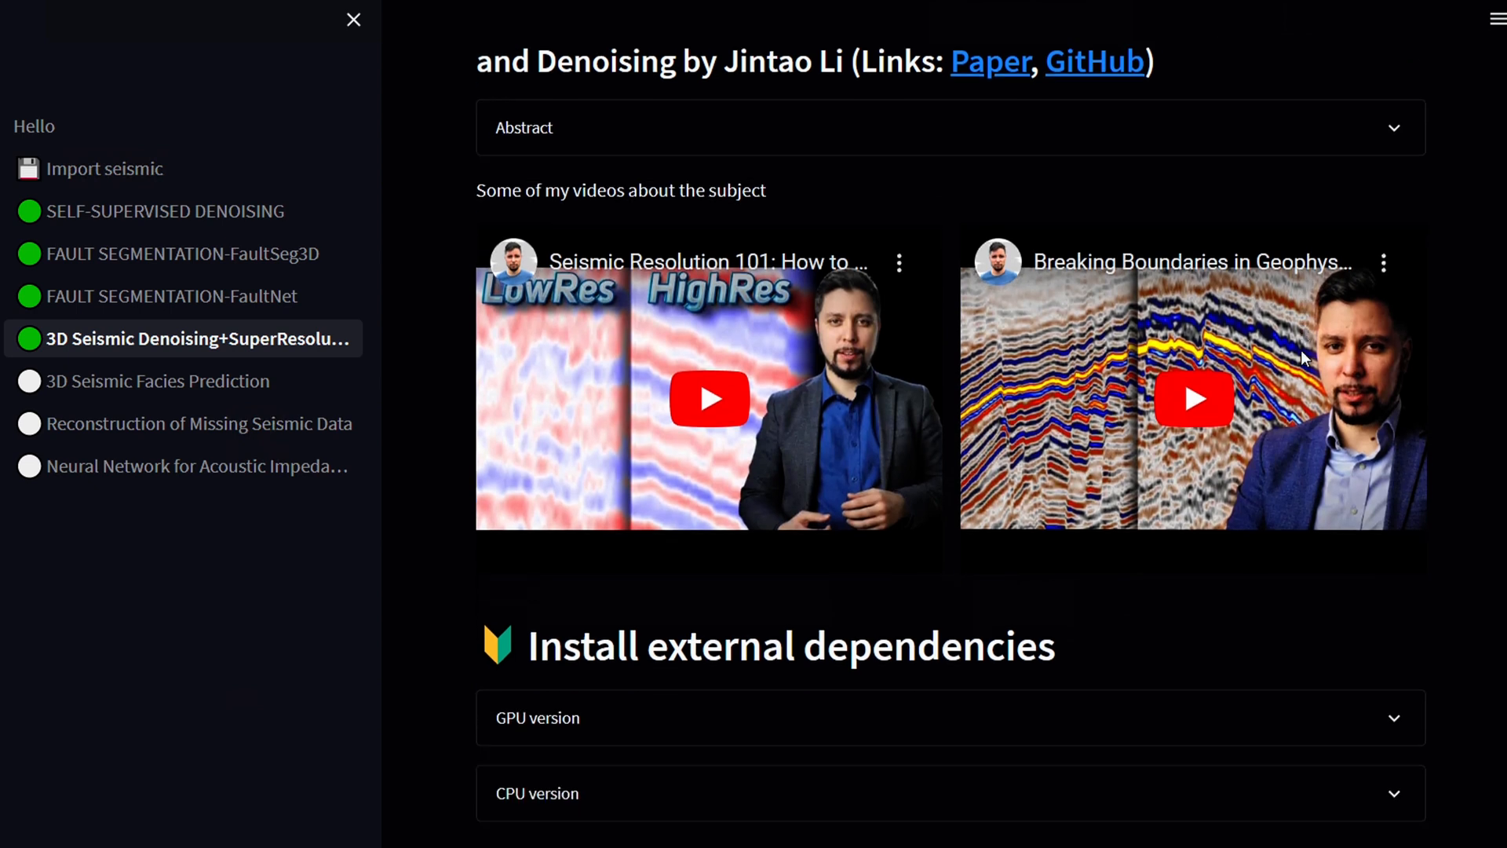
{"action": "scroll", "scroll_direction": "down", "scroll_amount": 3}
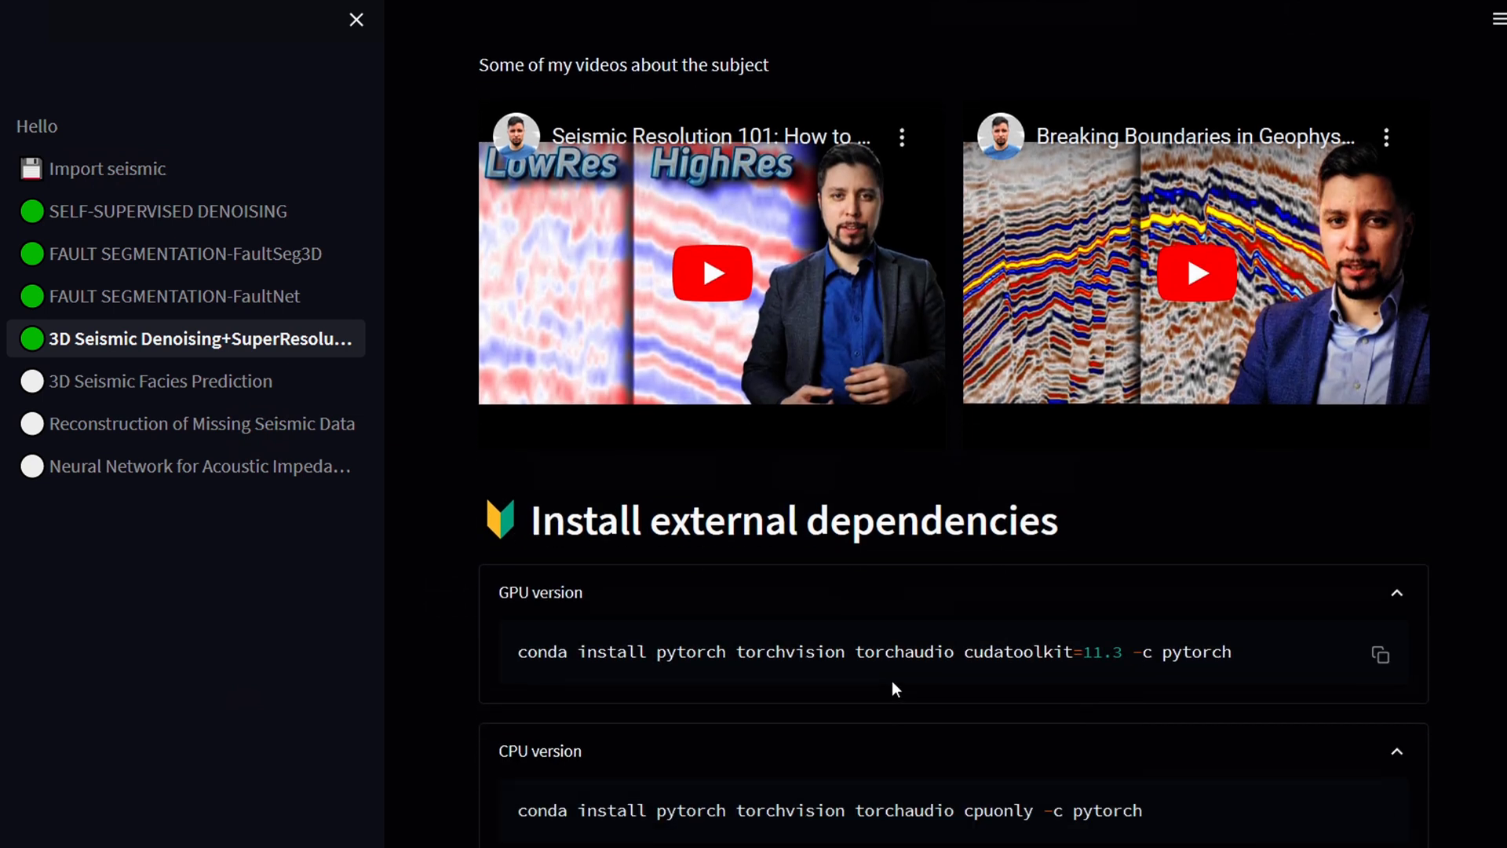
{"action": "scroll", "scroll_direction": "down", "scroll_amount": 3}
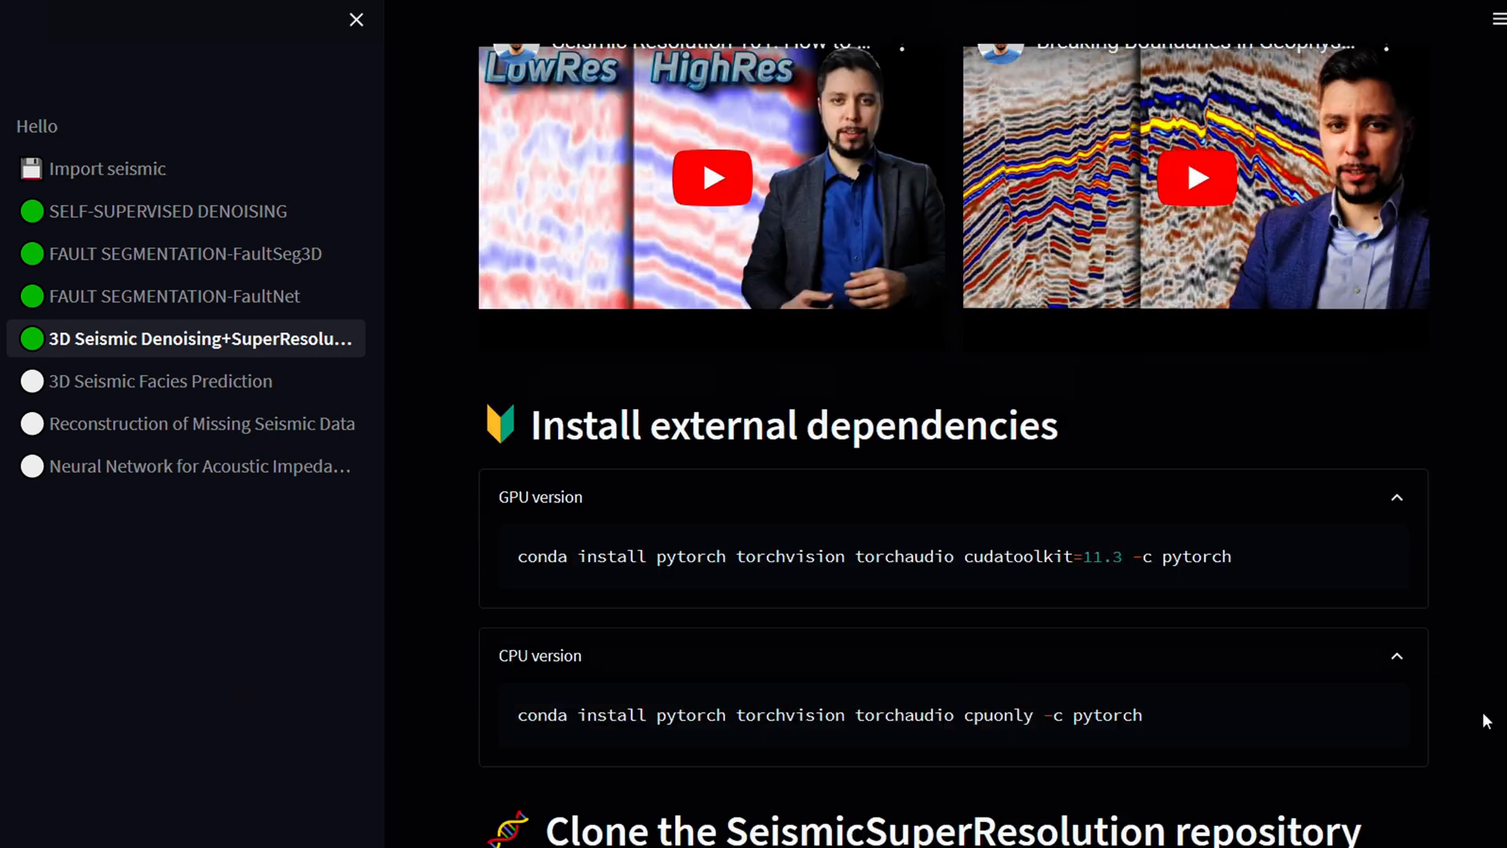
{"action": "scroll", "scroll_direction": "down", "scroll_amount": 3}
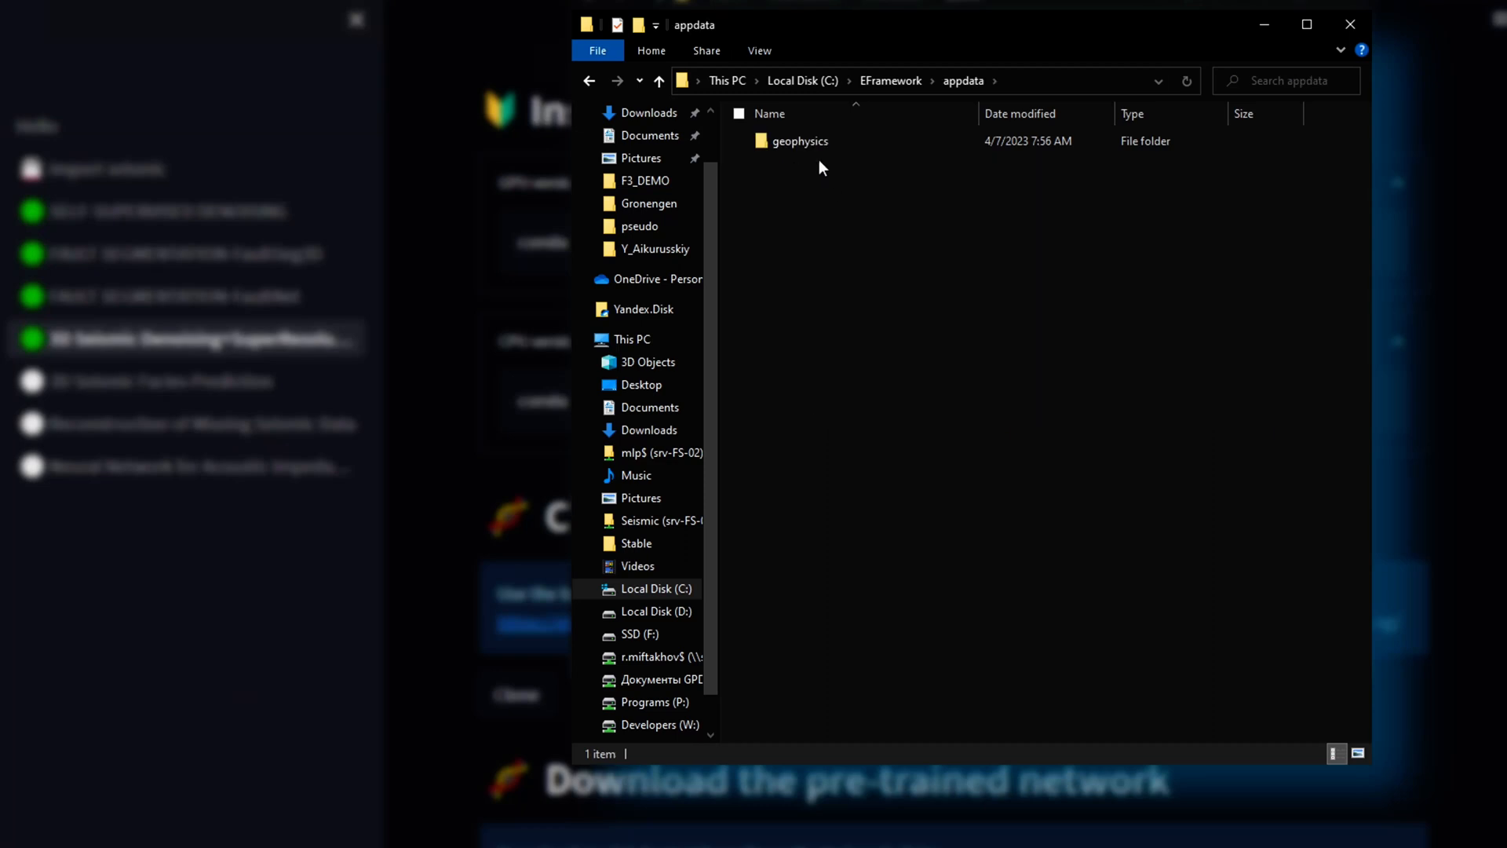
Step: Check the appdata/geophysics folder and start cloning the SeismicSuperResolution repository
{"action": "double_click", "coordinate": [799, 140]}
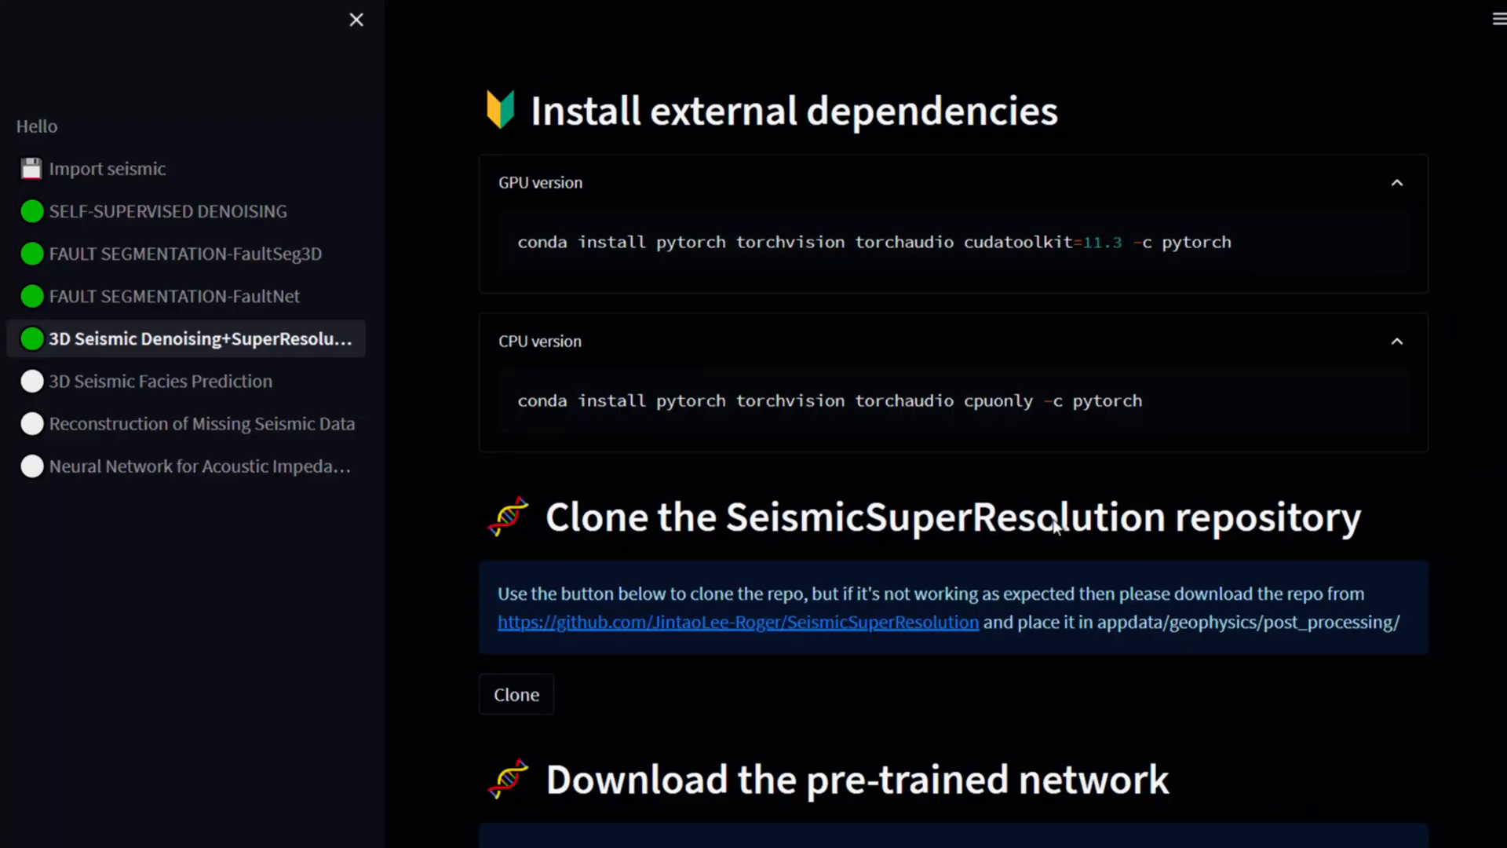
{"action": "left_click", "coordinate": [517, 690]}
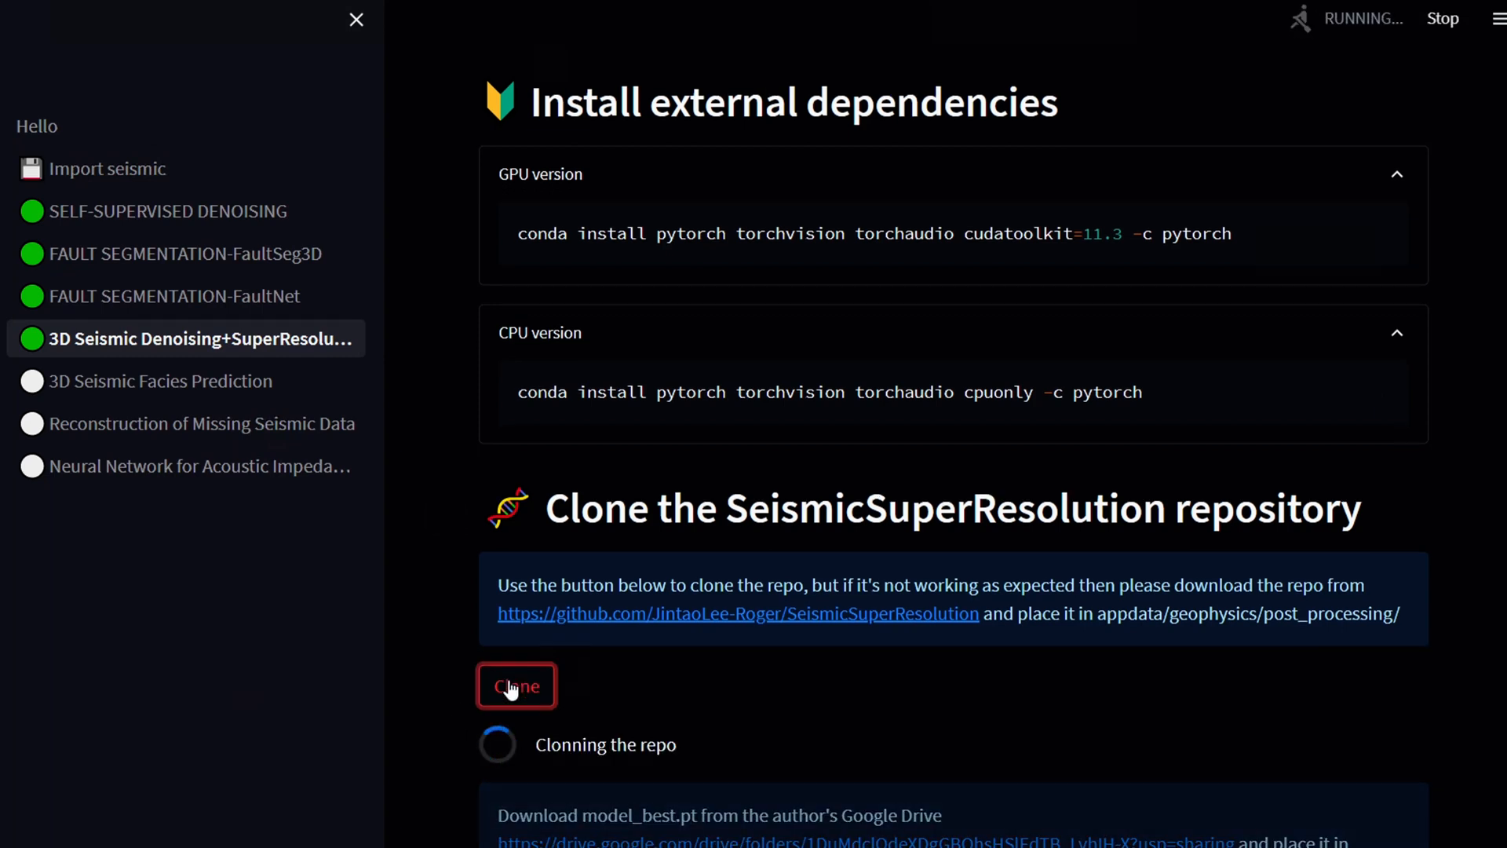
Step: Verify the cloned SeismicSuperResolution folder inside appdata/geophysics/post_processing
{"action": "left_click", "coordinate": [517, 686]}
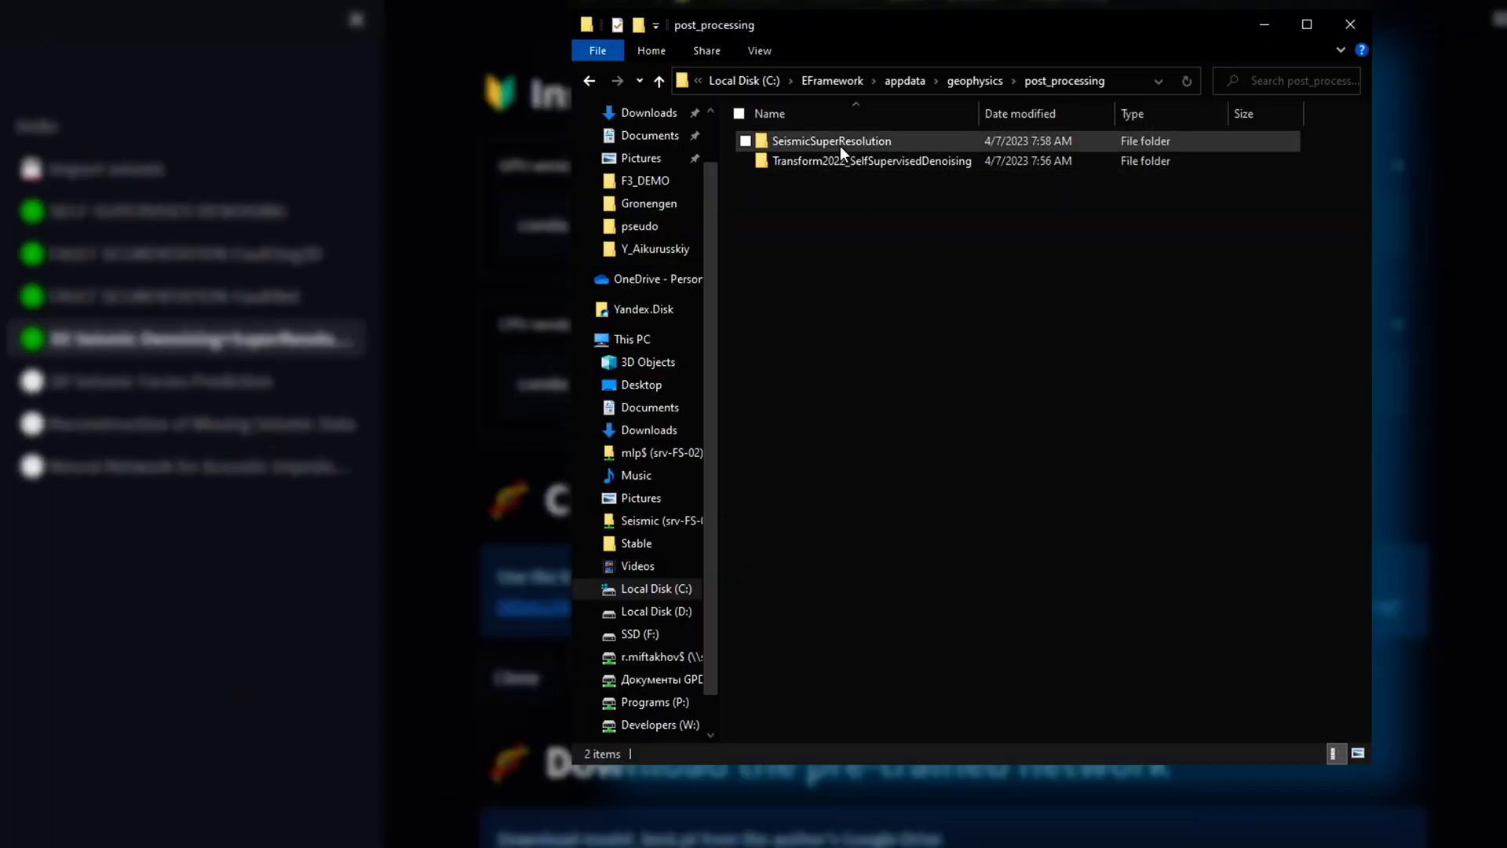
{"action": "double_click", "coordinate": [829, 141]}
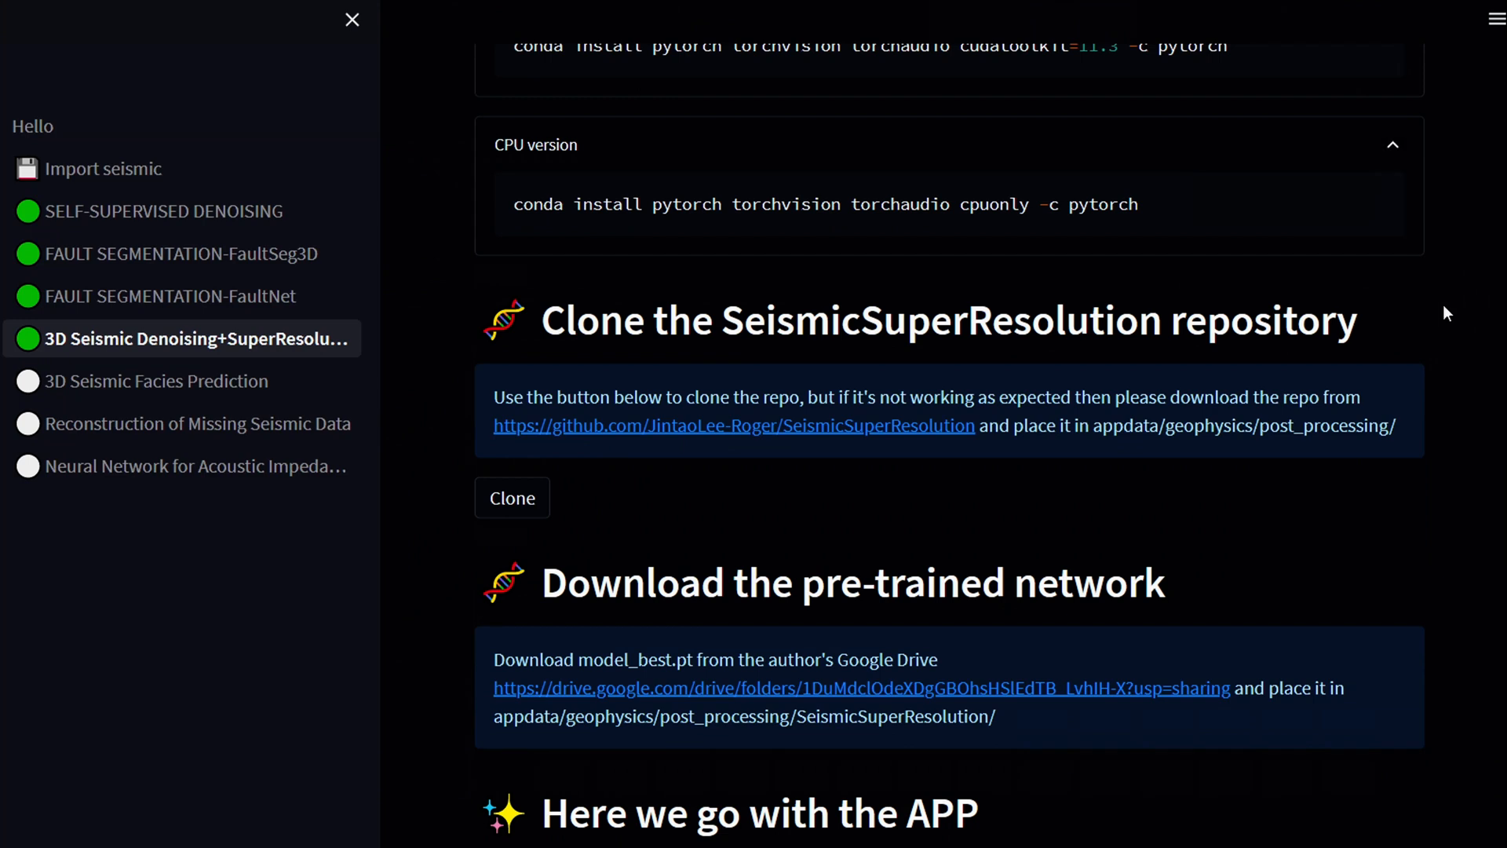
Step: Bring up the app's top-right options menu to rerun the page
{"action": "scroll", "scroll_direction": "down", "scroll_amount": 3}
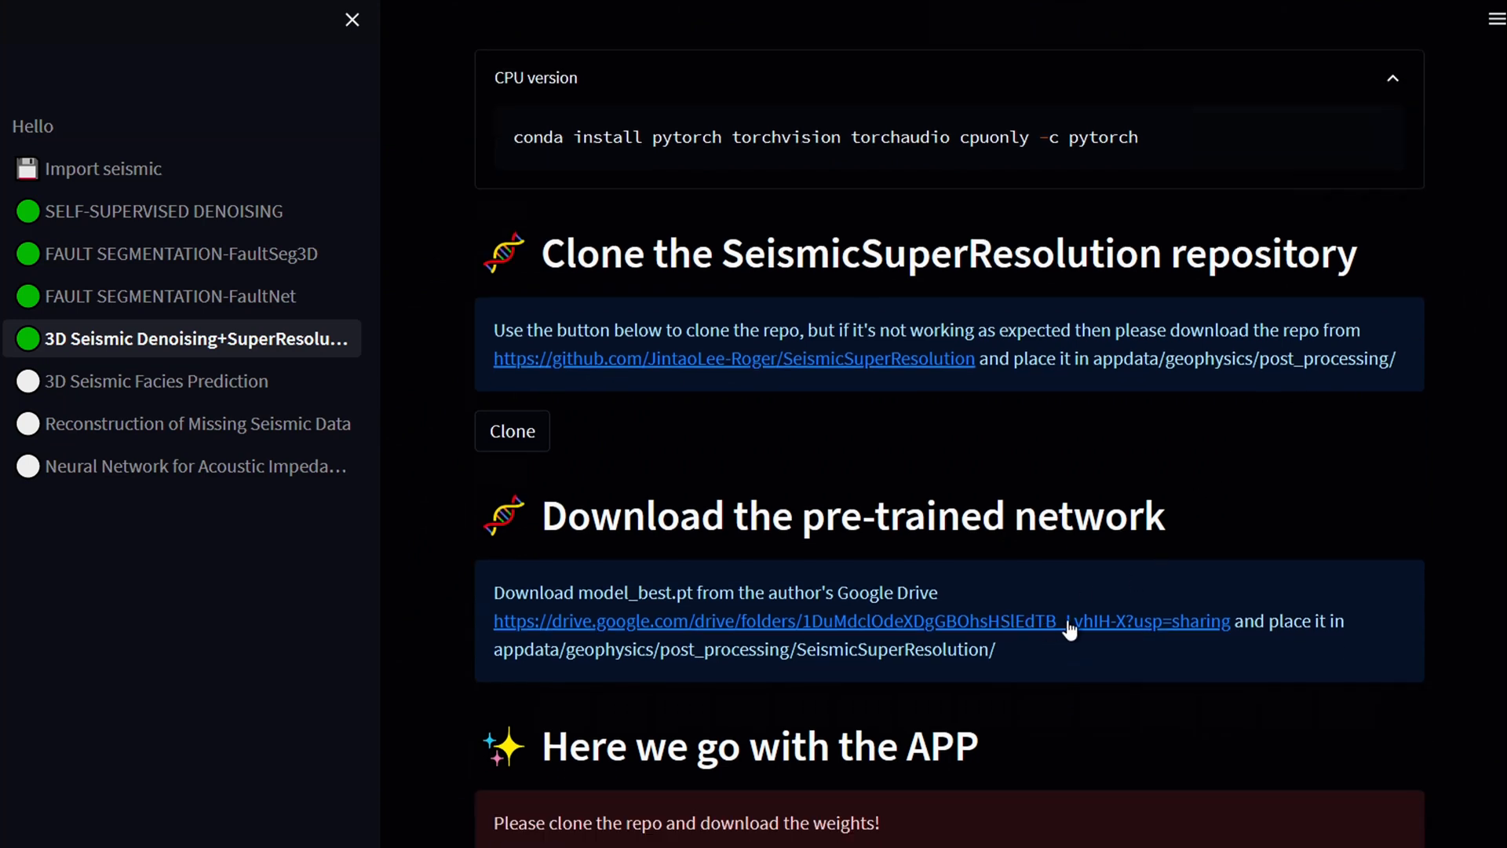
{"action": "mouse_move", "coordinate": [1409, 386]}
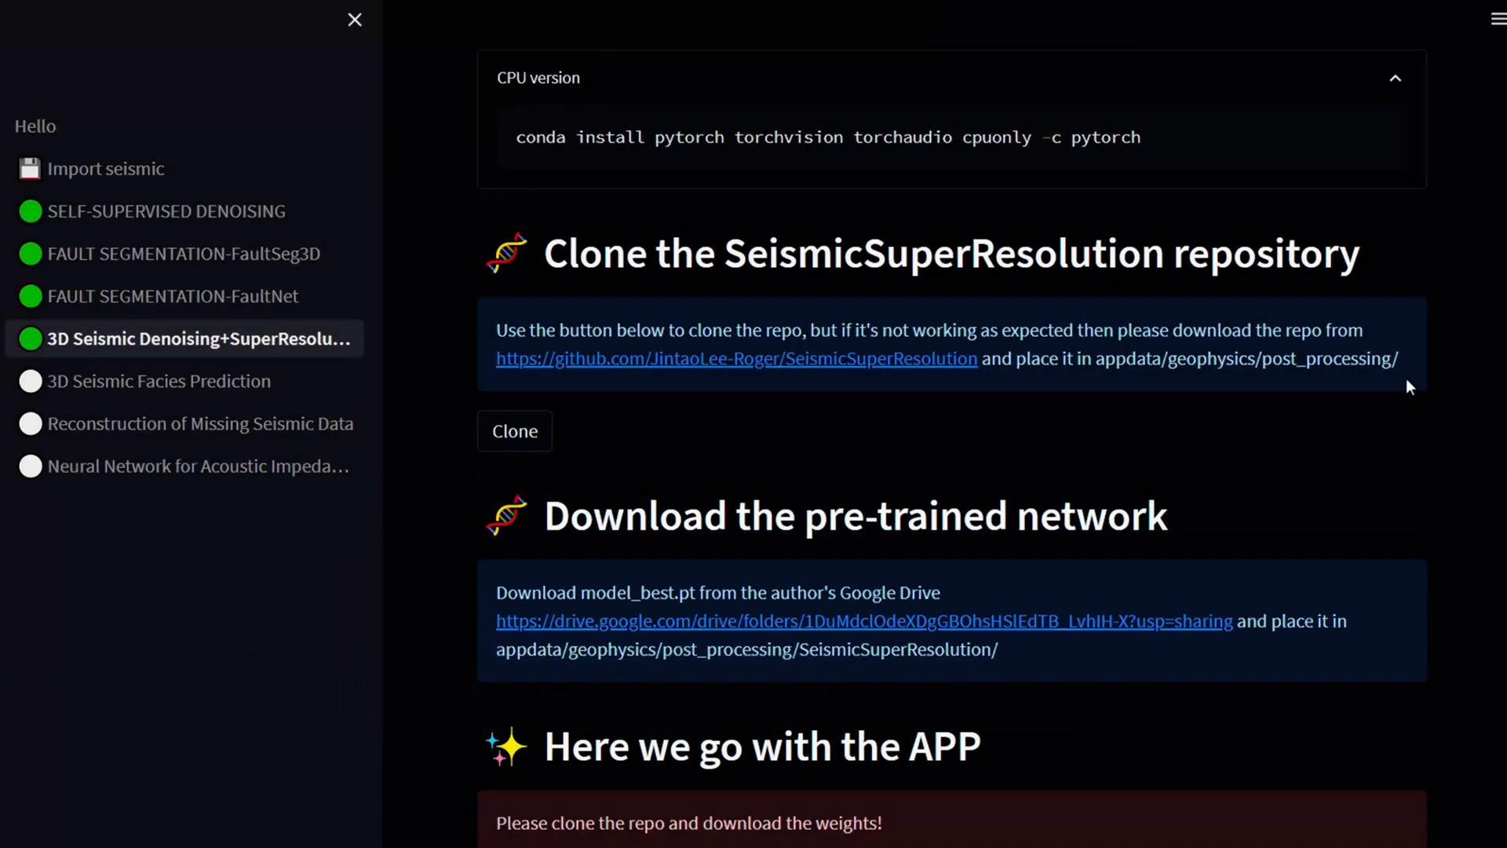
{"action": "left_click", "coordinate": [756, 621]}
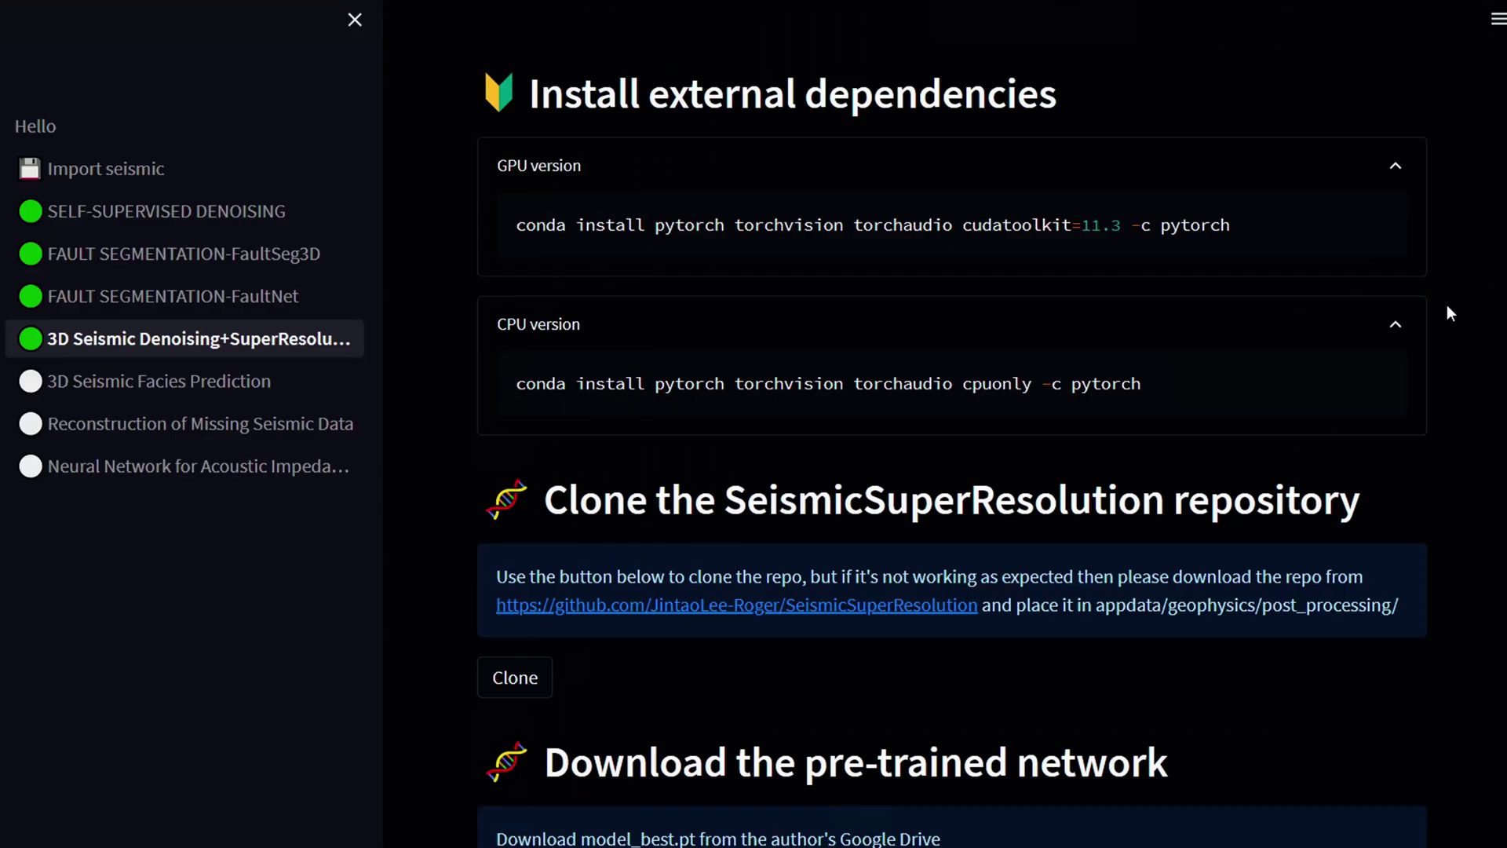
{"action": "left_click", "coordinate": [1490, 18]}
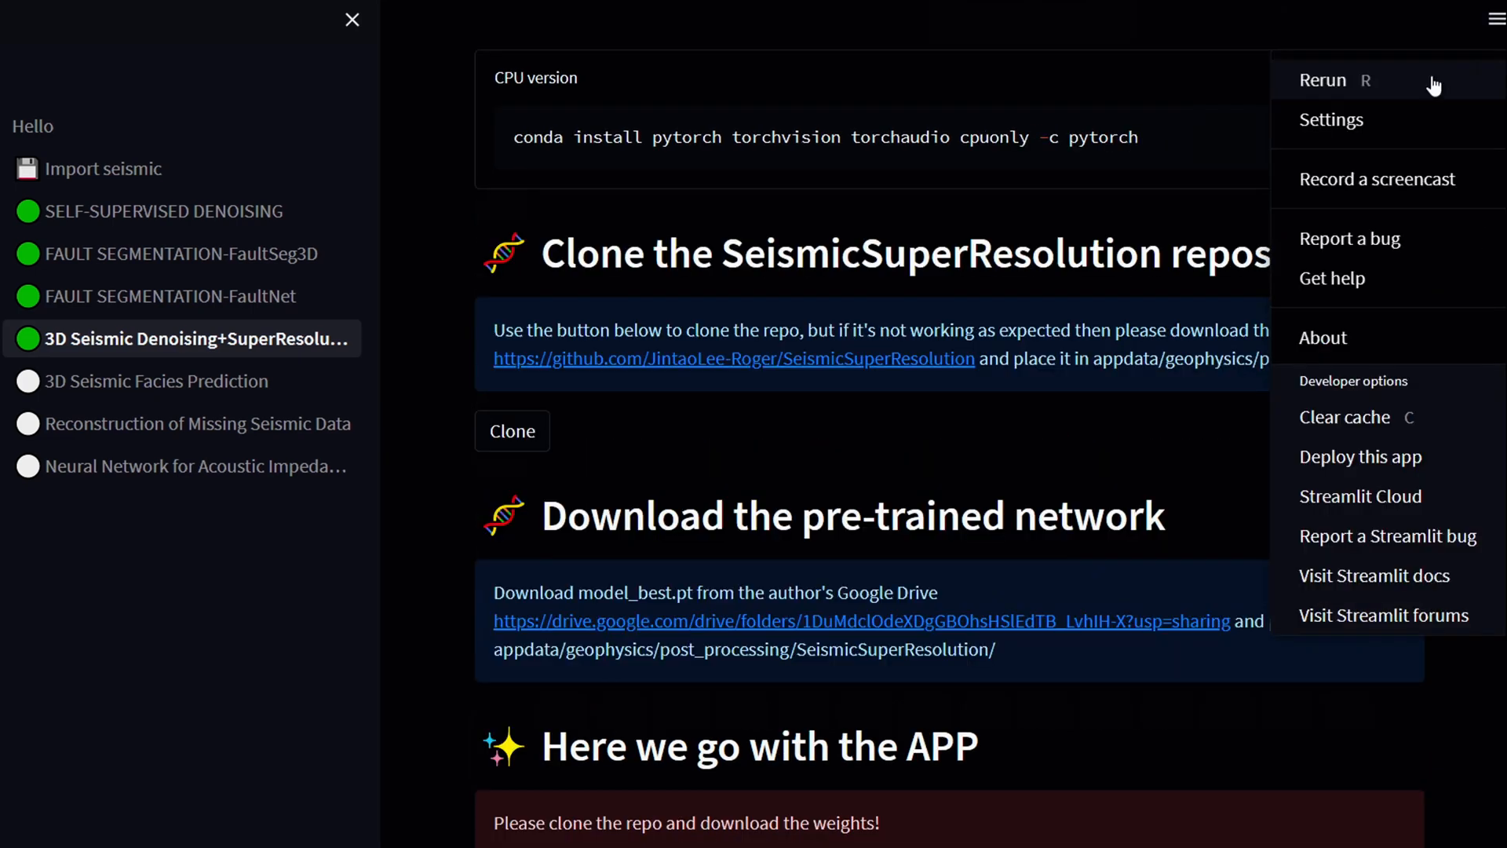
Step: Rerun the app and expand Step 1 to view the loaded F3 seismic section
{"action": "left_click", "coordinate": [1323, 80]}
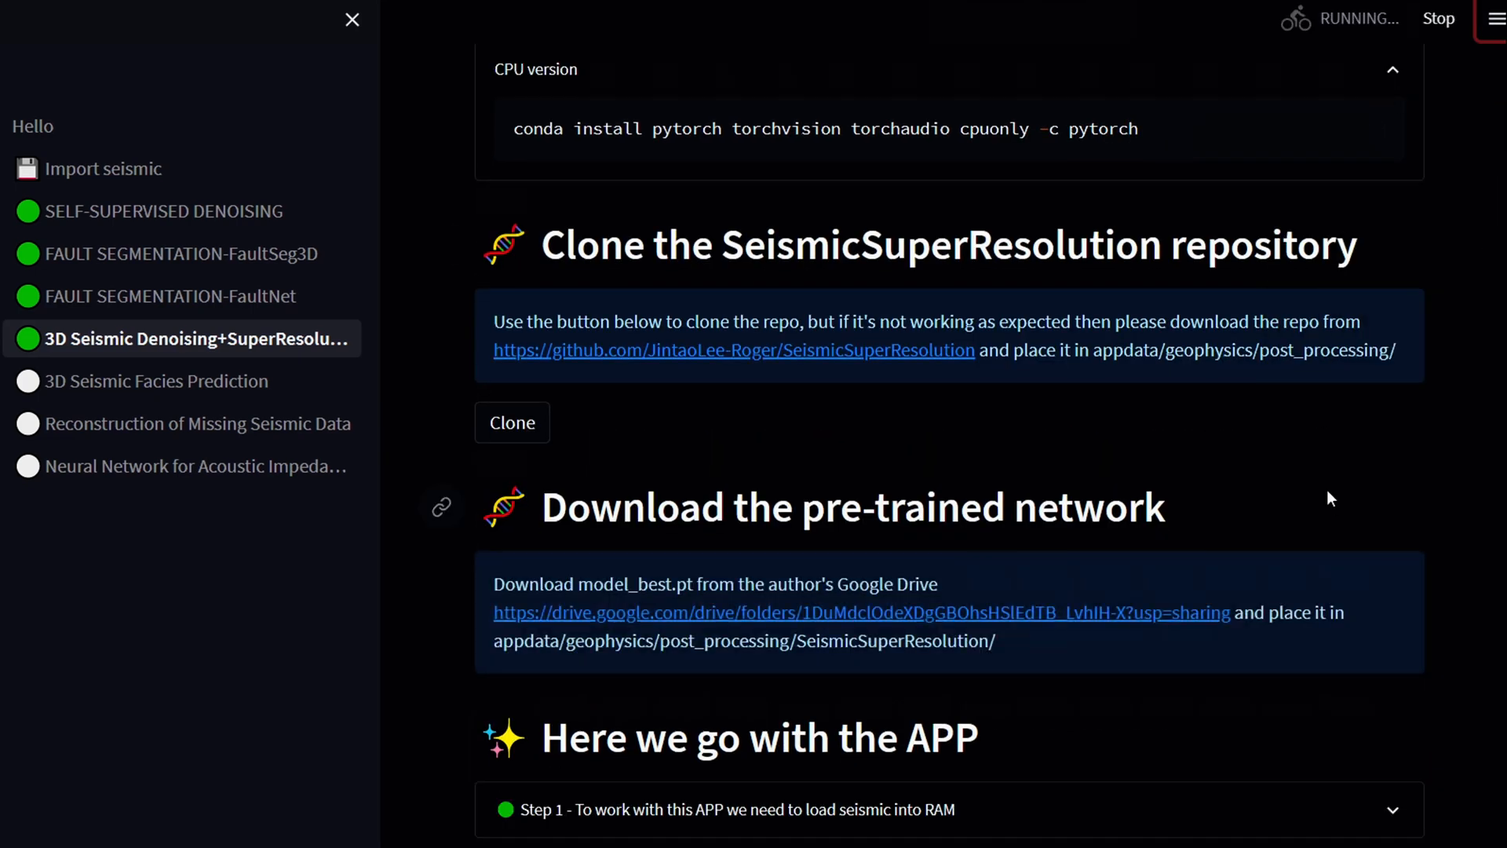
{"action": "left_click", "coordinate": [181, 497]}
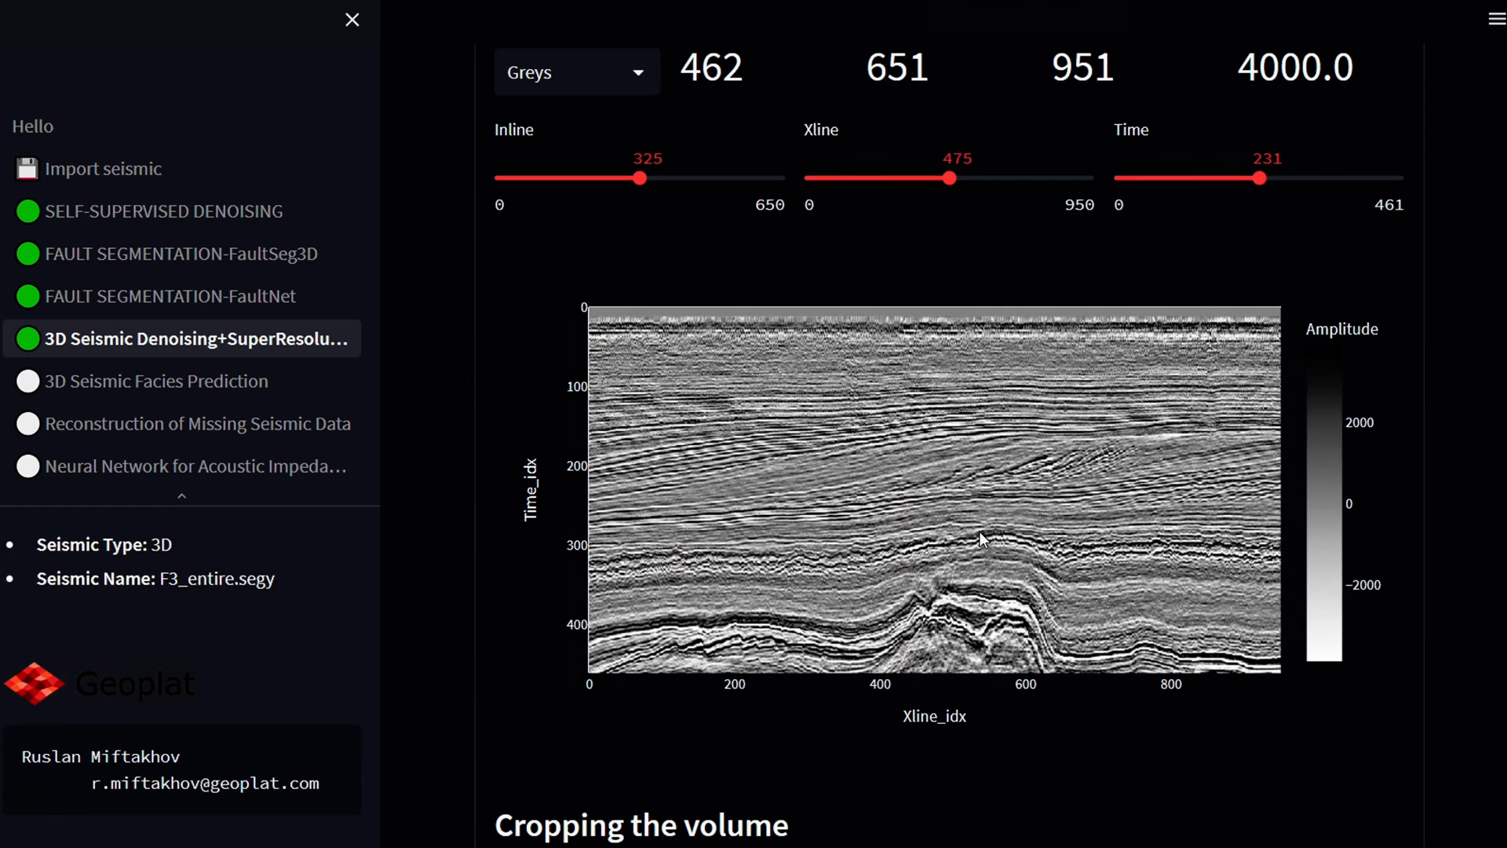
Step: Crop the volume to Xlines 0–218, keeping 651 inlines and 462 samples, and submit
{"action": "scroll", "scroll_direction": "down", "scroll_amount": 3}
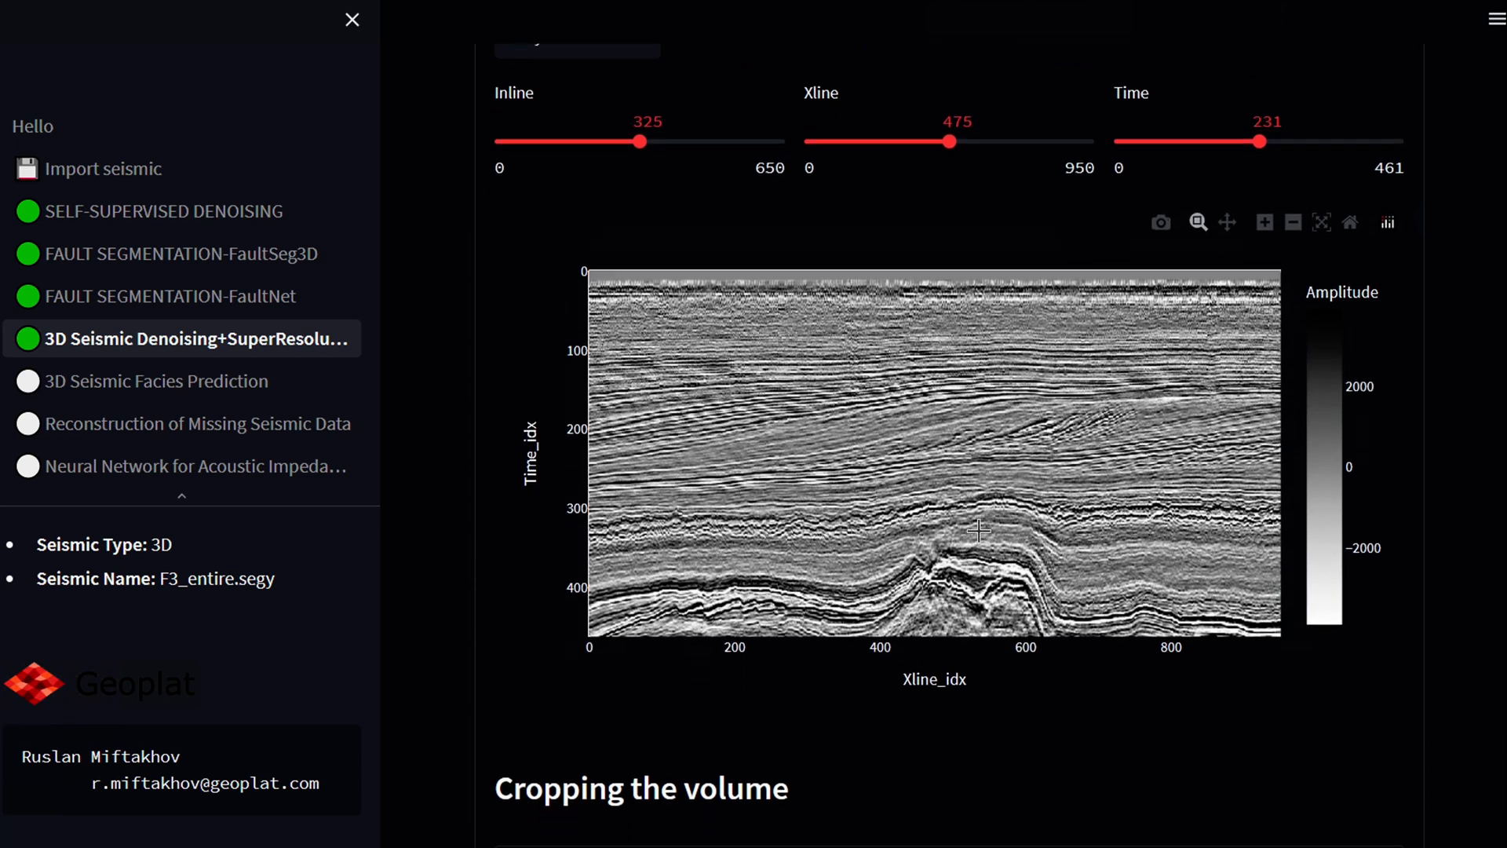
{"action": "scroll", "scroll_direction": "down", "scroll_amount": 3}
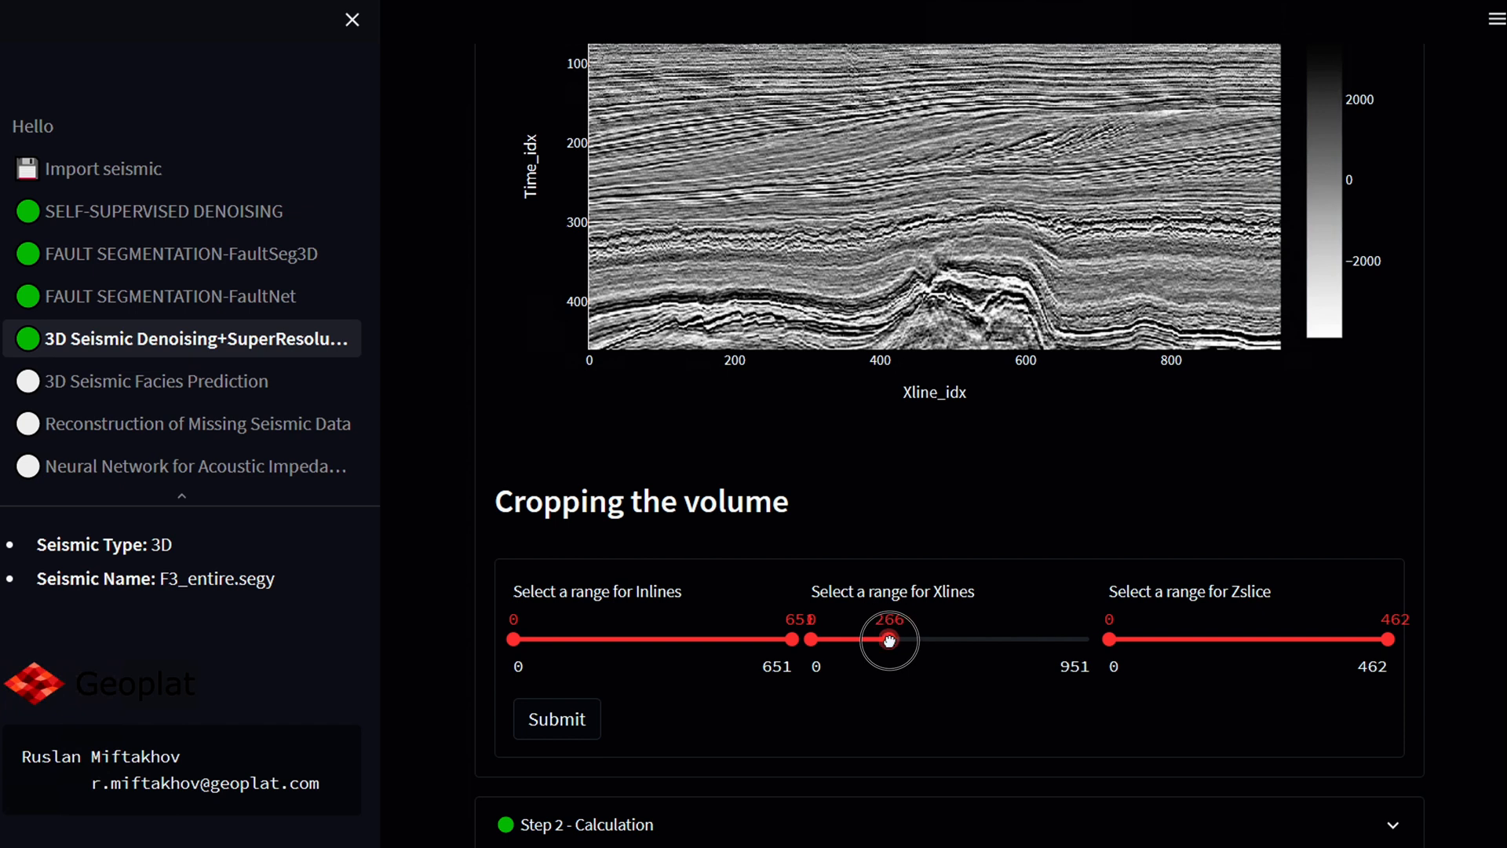
{"action": "left_click", "coordinate": [555, 718]}
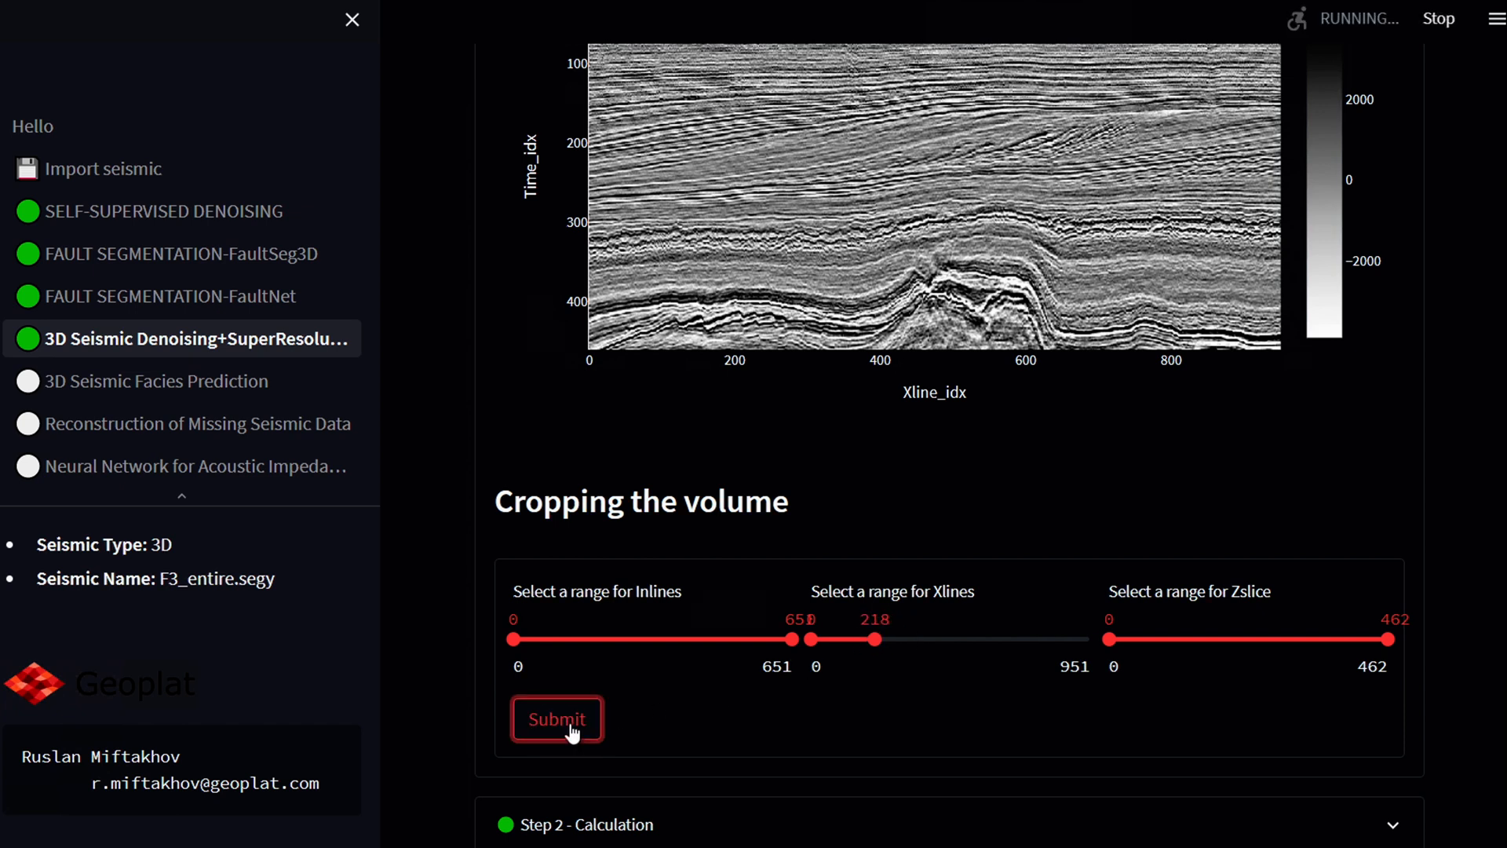
{"action": "left_click", "coordinate": [557, 719]}
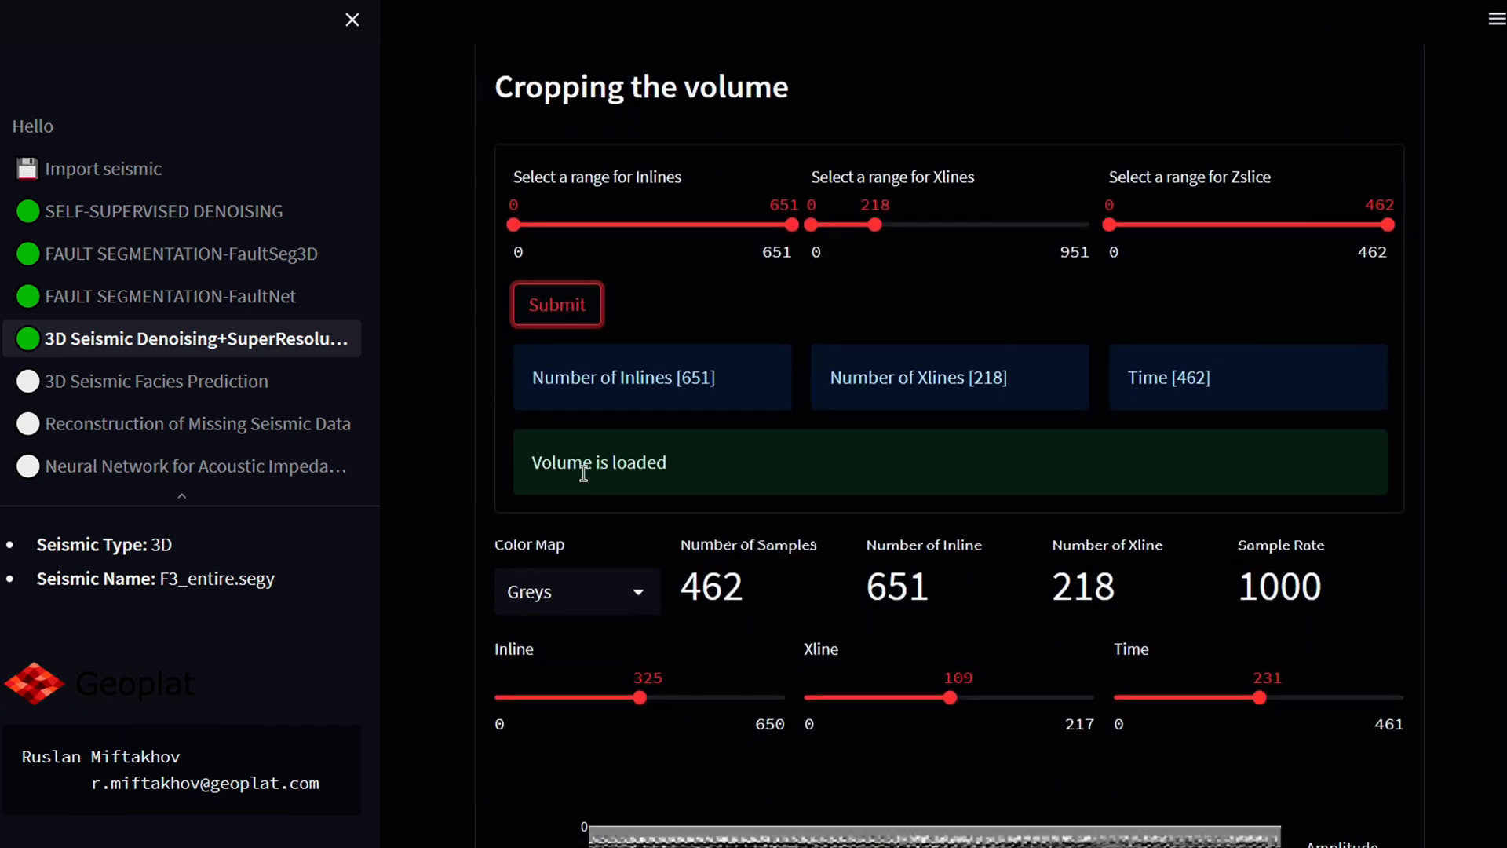
{"action": "scroll", "scroll_direction": "down", "scroll_amount": 3}
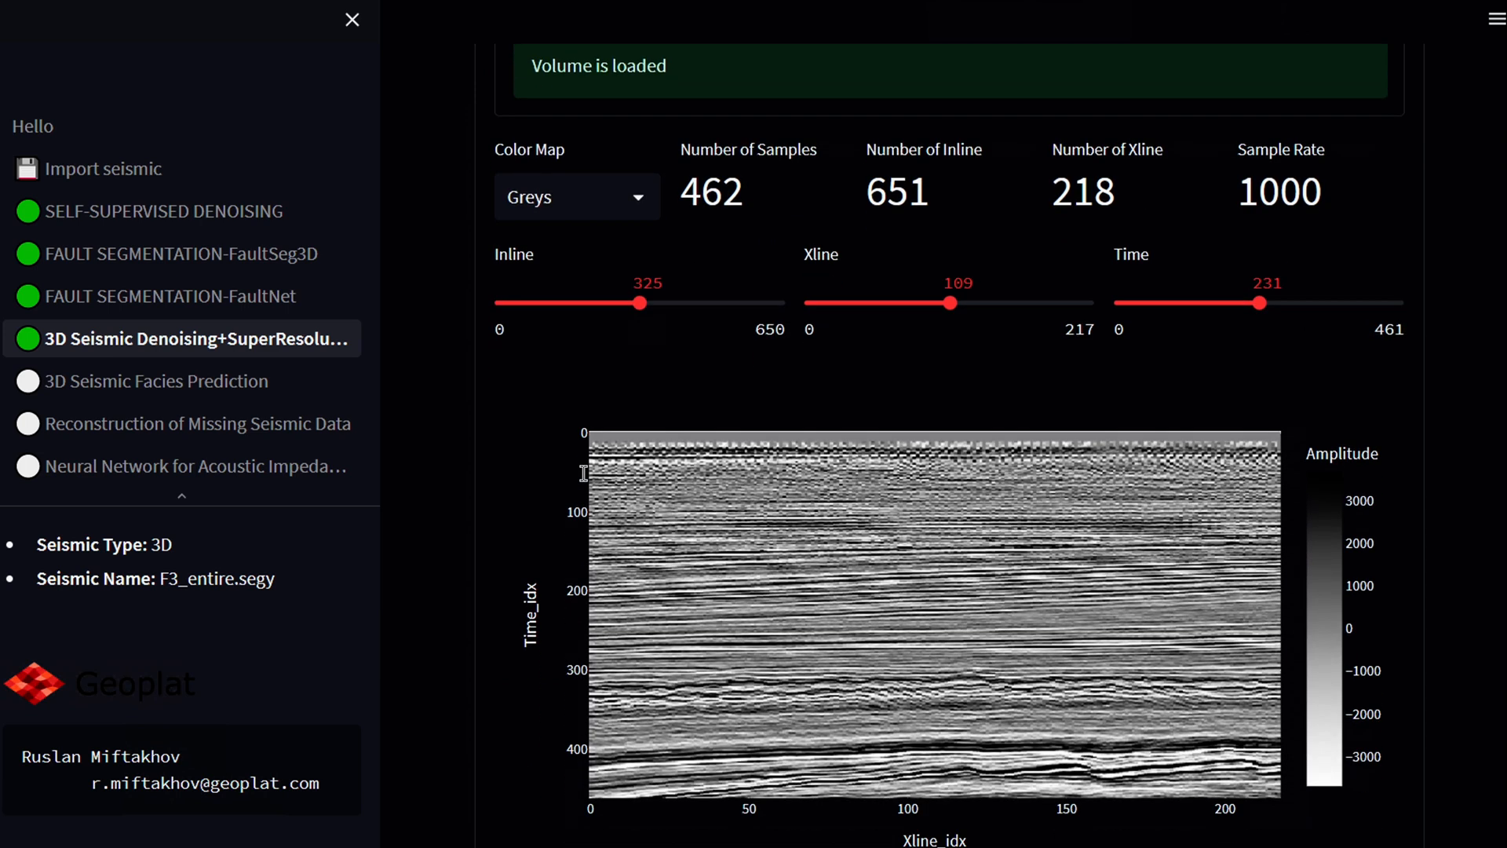
{"action": "scroll", "scroll_direction": "down", "scroll_amount": 3}
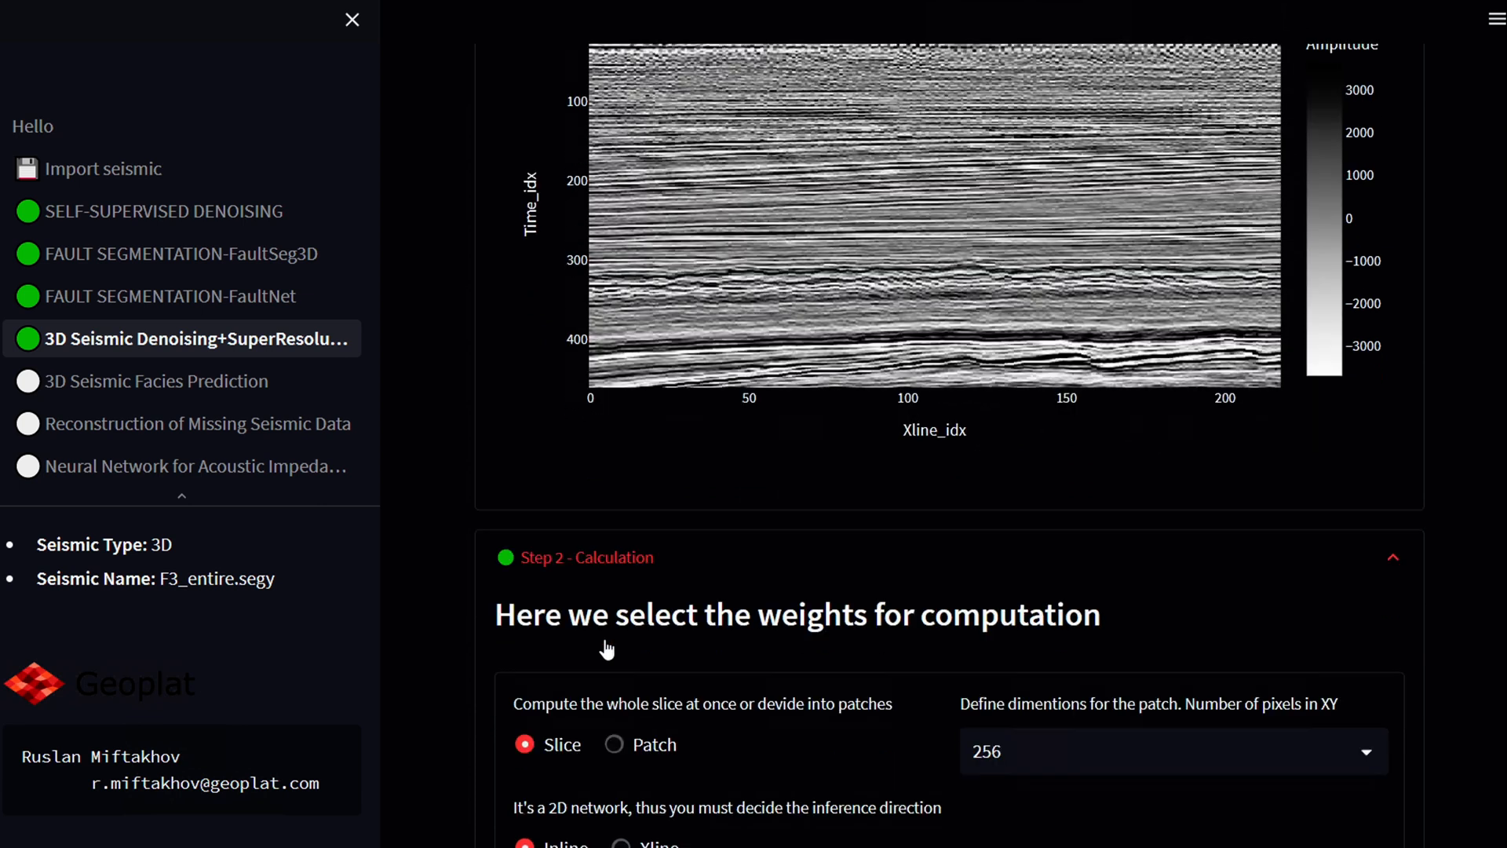
Step: Submit Step 2 with 256-pixel patches along inlines on GPU, which fails on patch size
{"action": "scroll", "scroll_direction": "down", "scroll_amount": 3}
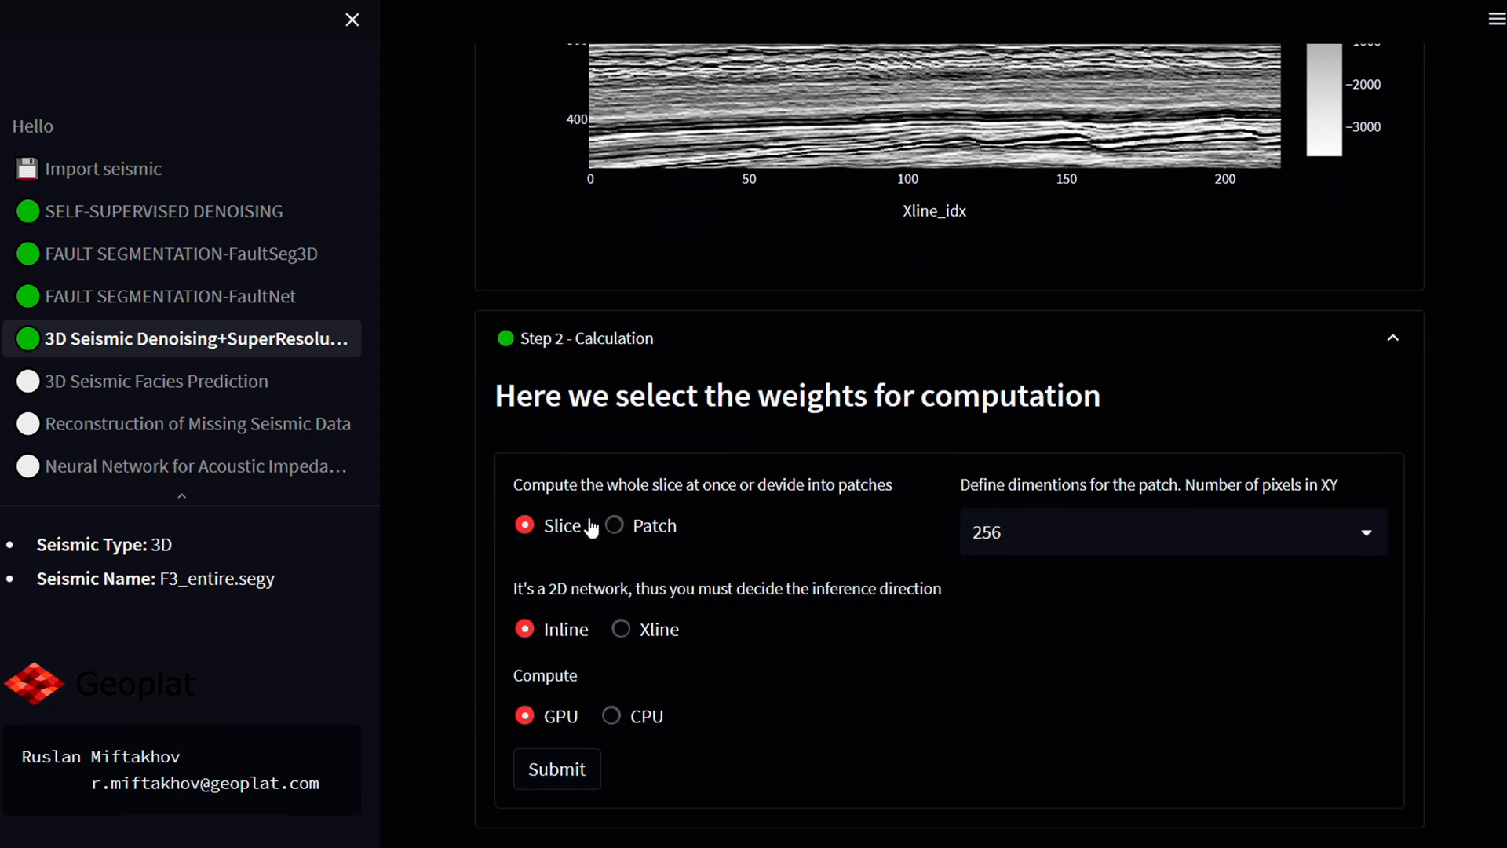
{"action": "mouse_move", "coordinate": [651, 526]}
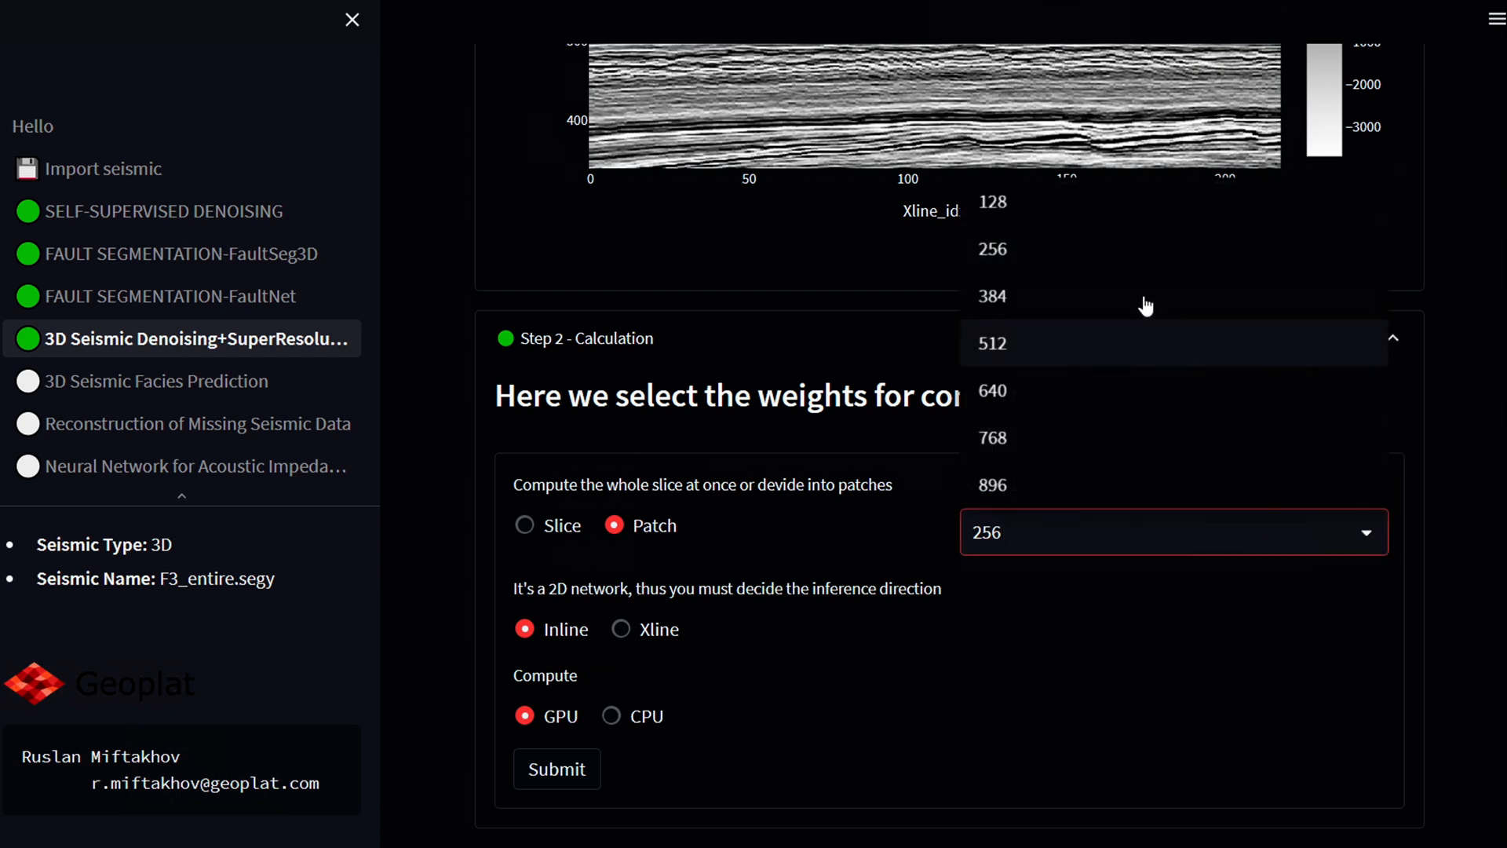
{"action": "mouse_move", "coordinate": [1127, 270]}
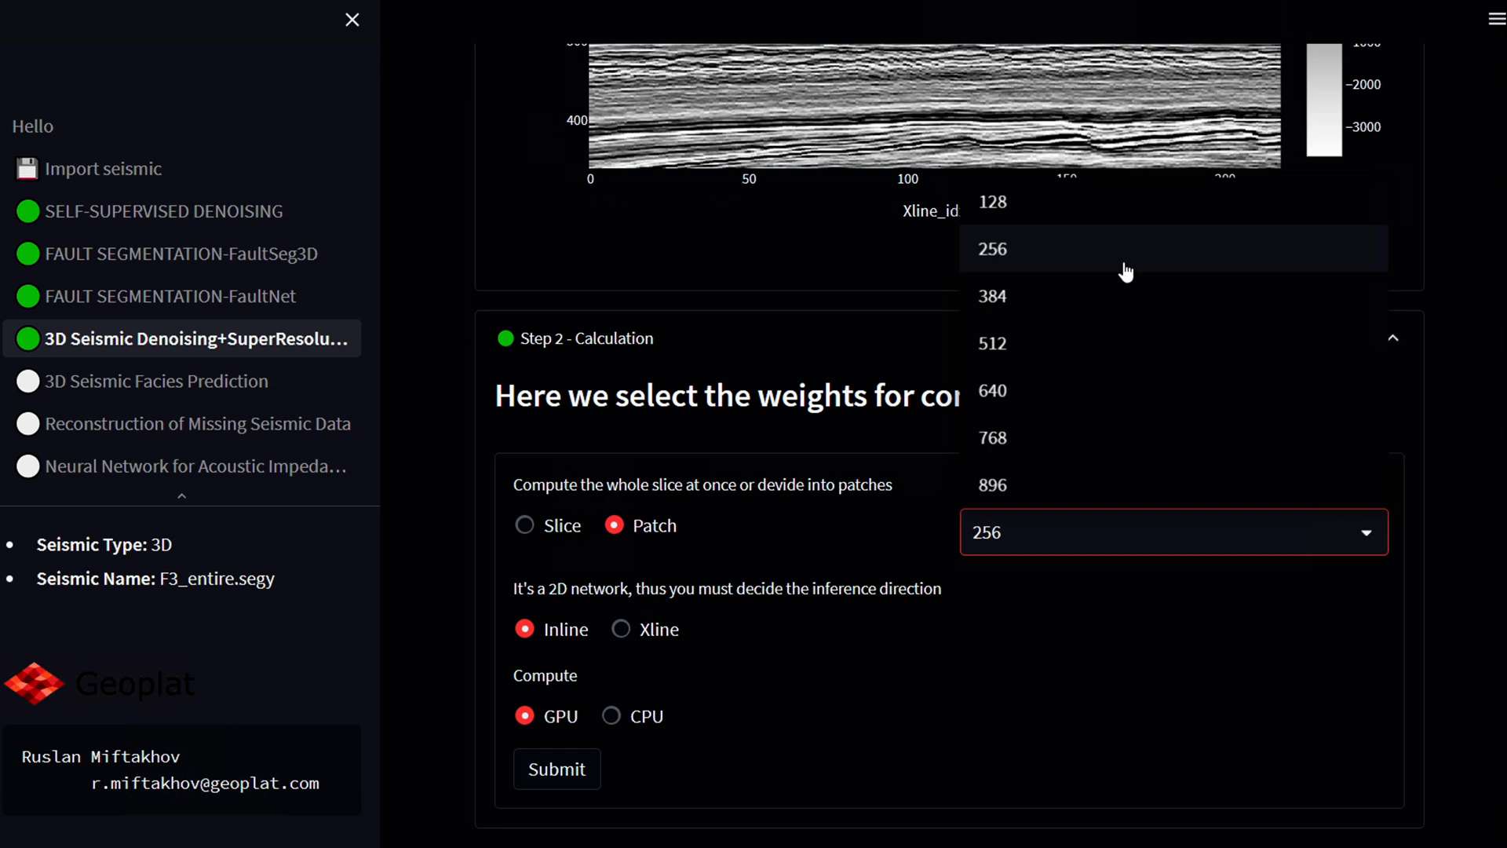
{"action": "left_click", "coordinate": [992, 248]}
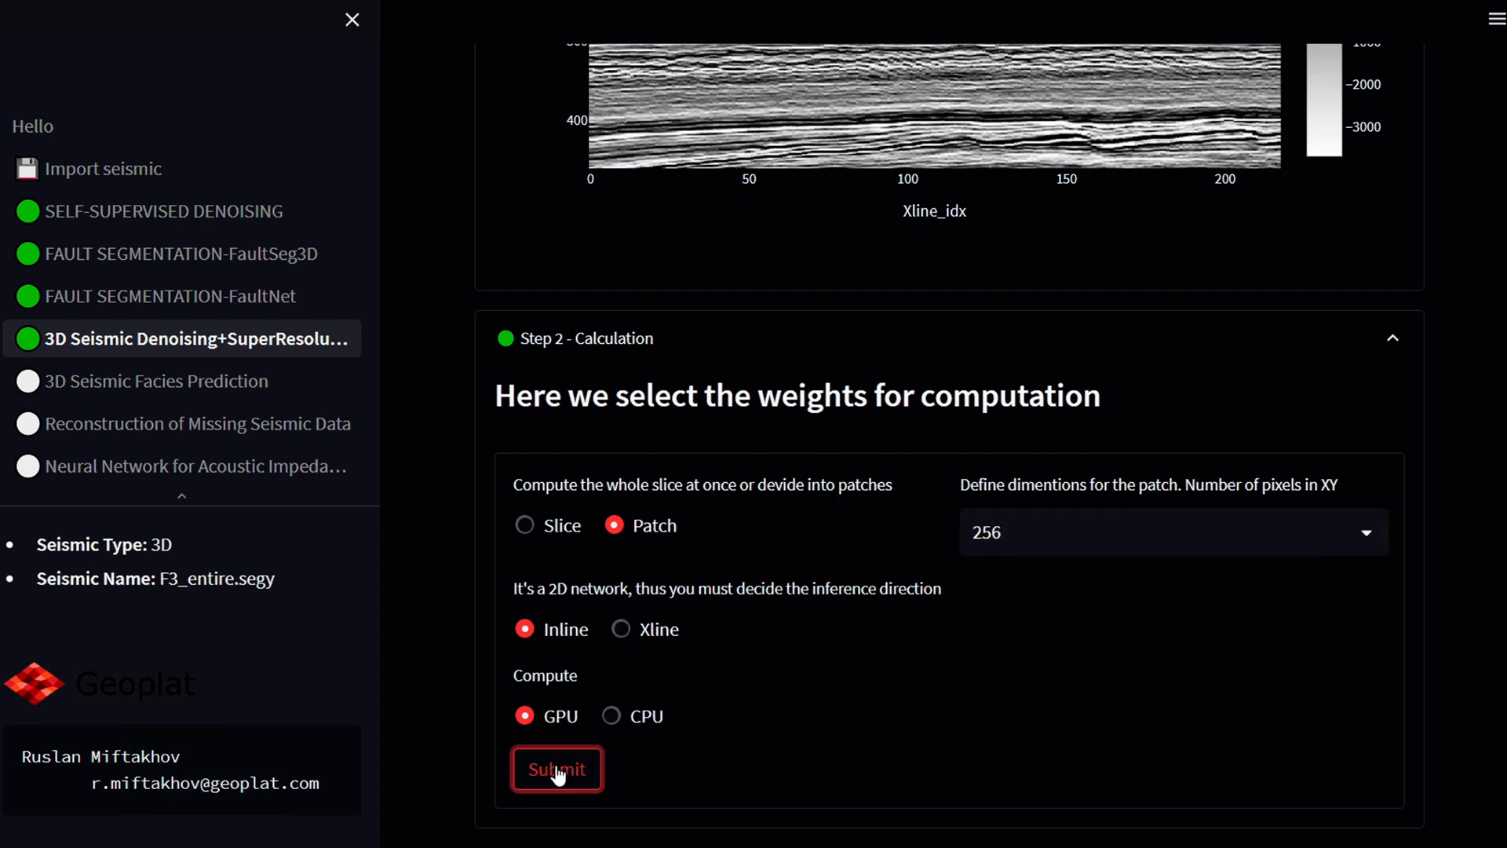
{"action": "left_click", "coordinate": [555, 769]}
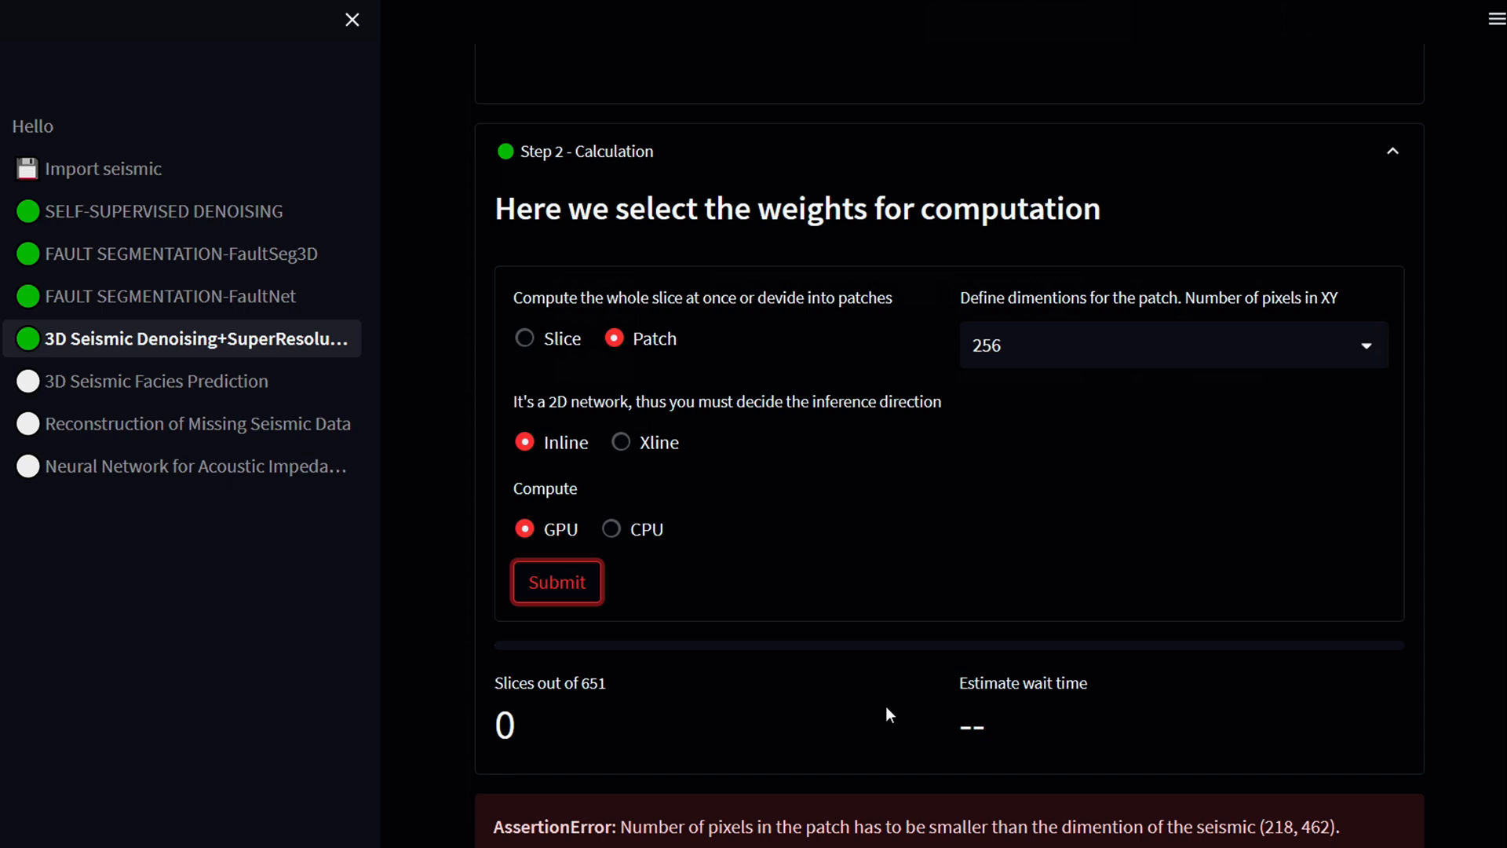
Step: Reduce the patch size to 128 and rerun to get original and processed sections side by side
{"action": "left_click", "coordinate": [1153, 346]}
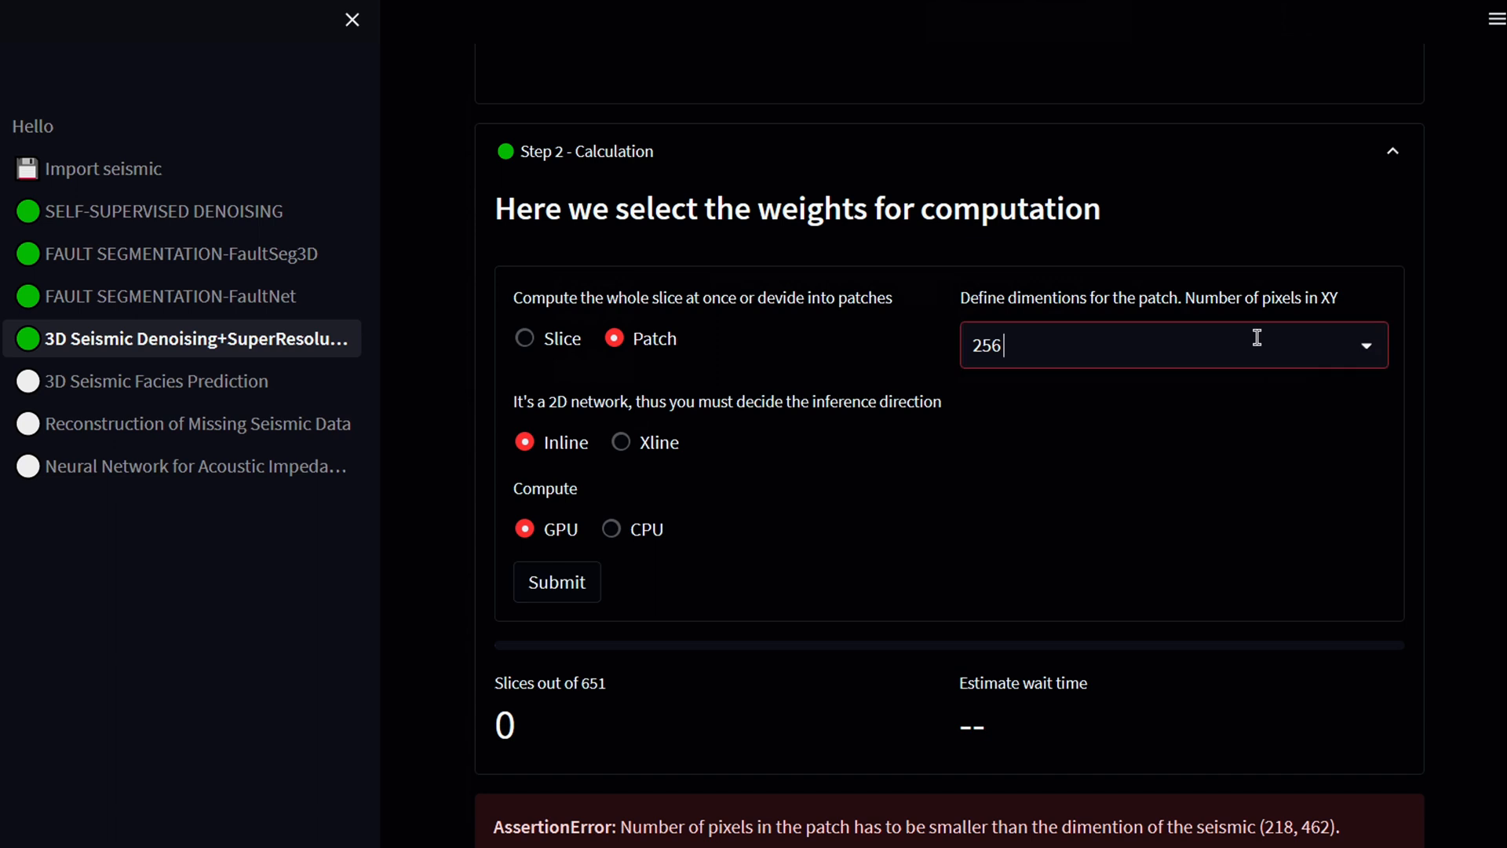
{"action": "type", "text": "128"}
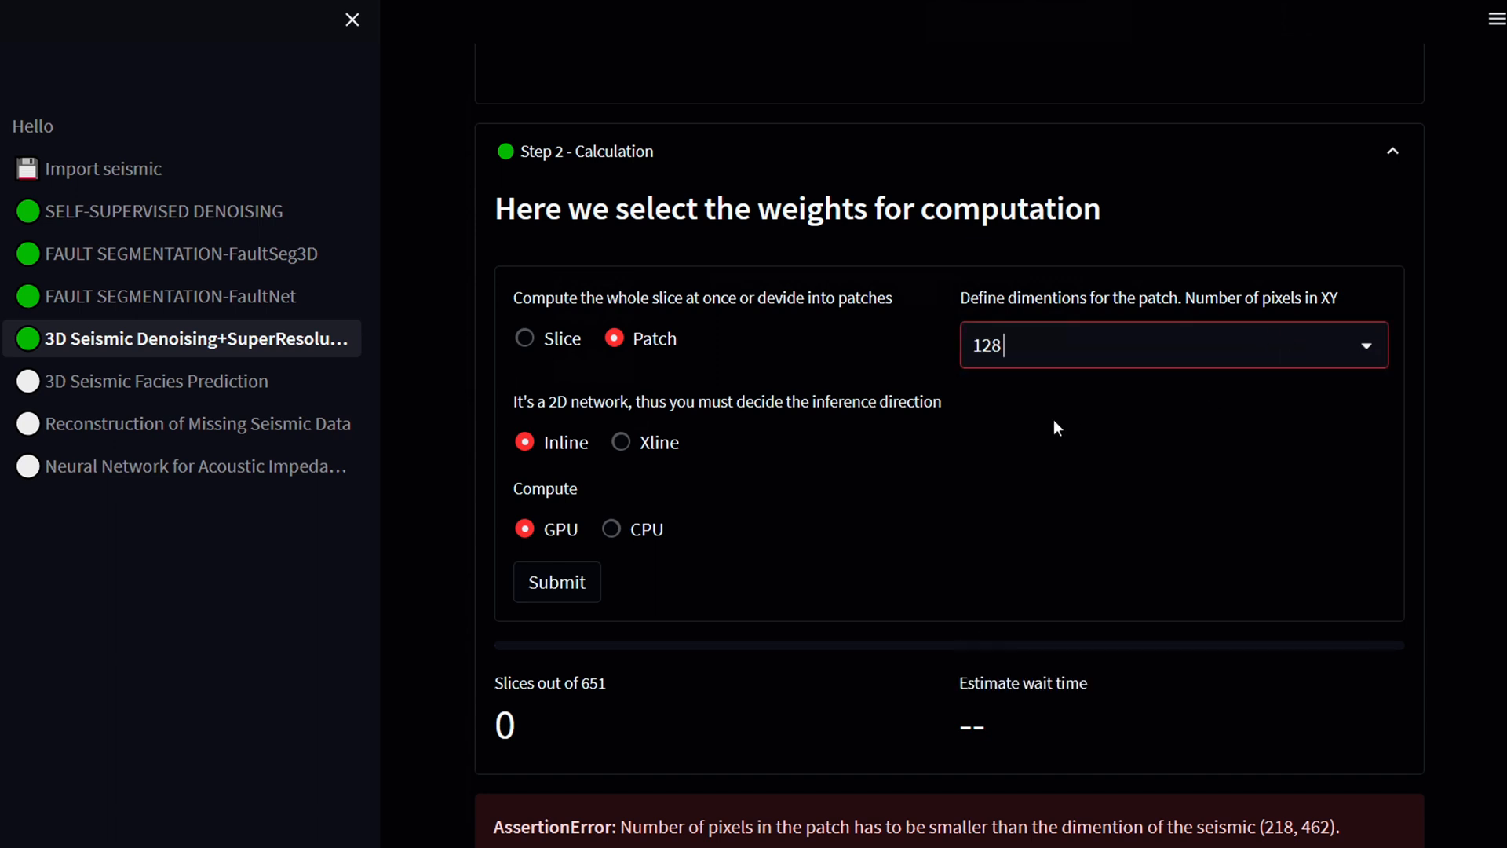
{"action": "mouse_move", "coordinate": [577, 365]}
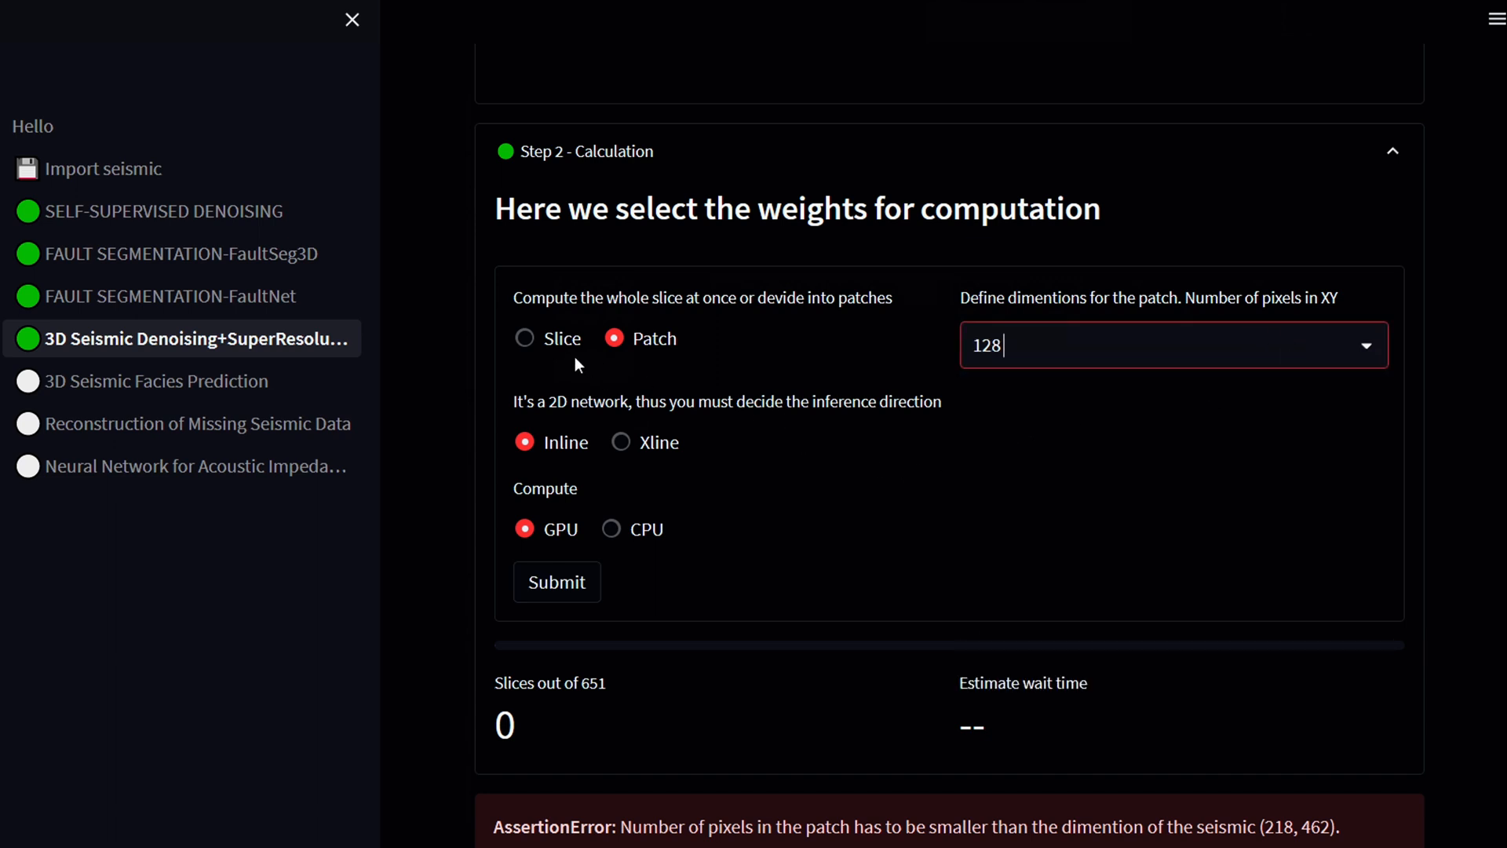
{"action": "left_click", "coordinate": [556, 581]}
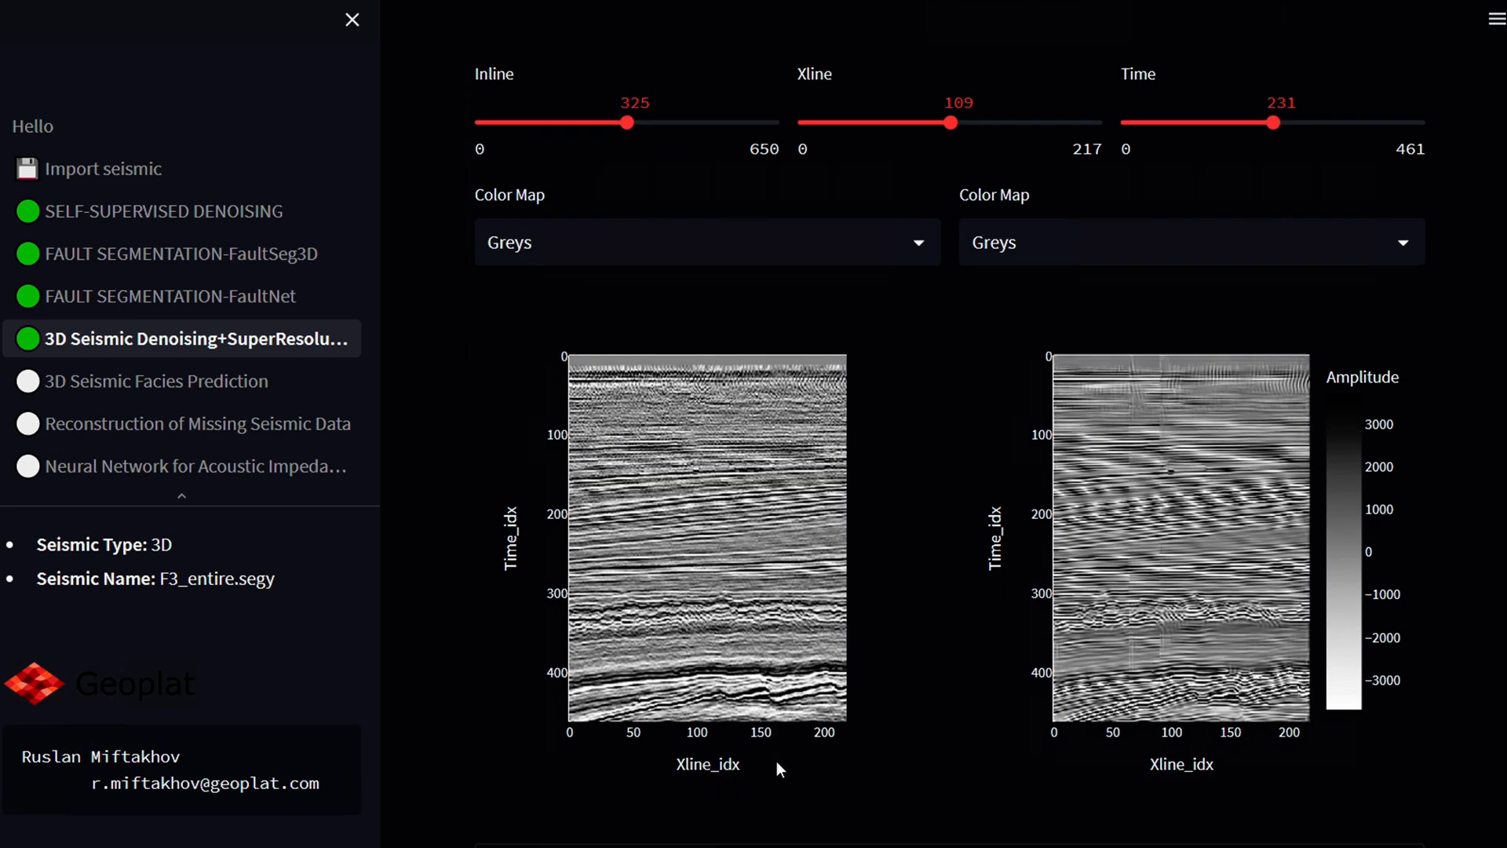
Step: Scroll down to reveal the Step 3 save options (folder path, file name, SEGY format)
{"action": "scroll", "scroll_direction": "down", "scroll_amount": 3}
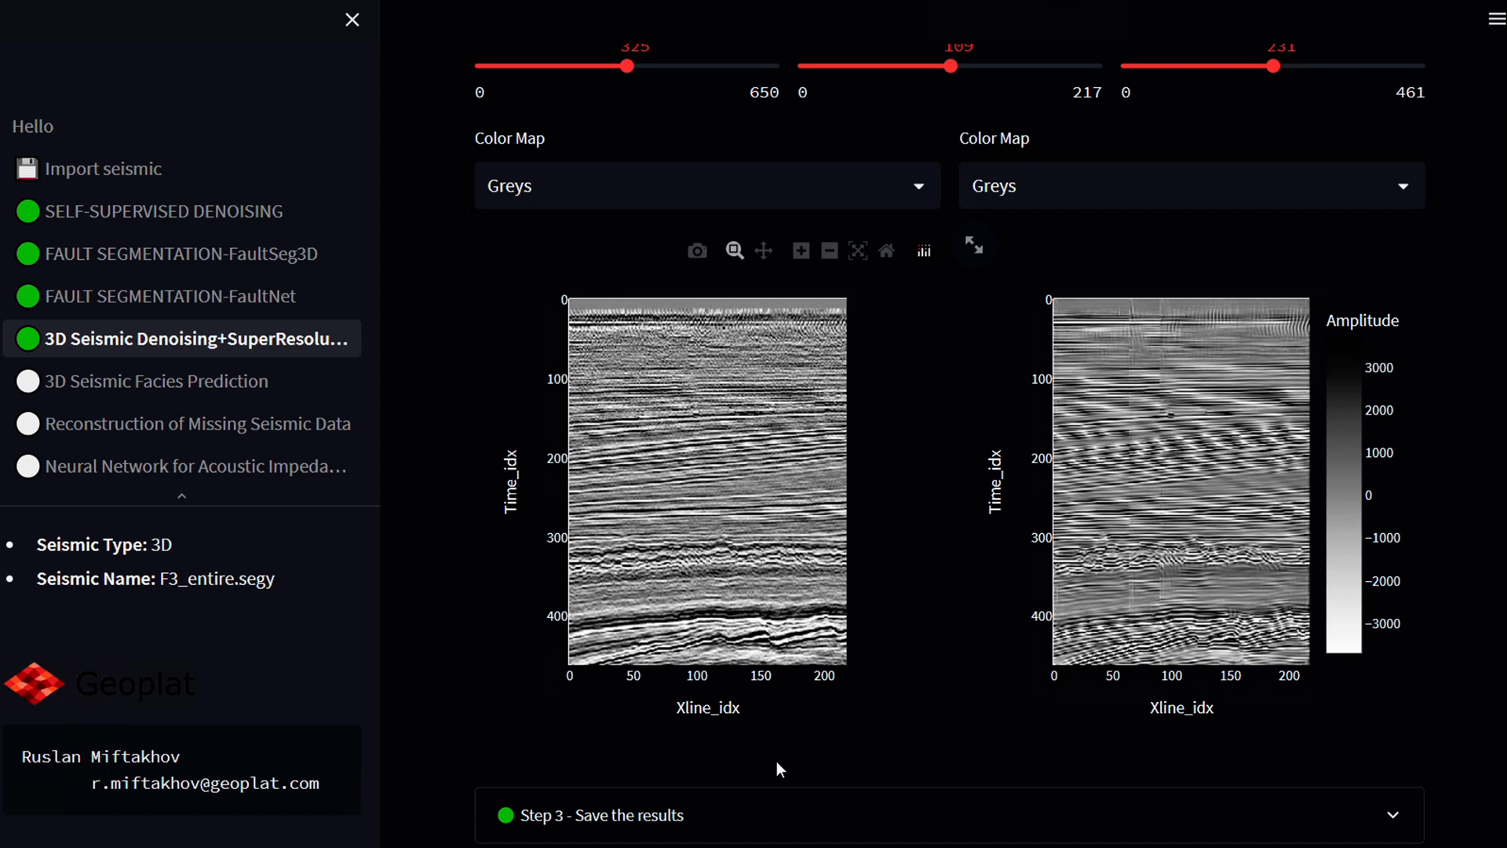
{"action": "scroll", "scroll_direction": "down", "scroll_amount": 3}
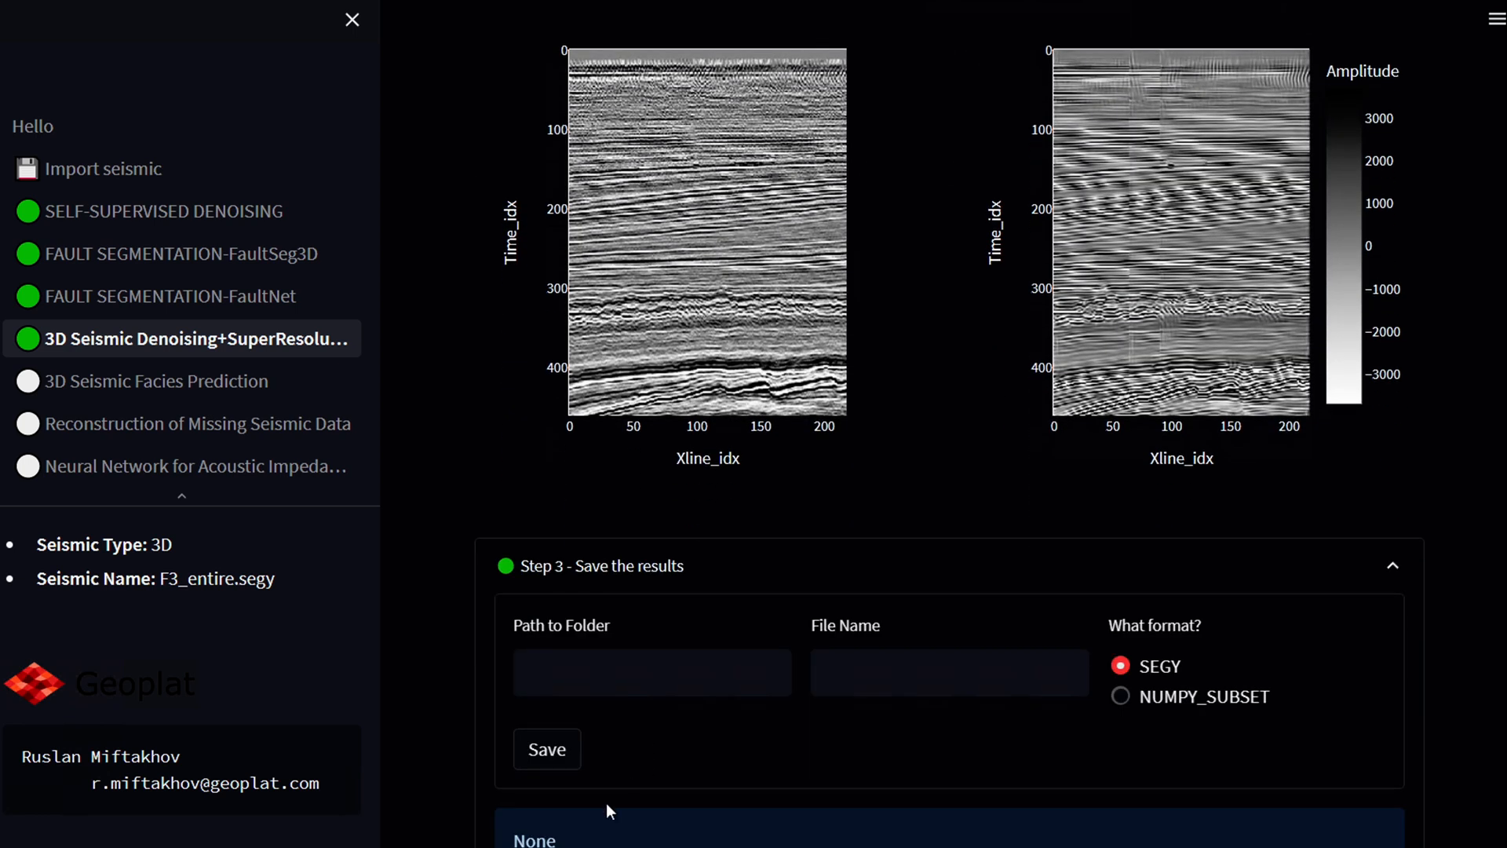
Step: Save the processed volume as SEGY file F3_inline_crop in D:\DATA\
{"action": "type", "text": "D:\\DATA\\"}
{"action": "type", "text": "F"}
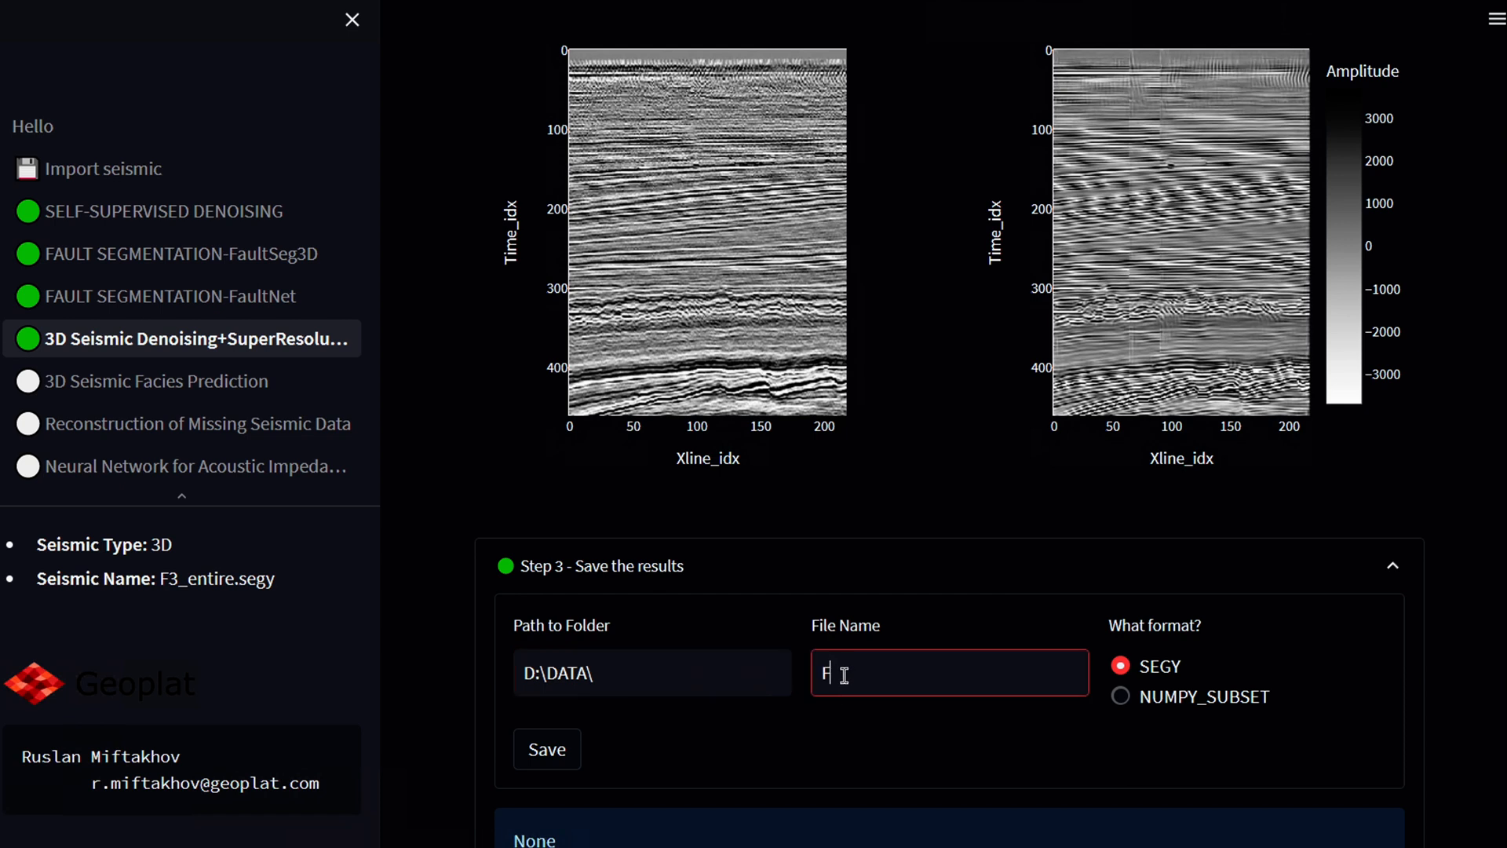
{"action": "type", "text": "3_inline"}
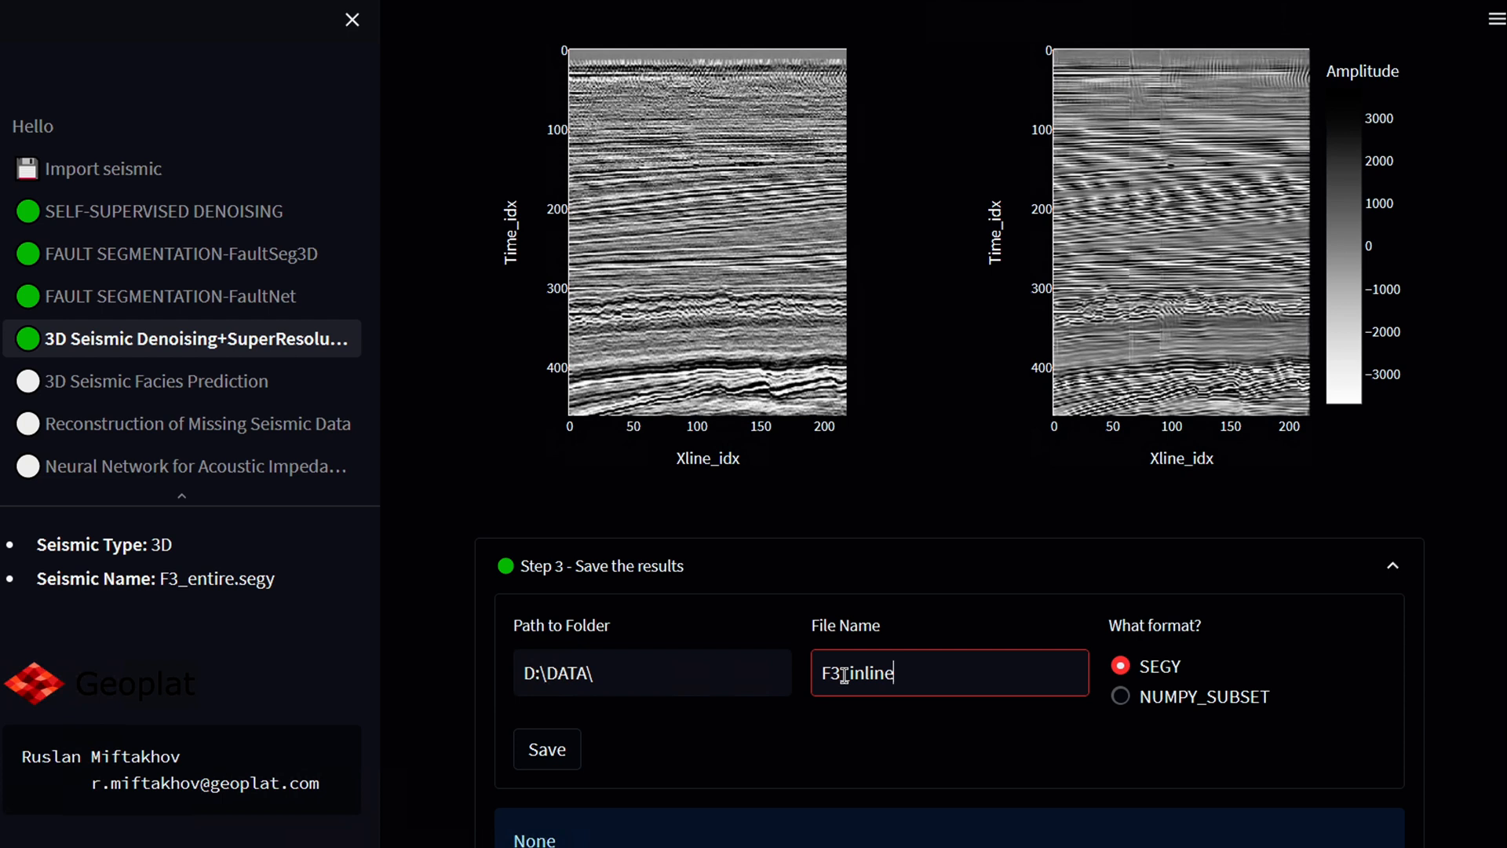
{"action": "type", "text": "_crop"}
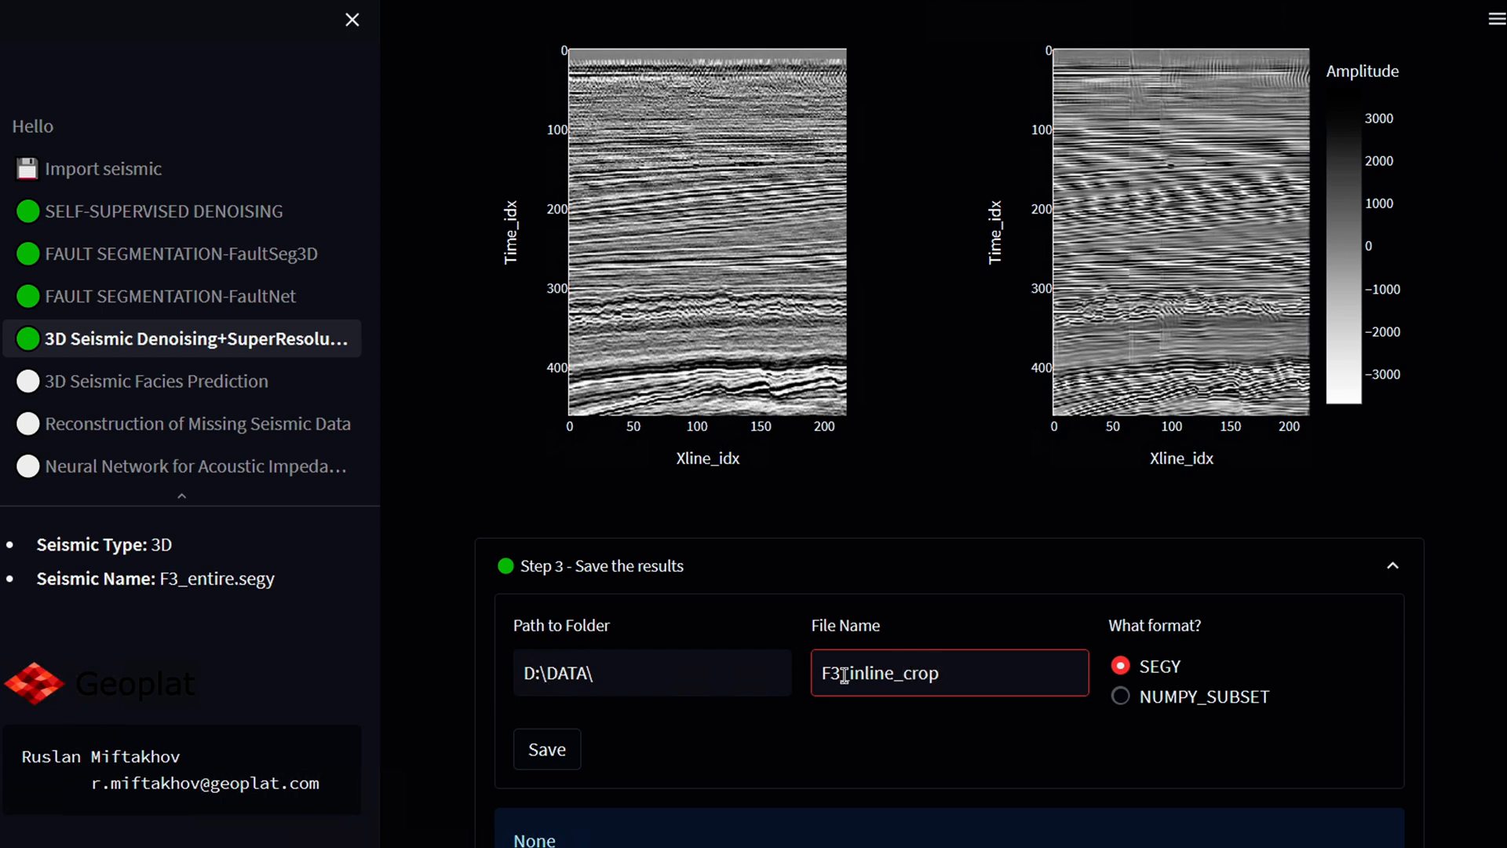
{"action": "left_click", "coordinate": [546, 749]}
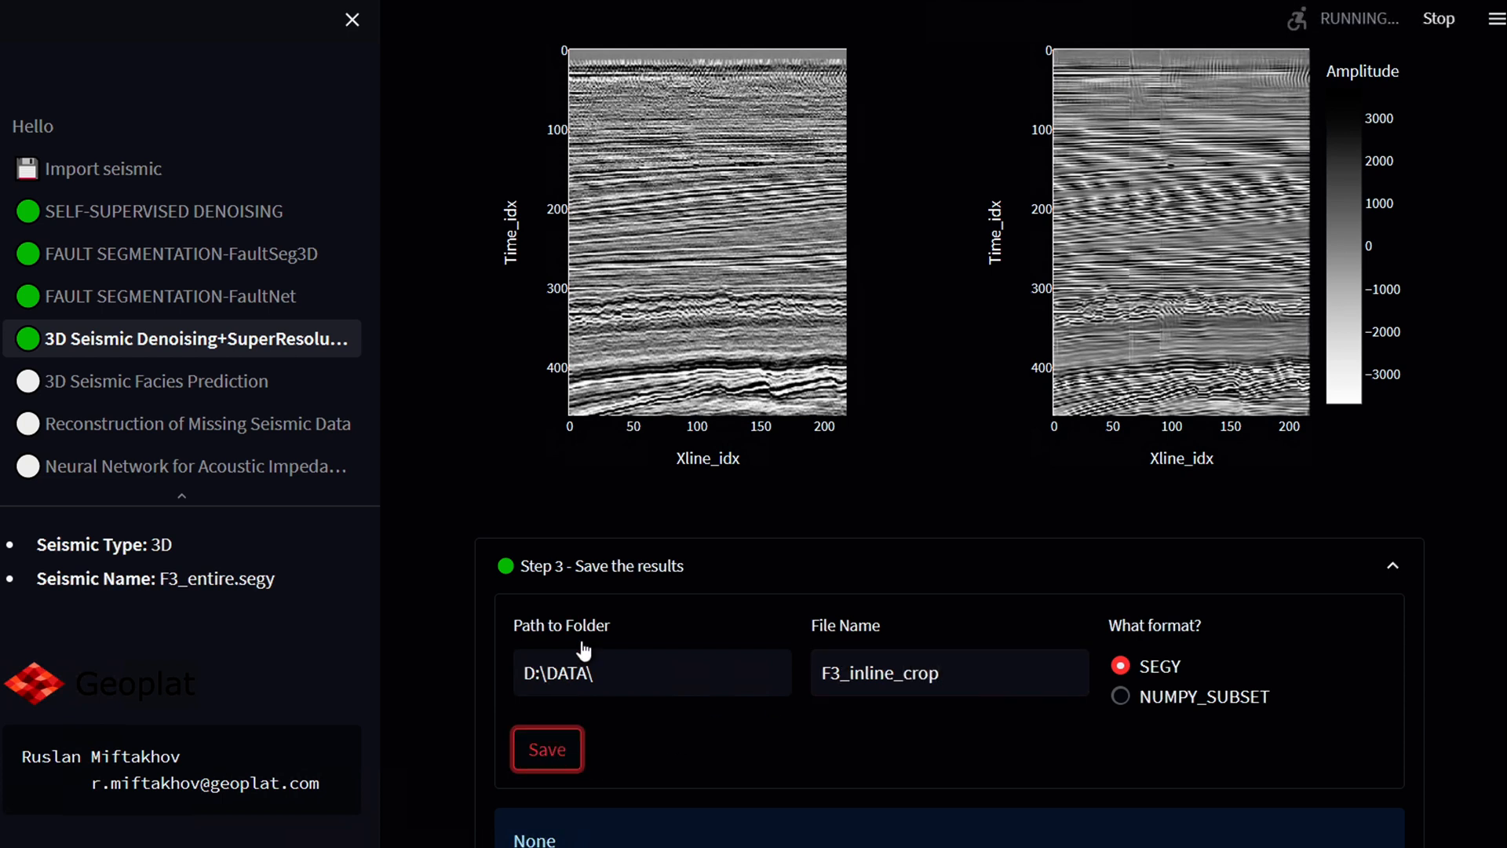
{"action": "left_click", "coordinate": [546, 749]}
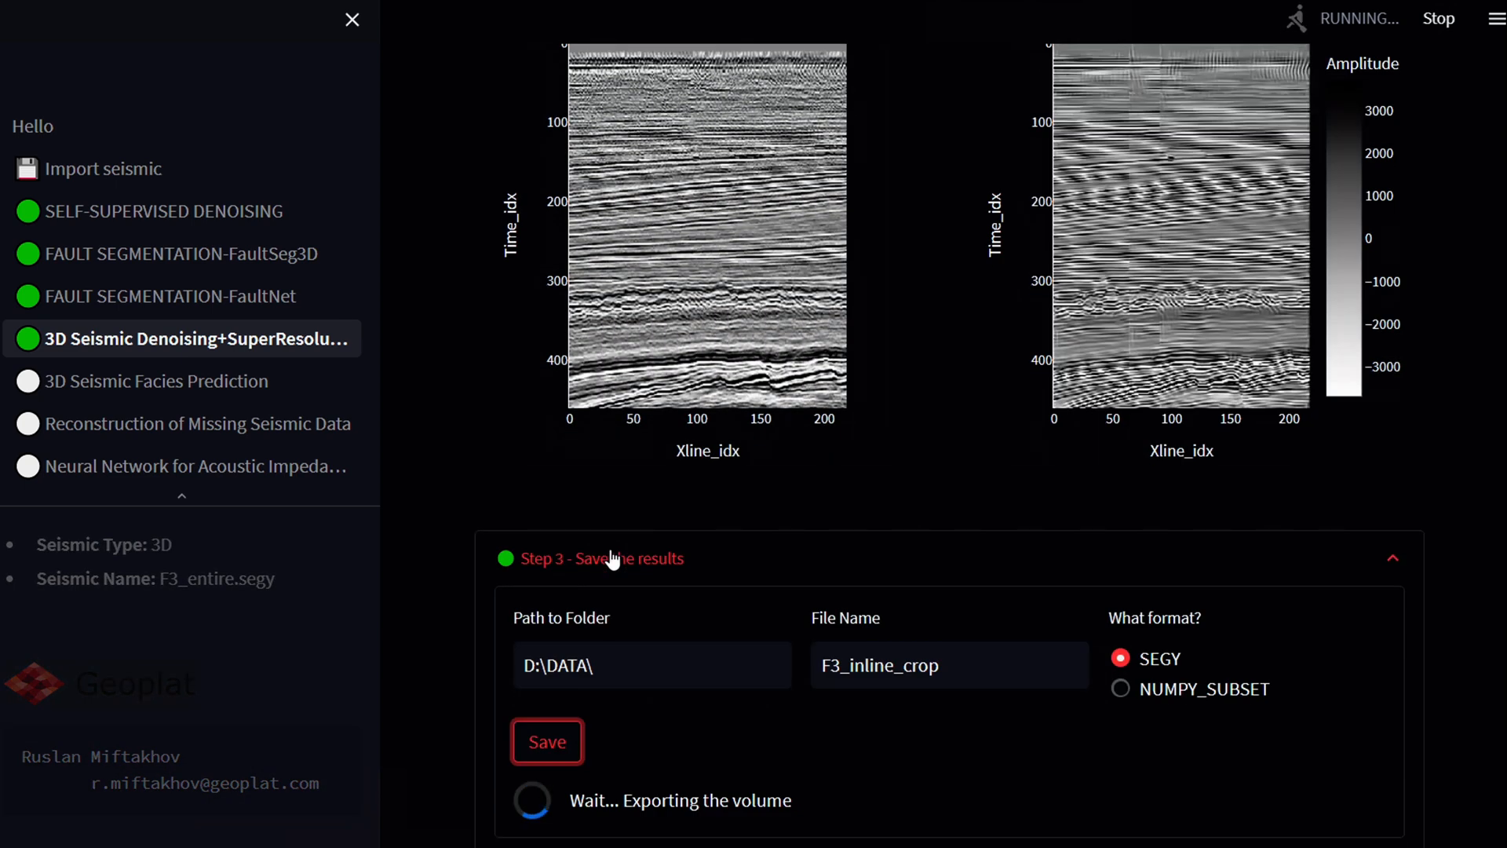